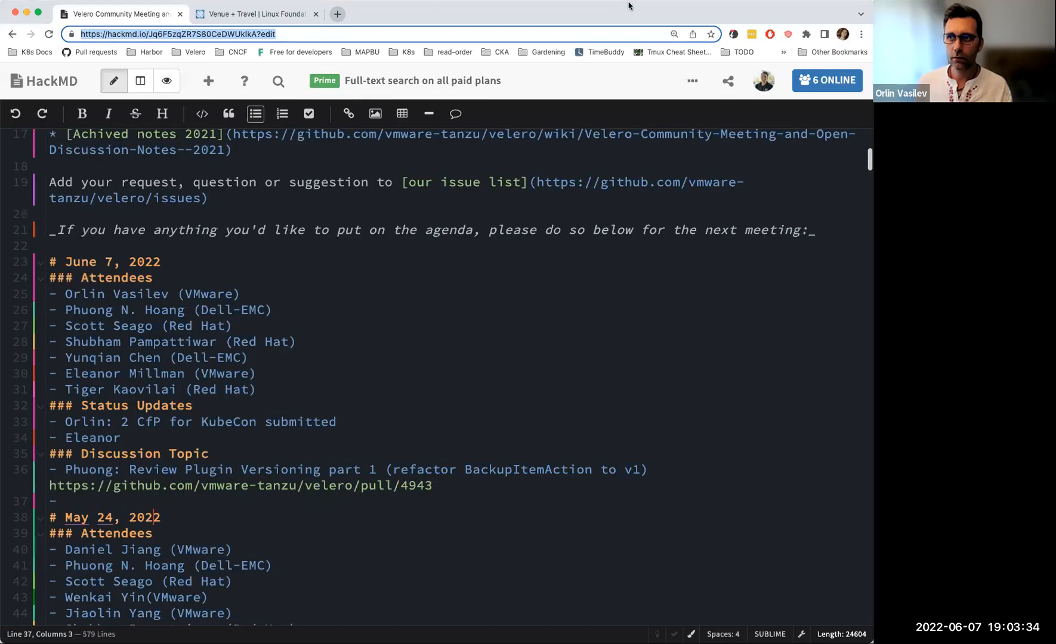
mouse_move(359, 127)
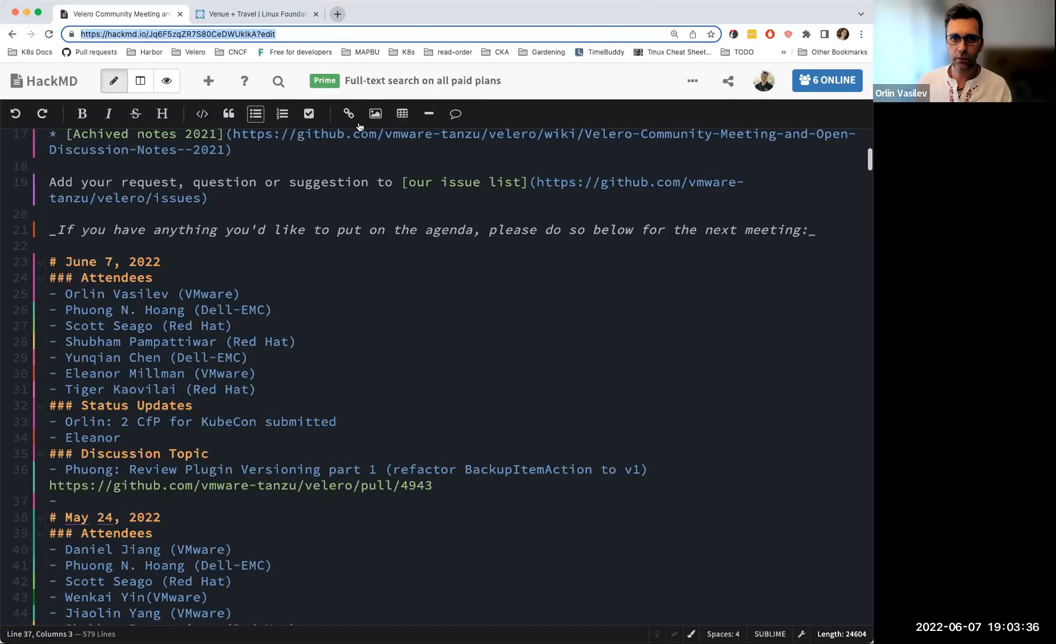
mouse_move(352, 402)
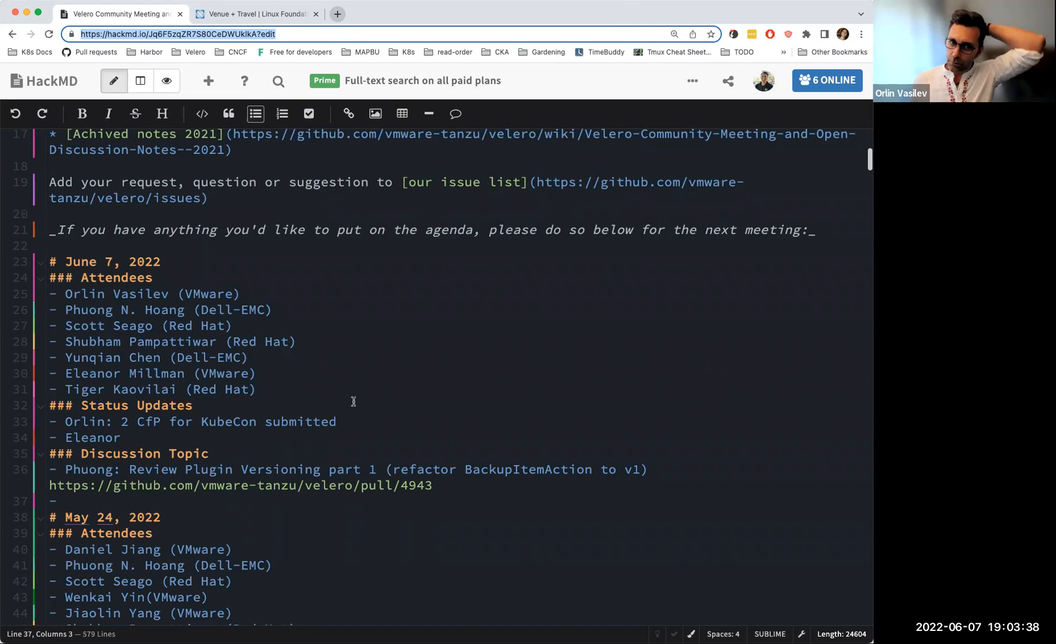
mouse_move(367, 386)
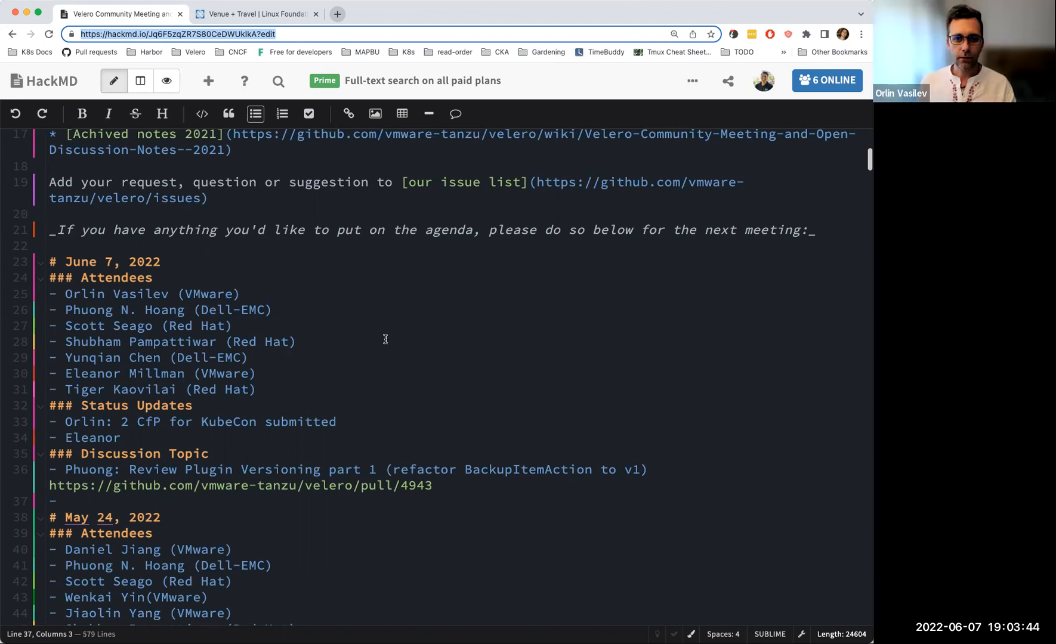
mouse_move(296, 376)
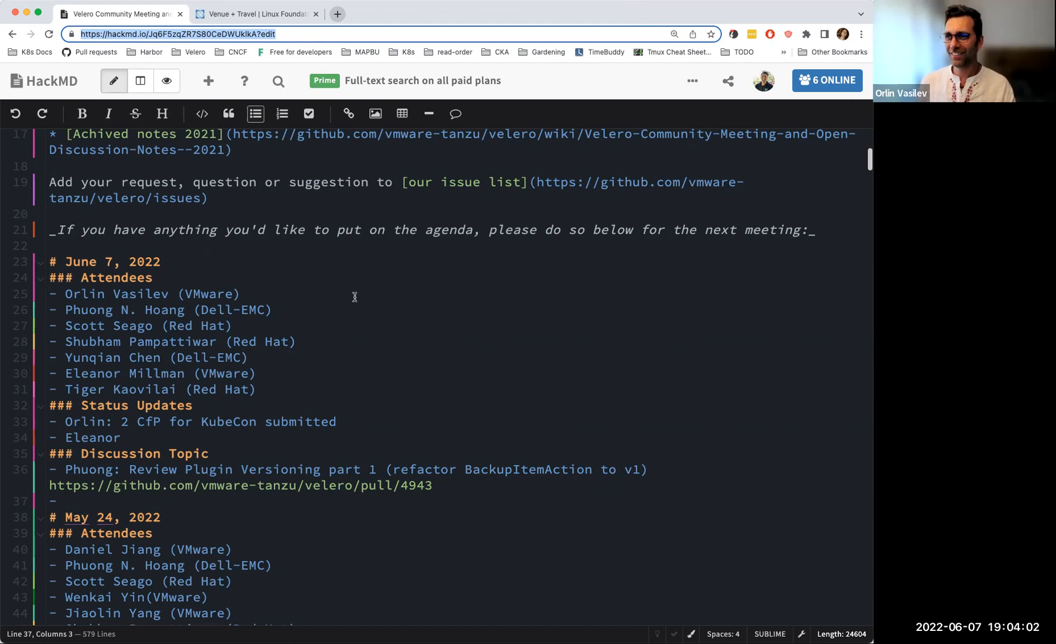
Step: Finish Eleanor's status line so it reads "Eleanor: Update"
type(":")
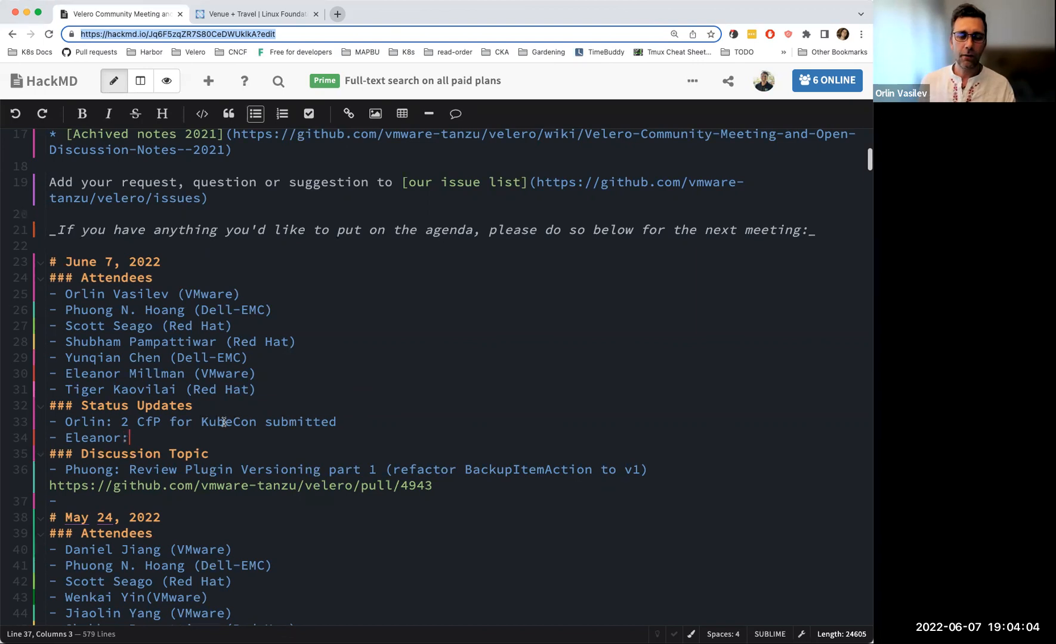
type("Update")
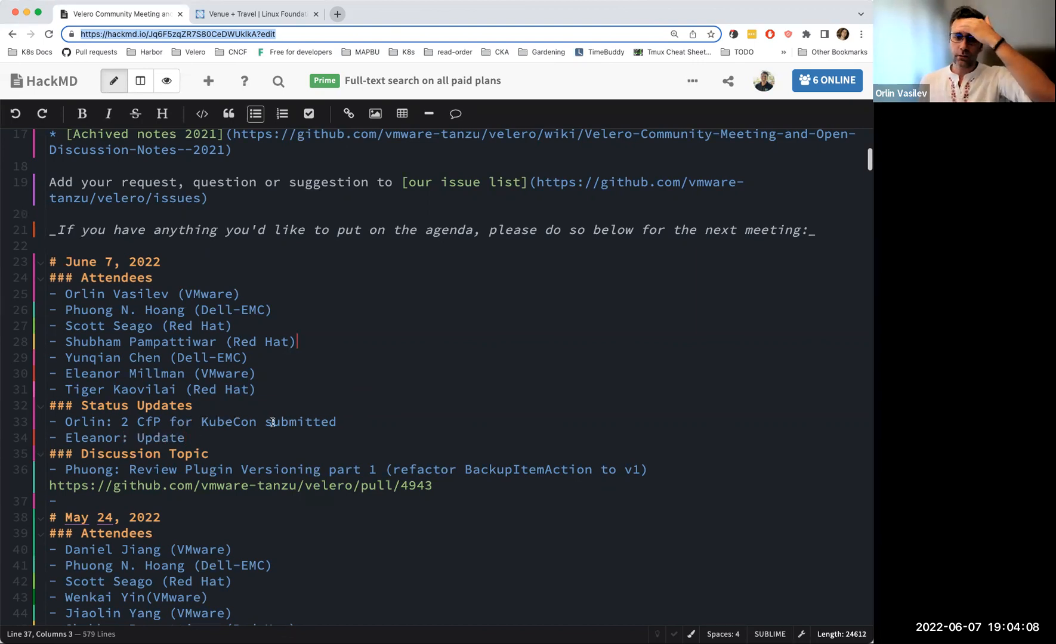
mouse_move(389, 406)
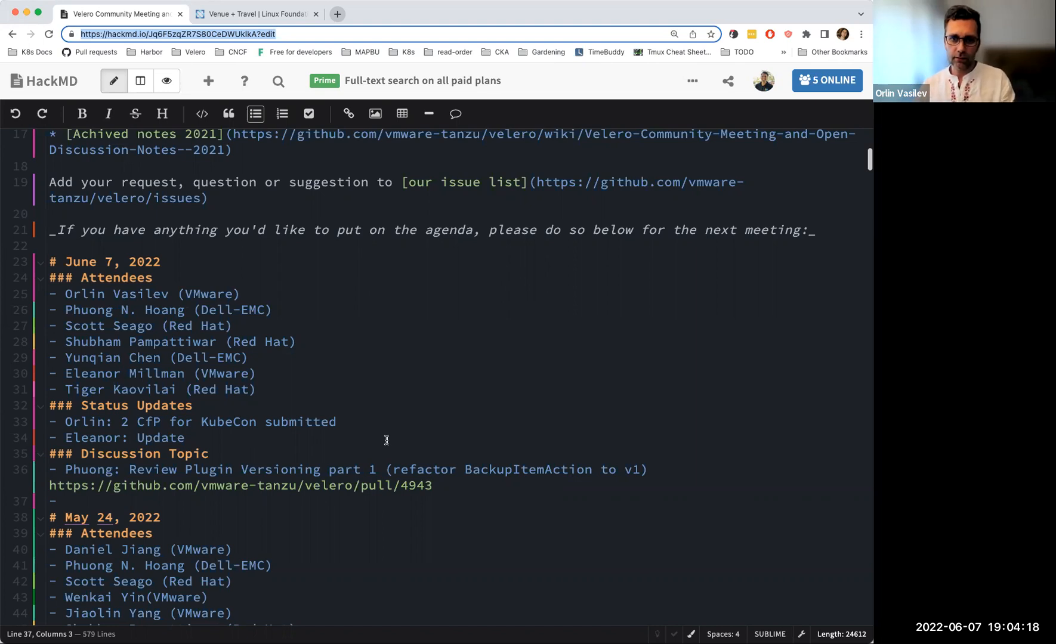
mouse_move(371, 428)
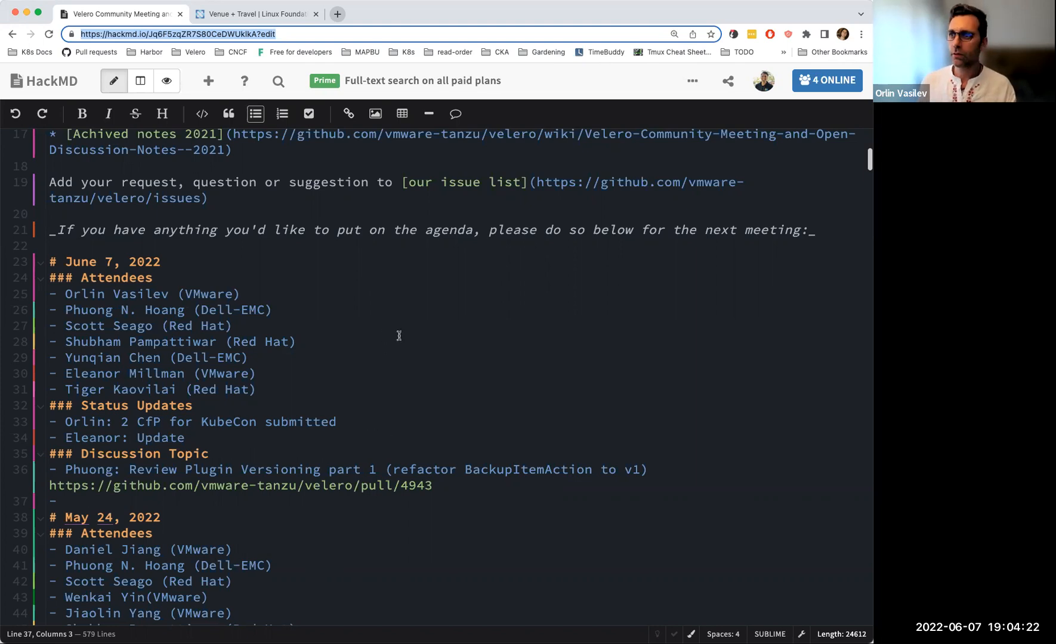
mouse_move(382, 441)
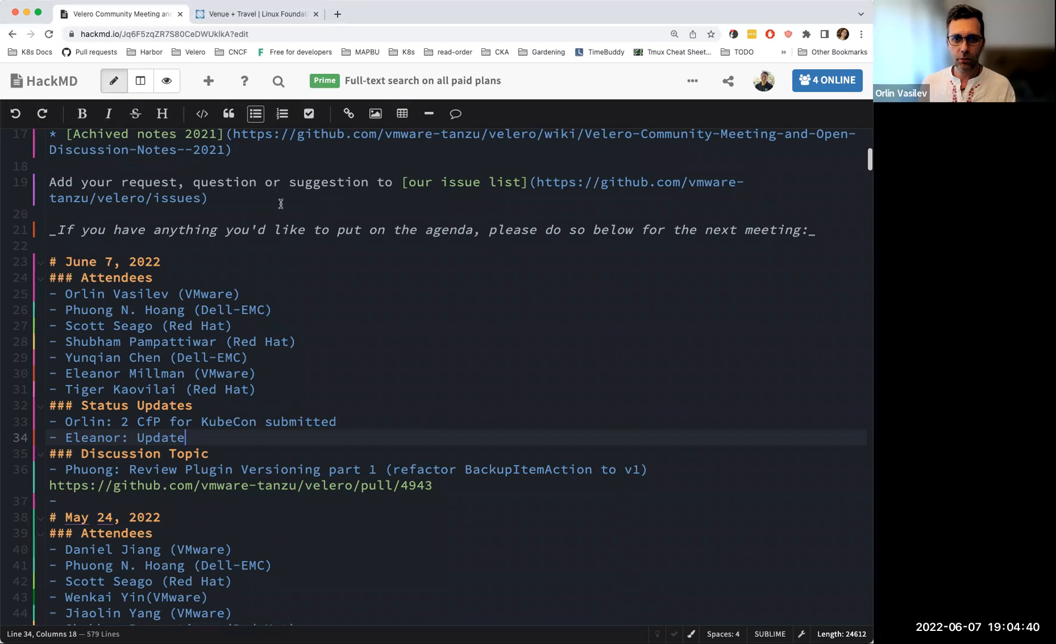
Step: Show the KubeCon Detroit hotel information with discounted room rates on the Venue + Travel page
left_click(254, 14)
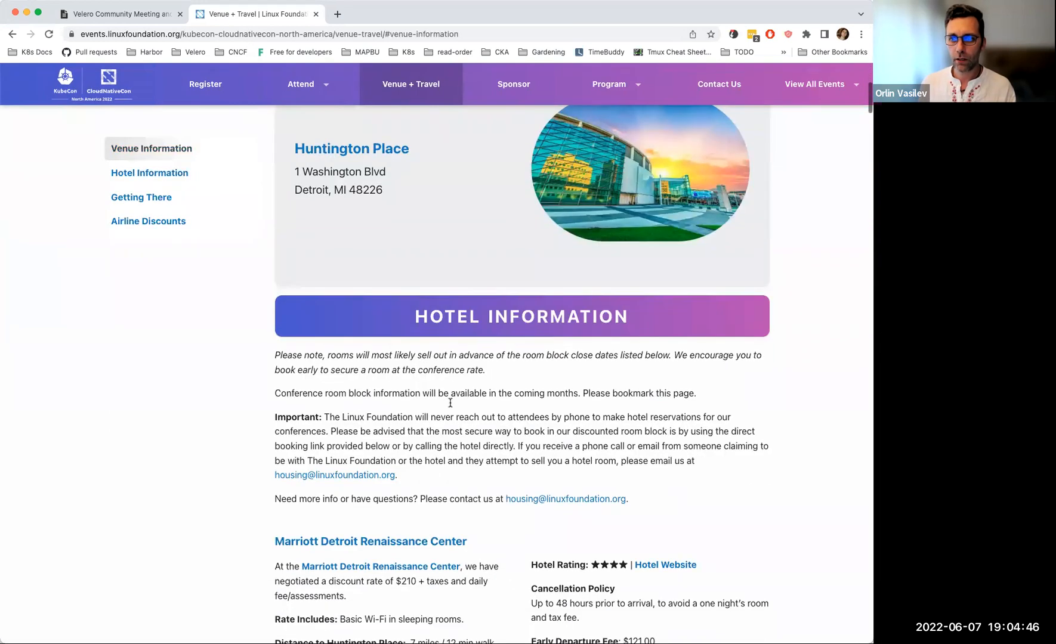
left_click(149, 173)
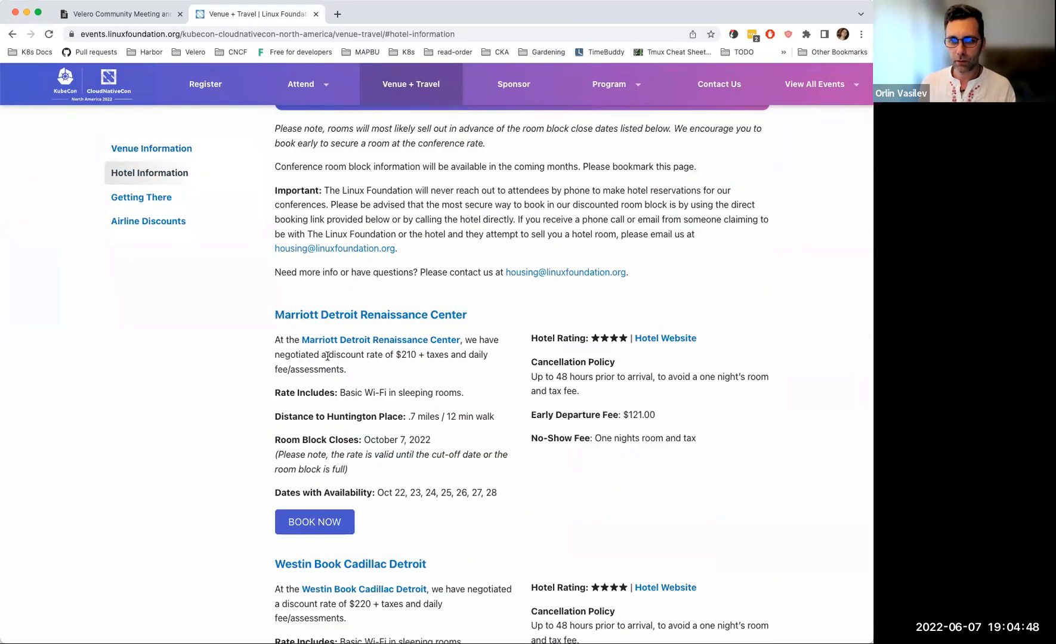
scroll("down", 3)
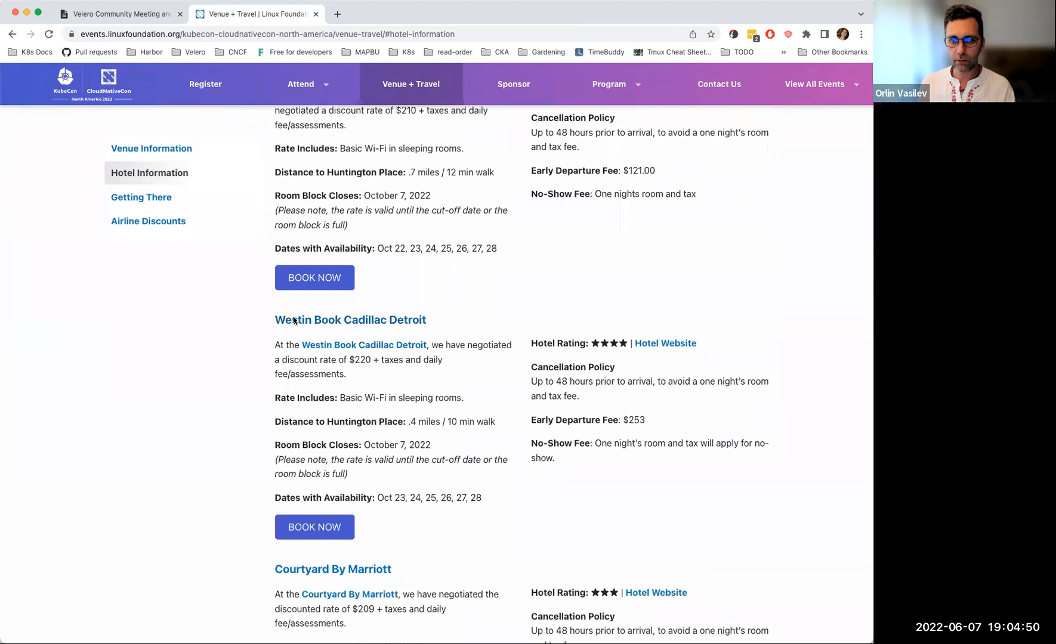
mouse_move(375, 263)
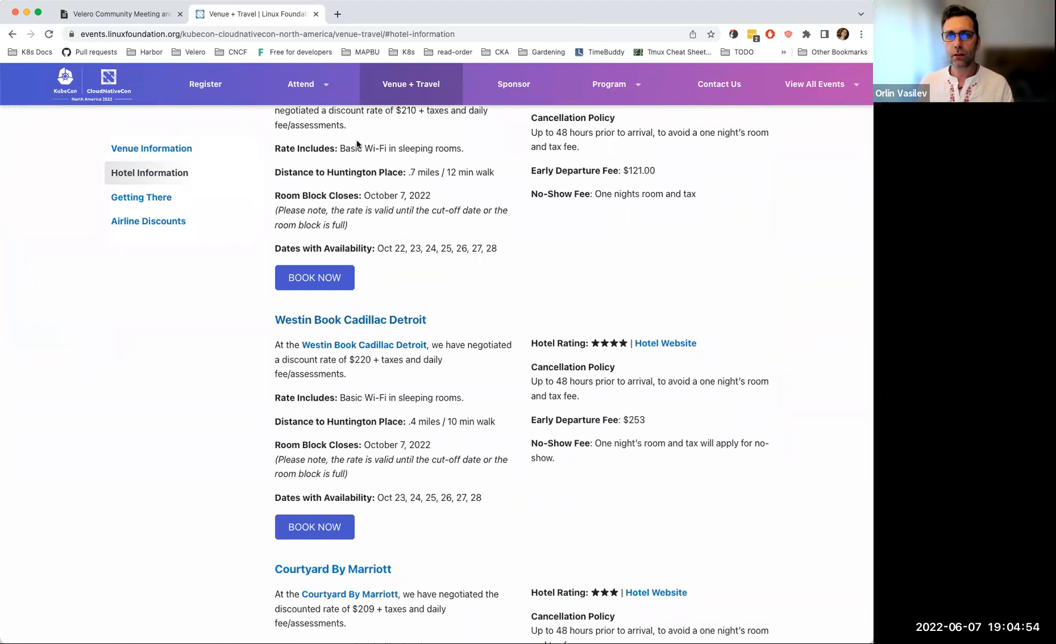
mouse_move(503, 248)
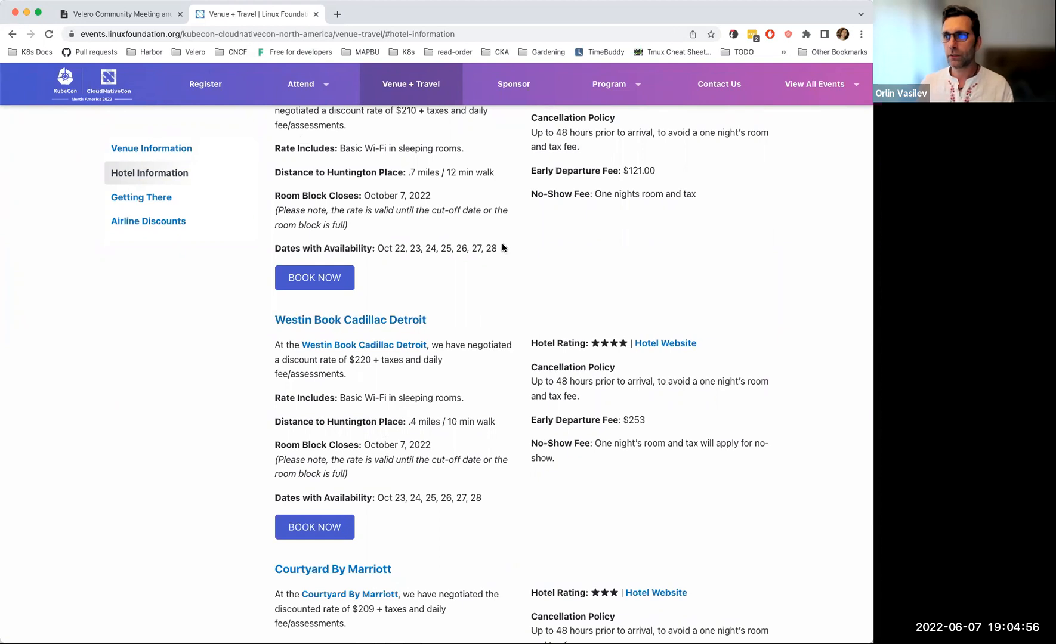
mouse_move(506, 253)
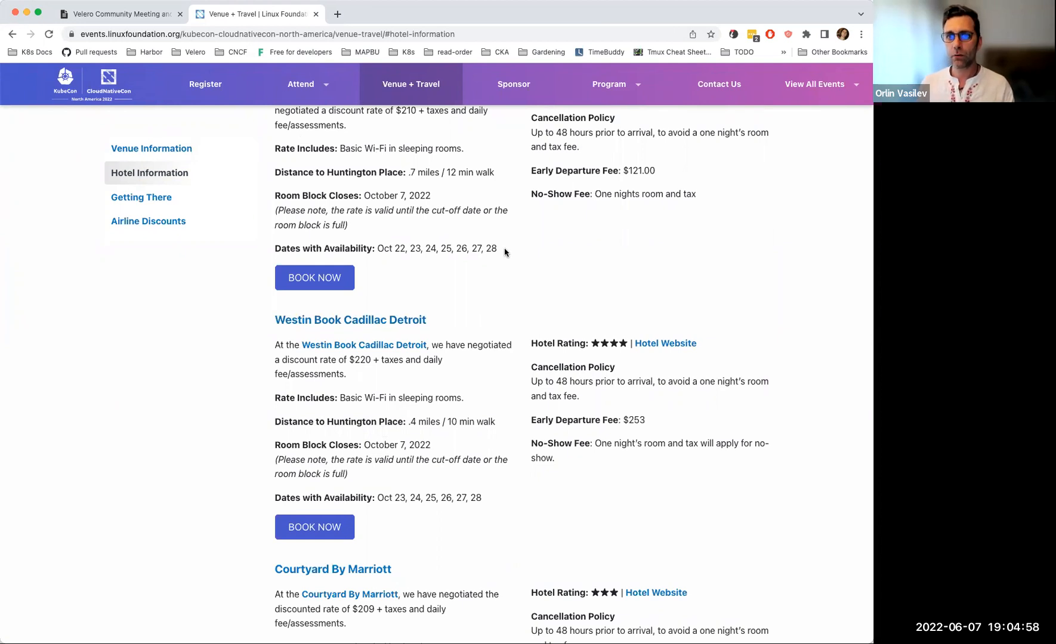
mouse_move(531, 211)
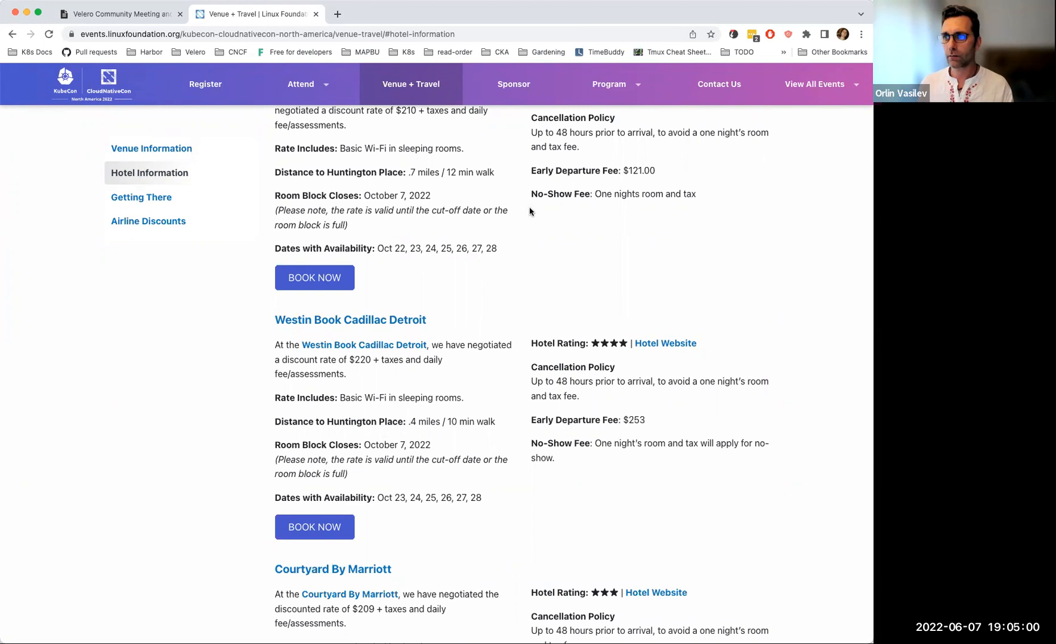
mouse_move(485, 187)
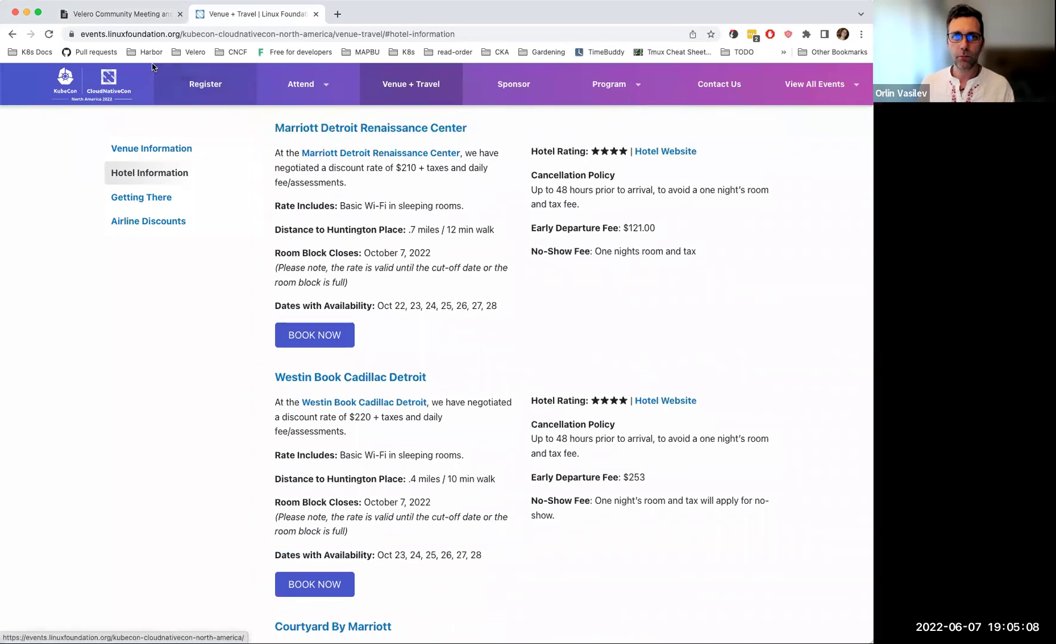
Step: Return to the HackMD June 7 notes with attendees, status updates and the plugin-versioning PR topic
left_click(120, 13)
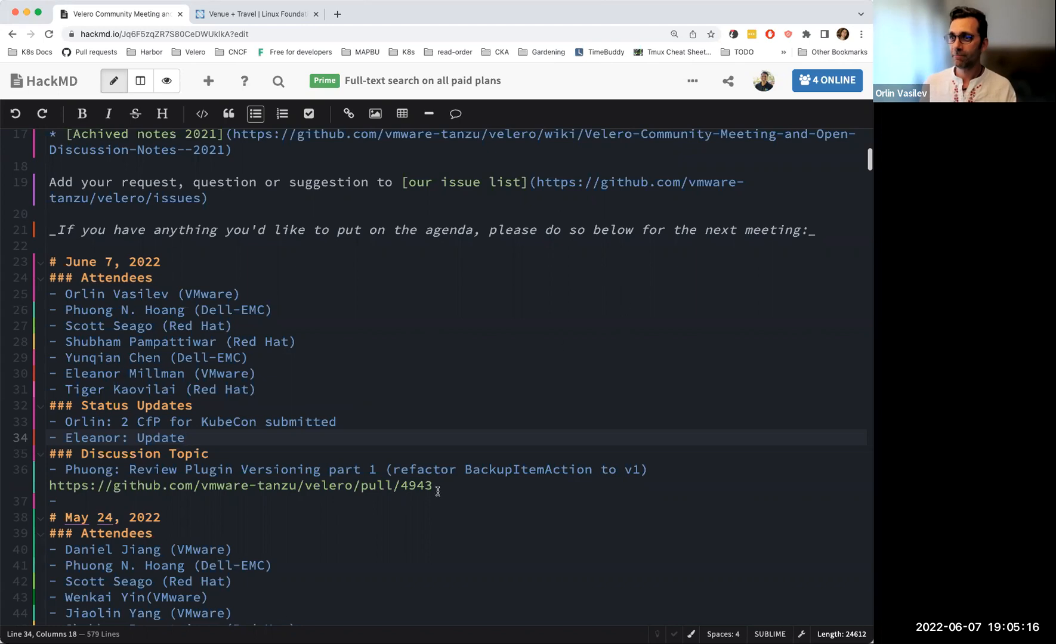
mouse_move(250, 64)
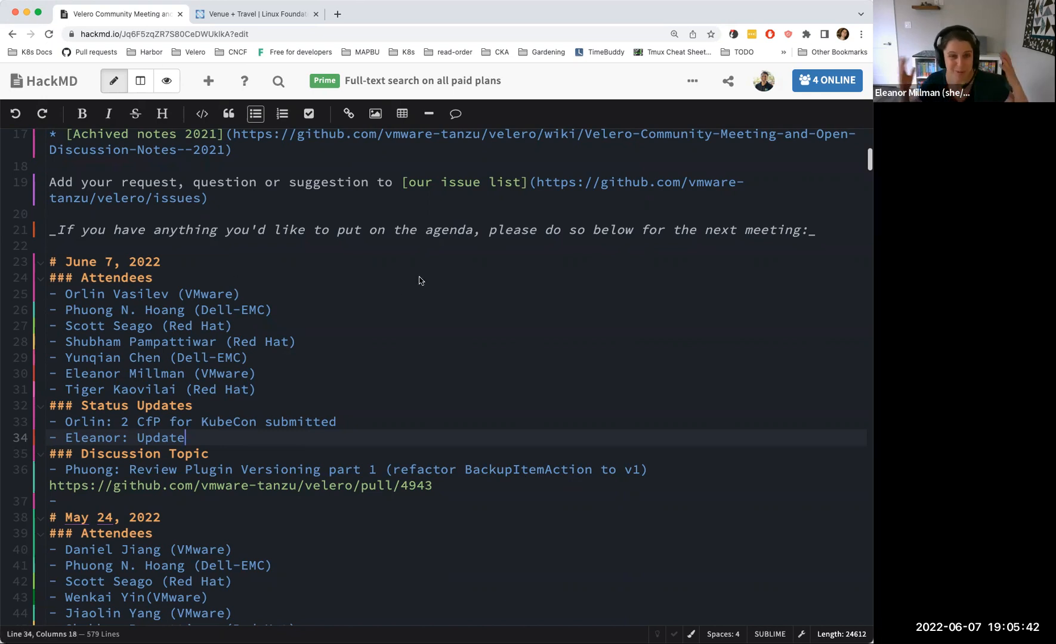
mouse_move(171, 280)
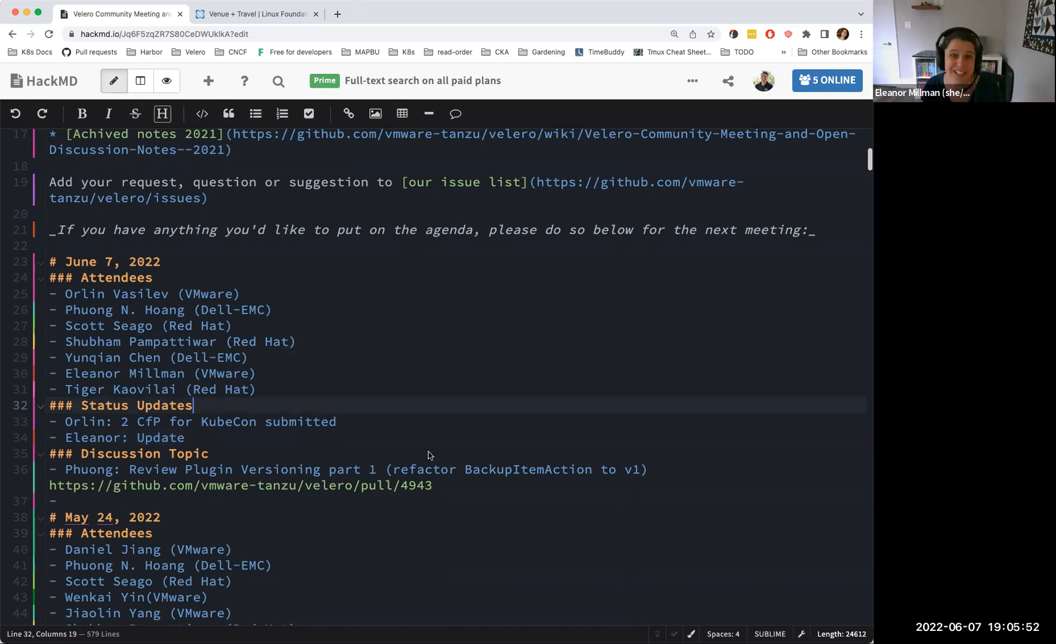
mouse_move(415, 467)
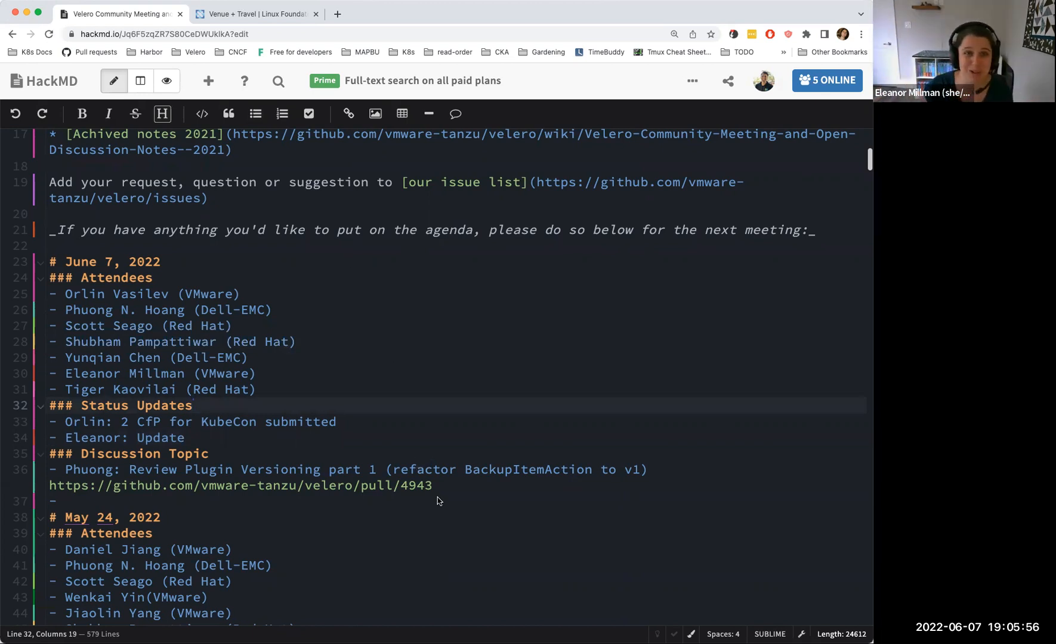
mouse_move(462, 497)
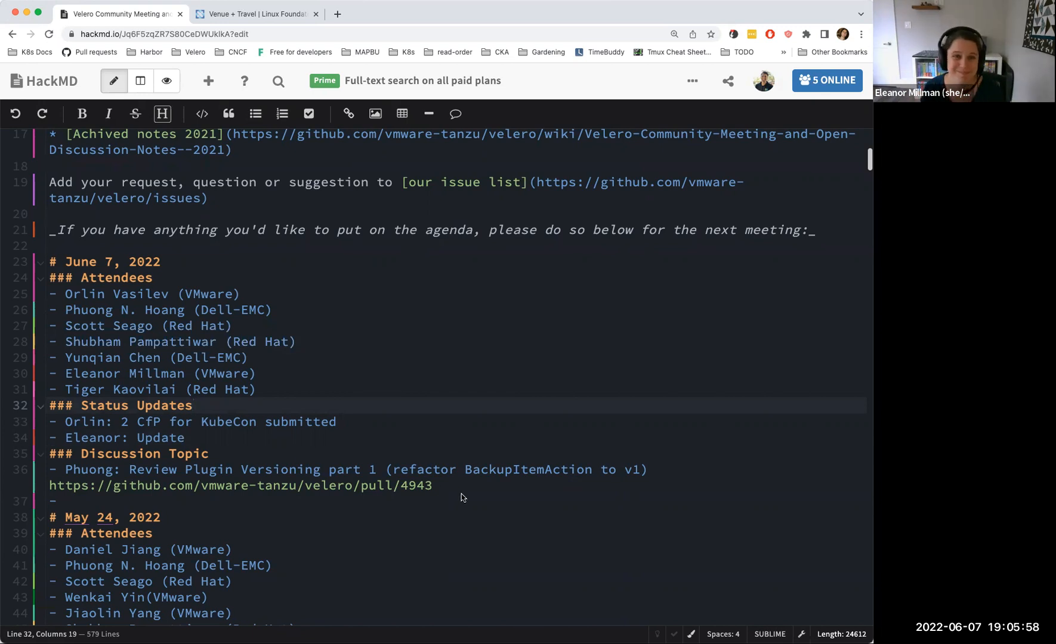
mouse_move(475, 488)
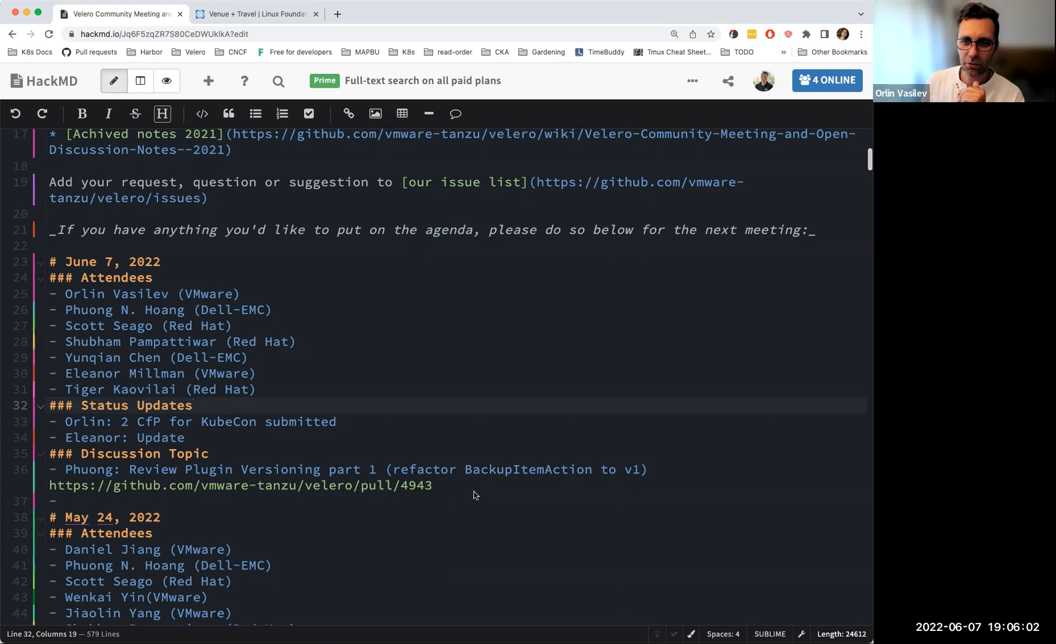
left_click(193, 406)
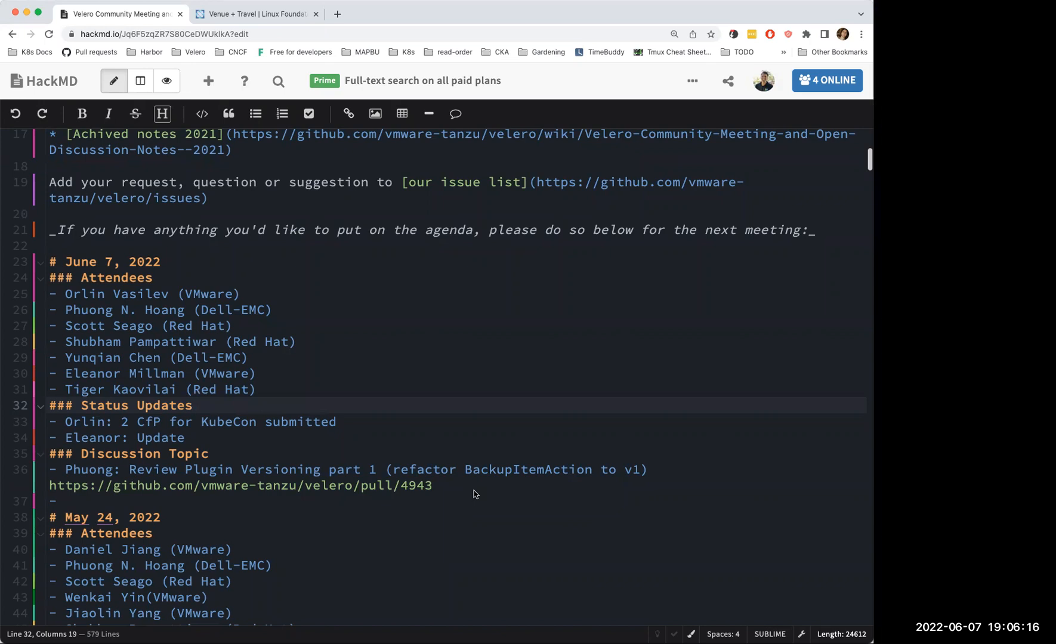
mouse_move(474, 392)
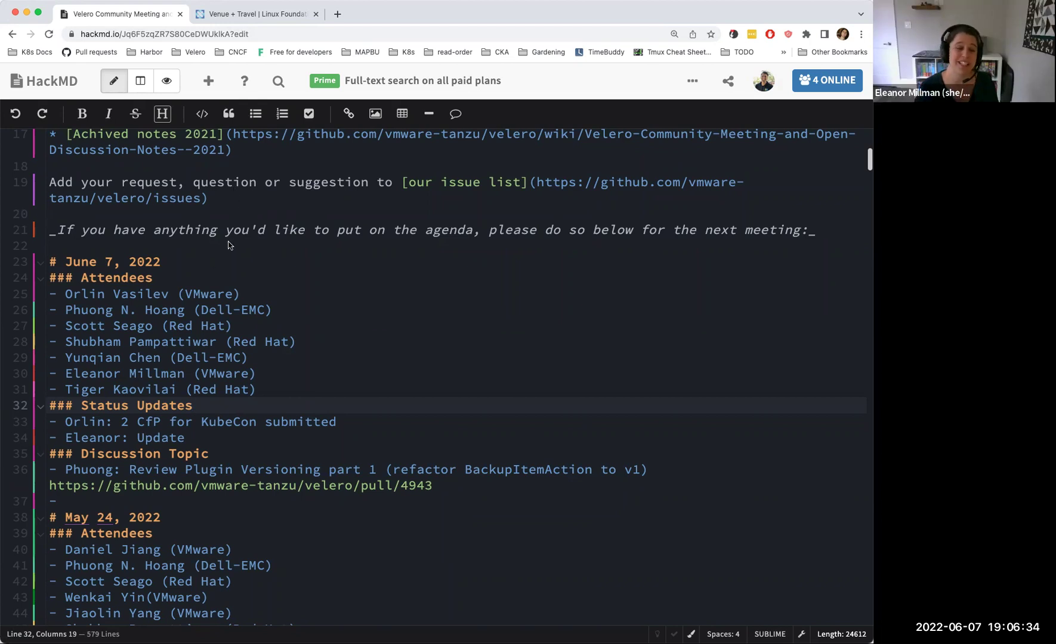
mouse_move(355, 300)
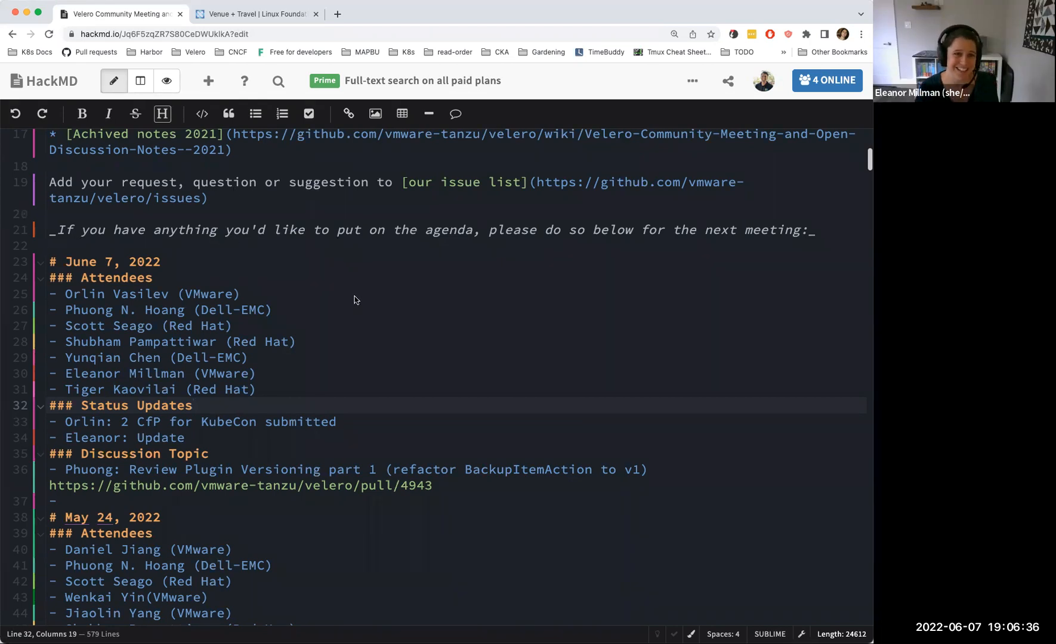
mouse_move(322, 303)
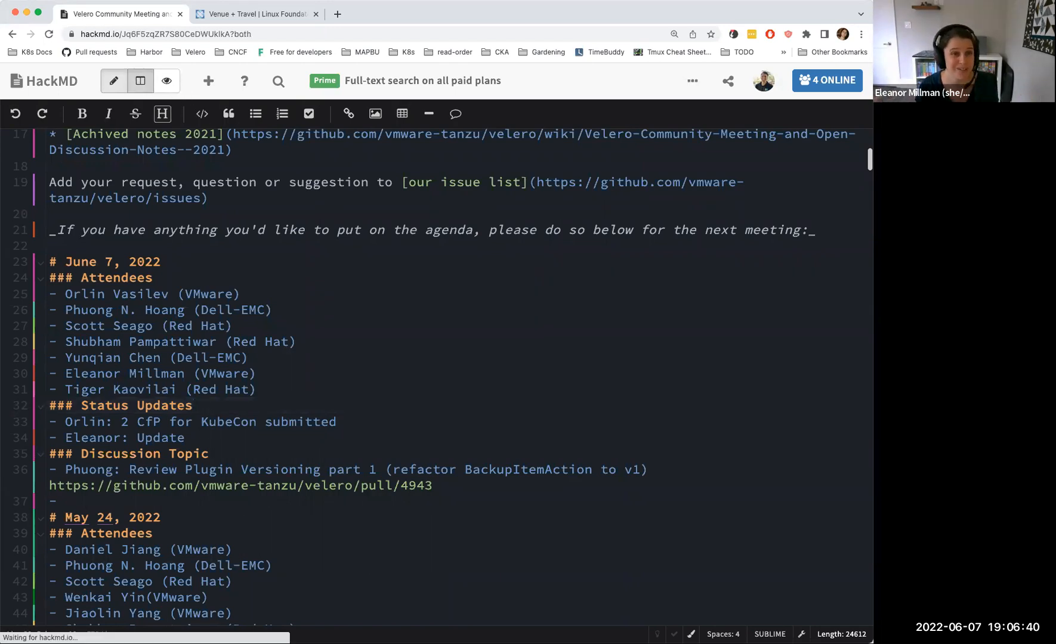
Step: Switch the June 7 notes to rendered reading view and open the PR link
left_click(167, 81)
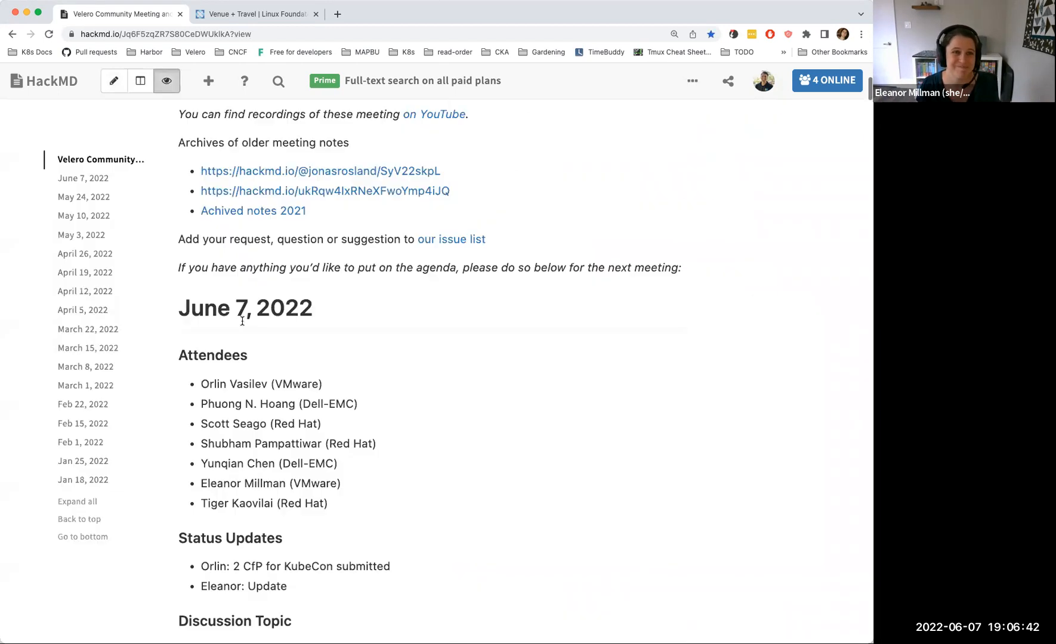
scroll("down", 3)
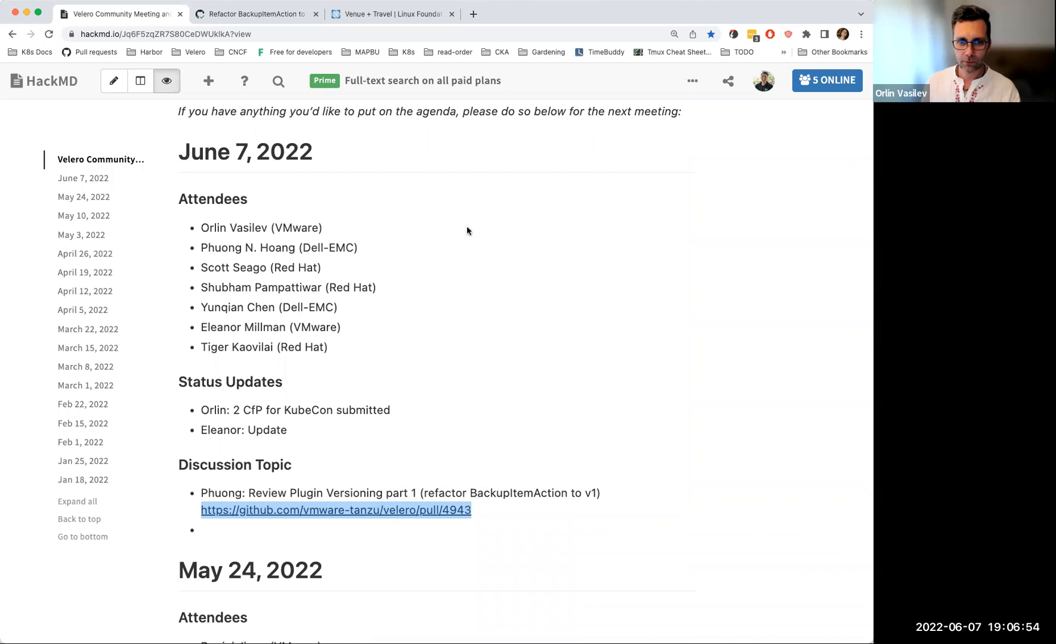
mouse_move(275, 489)
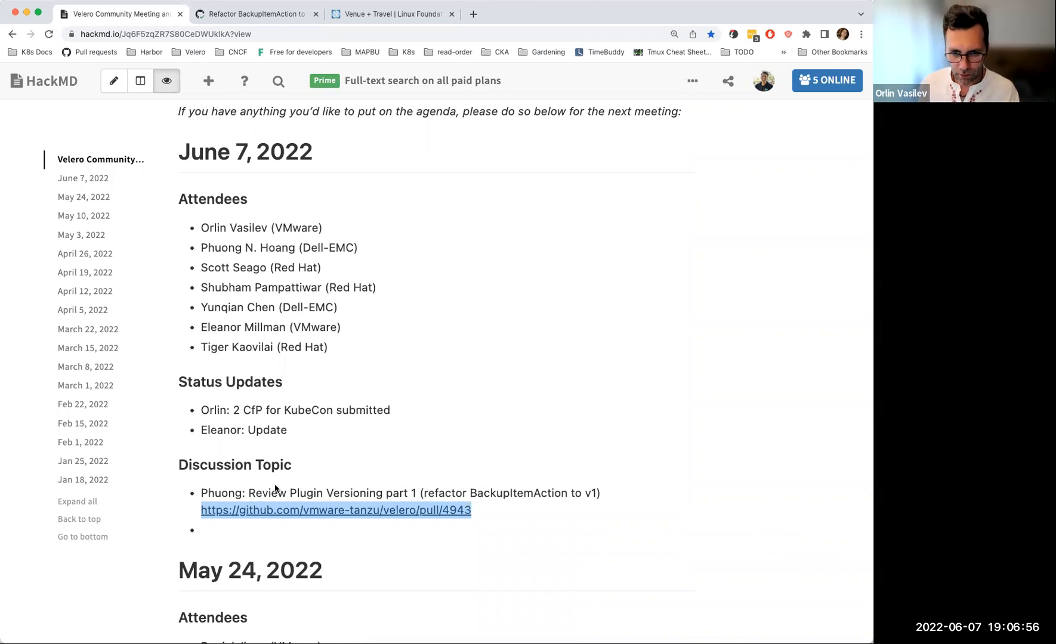
mouse_move(511, 527)
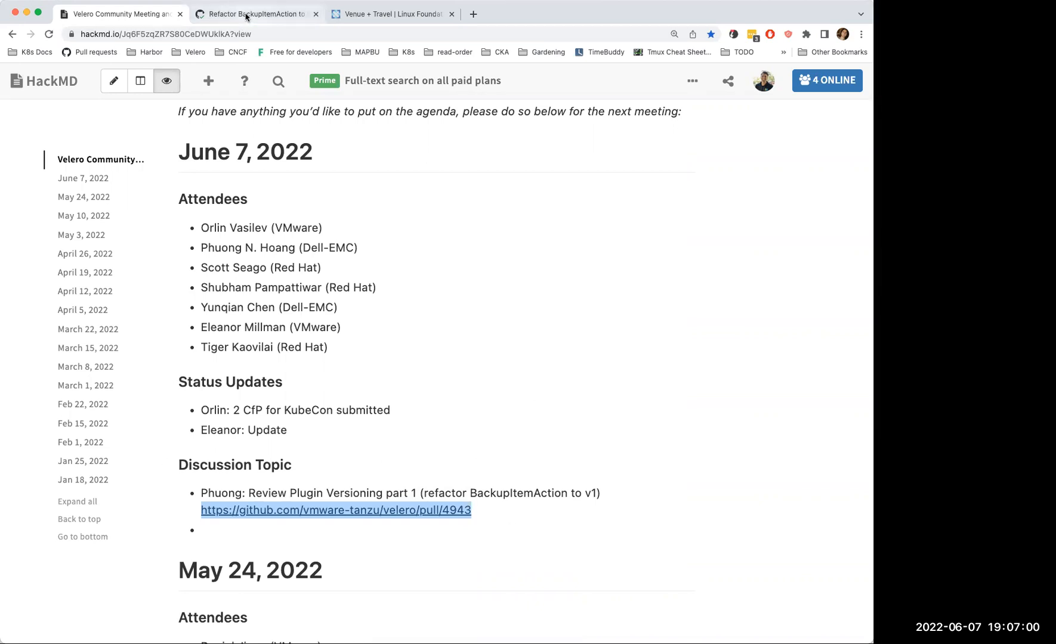
Step: Review PR #4943's description, reviewers and passing checks, then view its 28 changed files
left_click(256, 14)
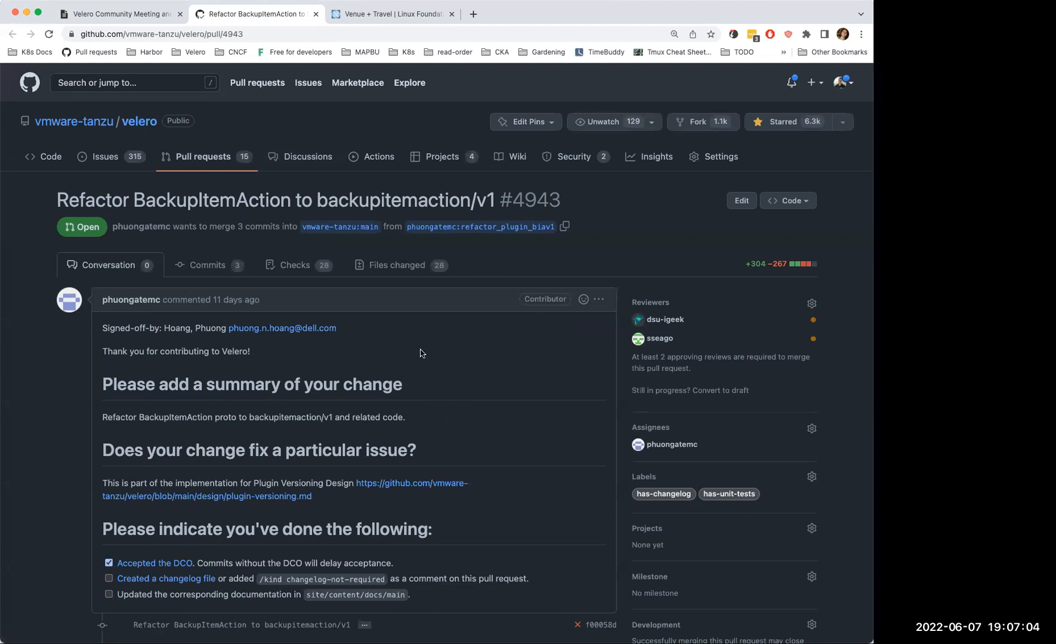
mouse_move(406, 352)
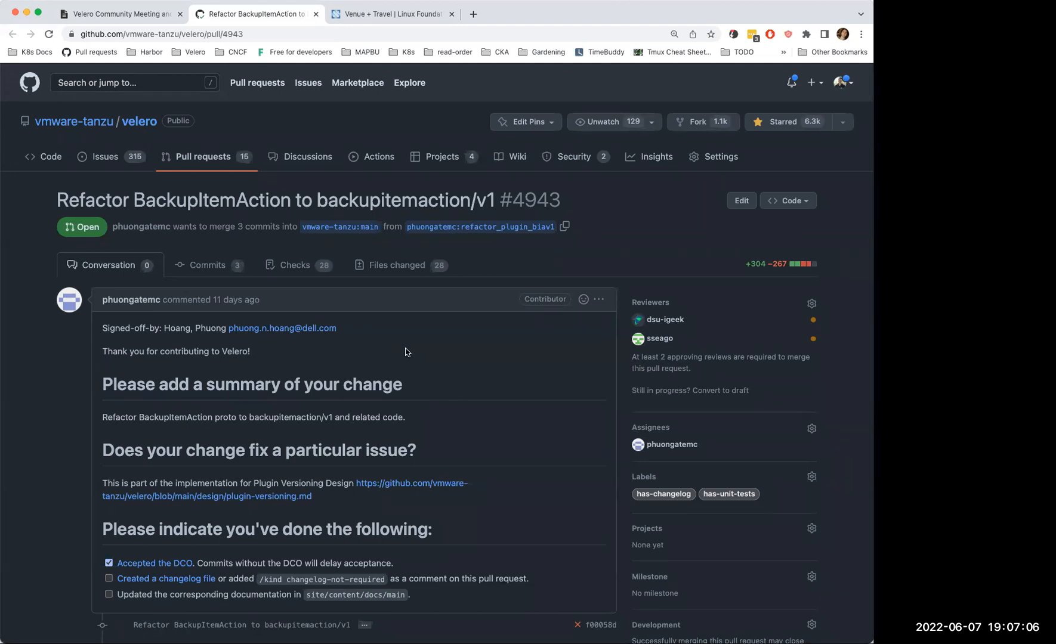
mouse_move(414, 357)
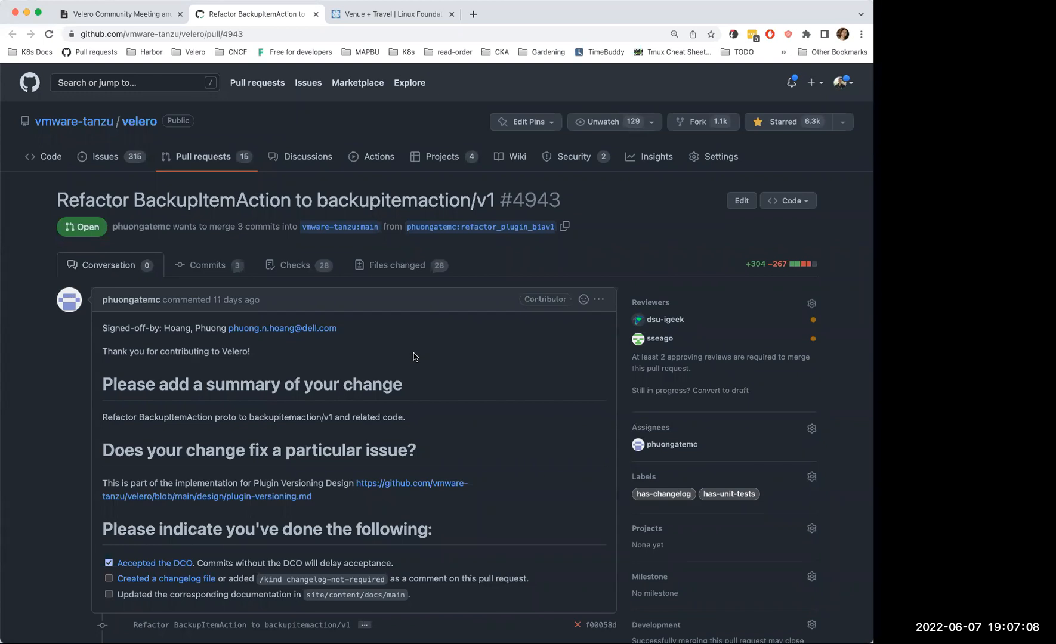
scroll("down", 3)
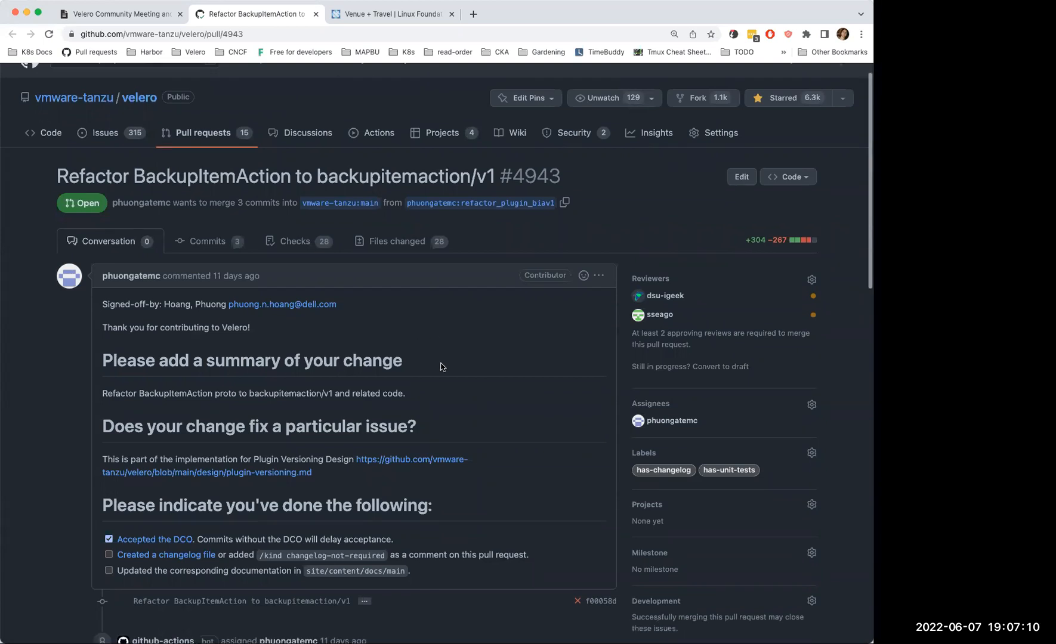
scroll("down", 3)
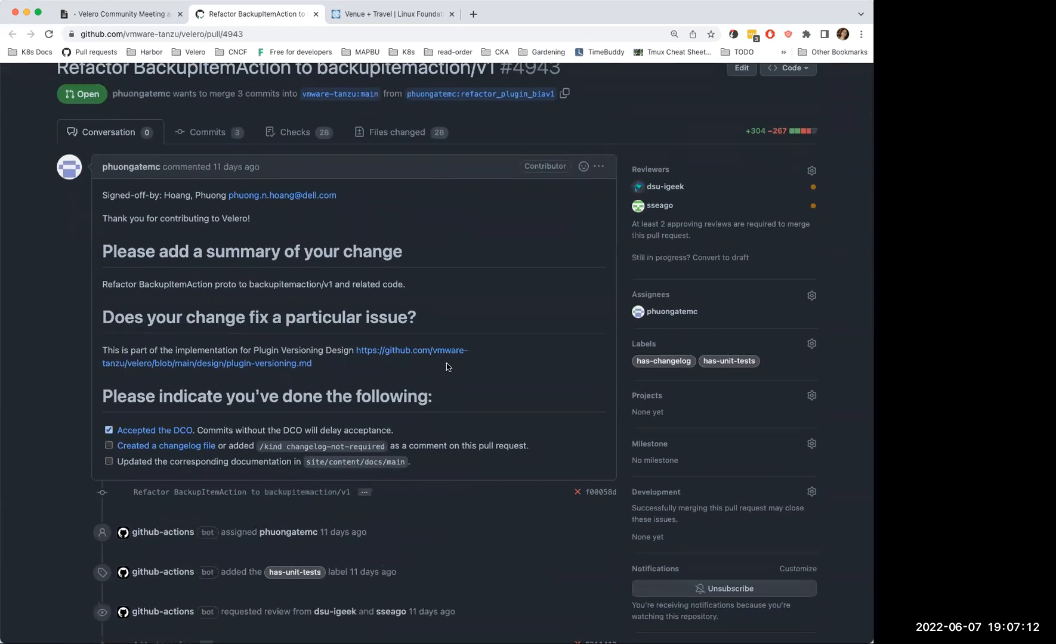
mouse_move(434, 367)
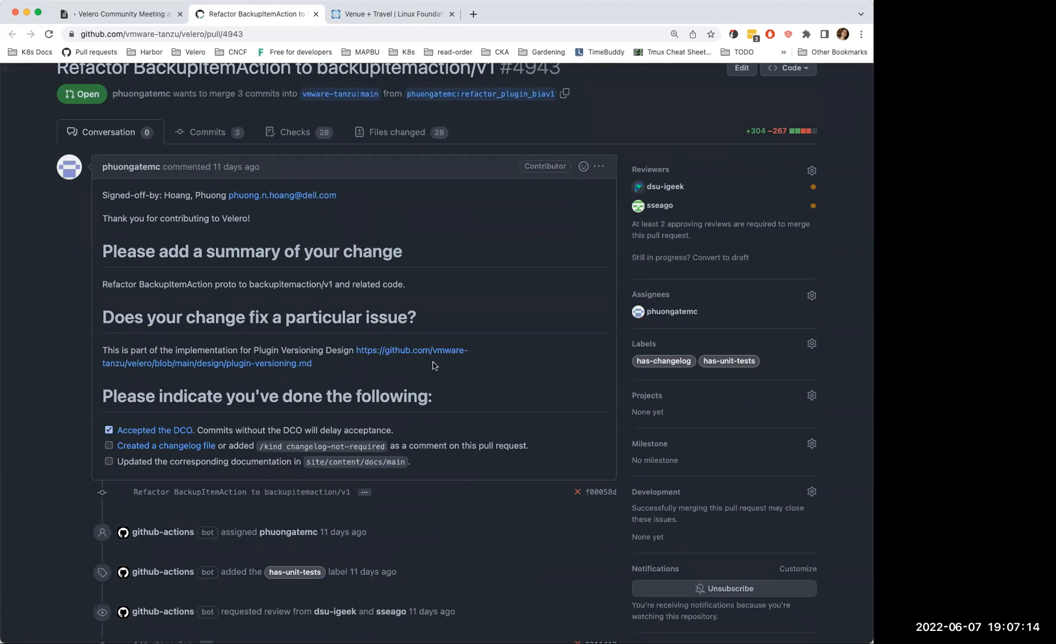
mouse_move(431, 364)
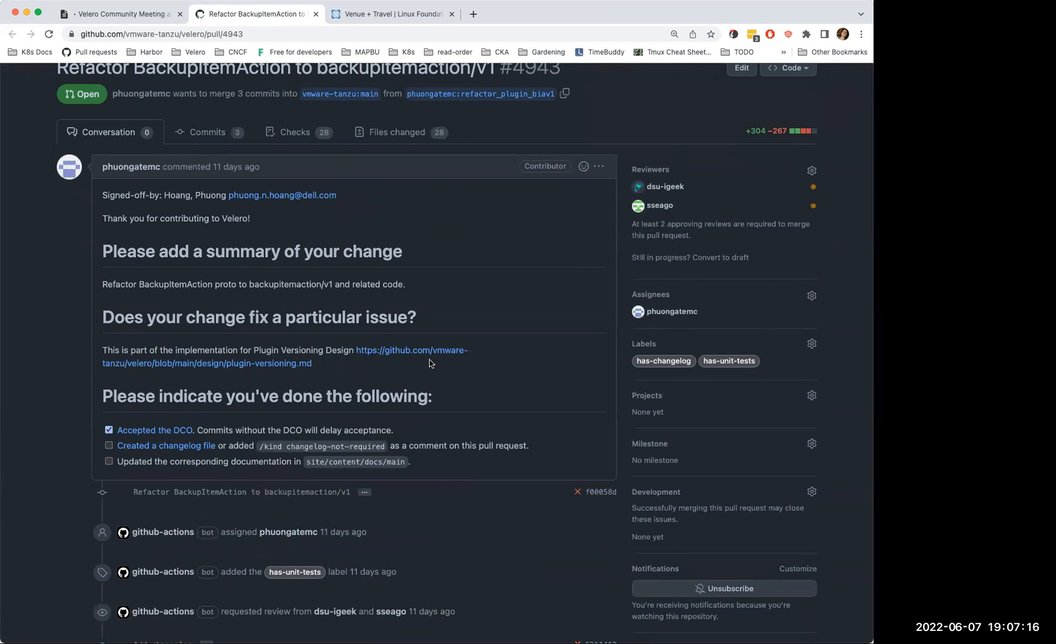
mouse_move(425, 373)
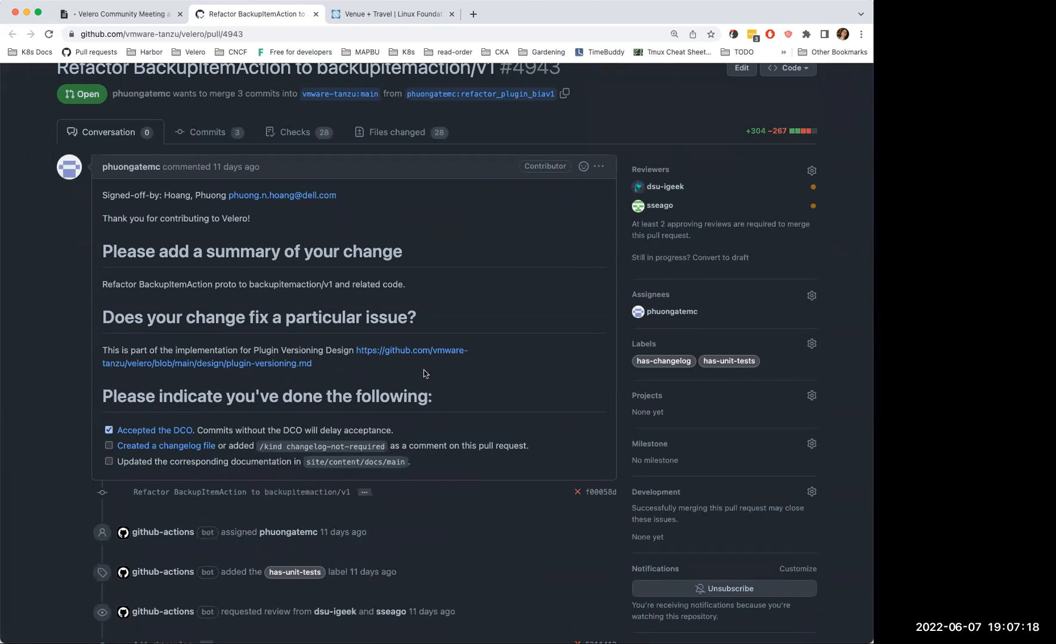
mouse_move(422, 370)
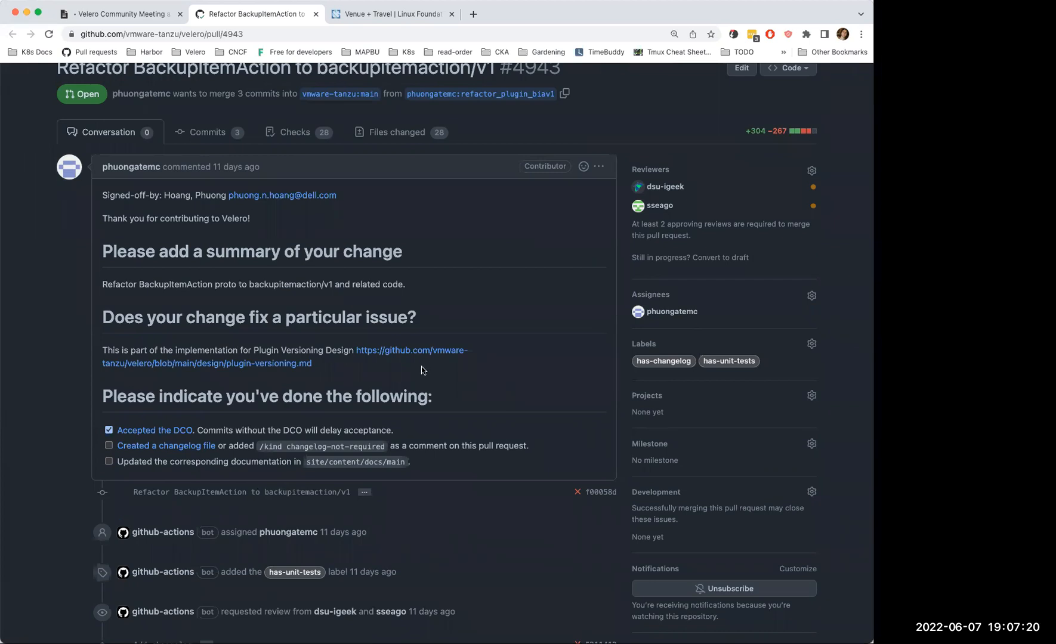
mouse_move(417, 383)
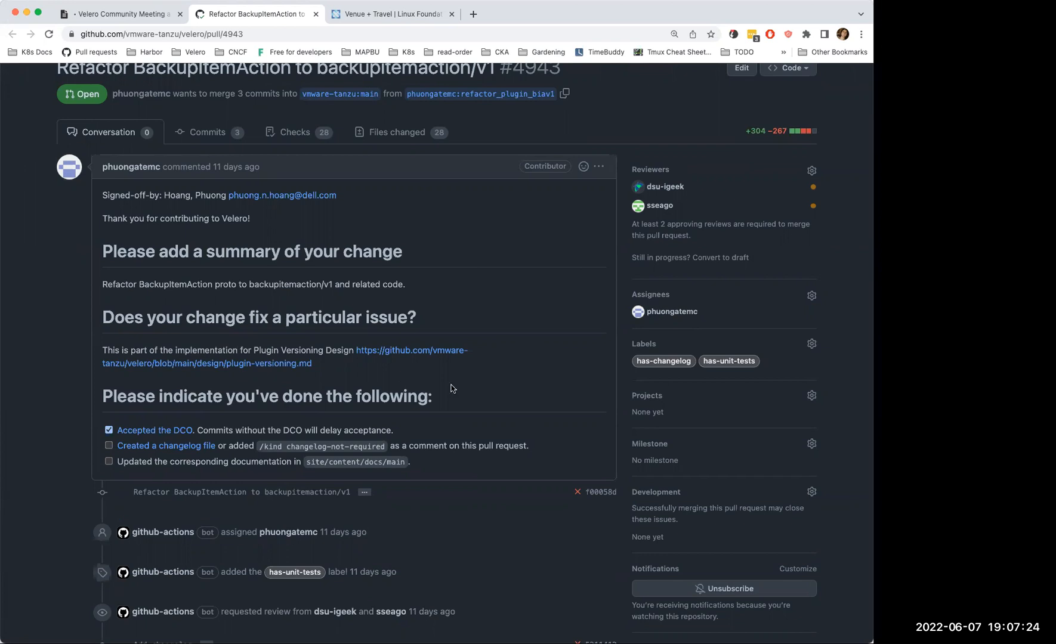
mouse_move(436, 383)
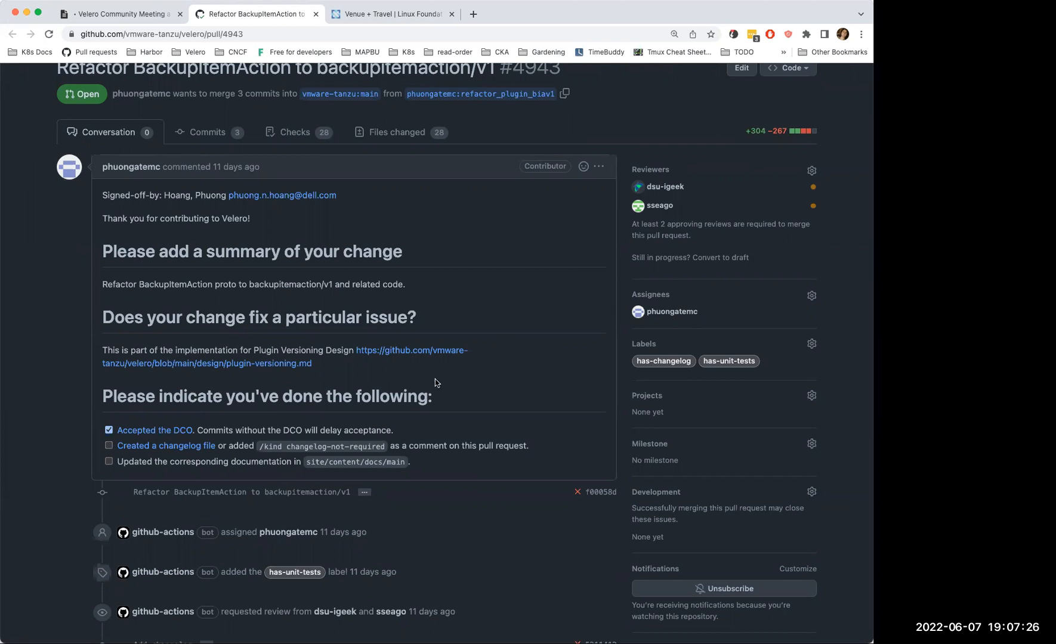
mouse_move(471, 400)
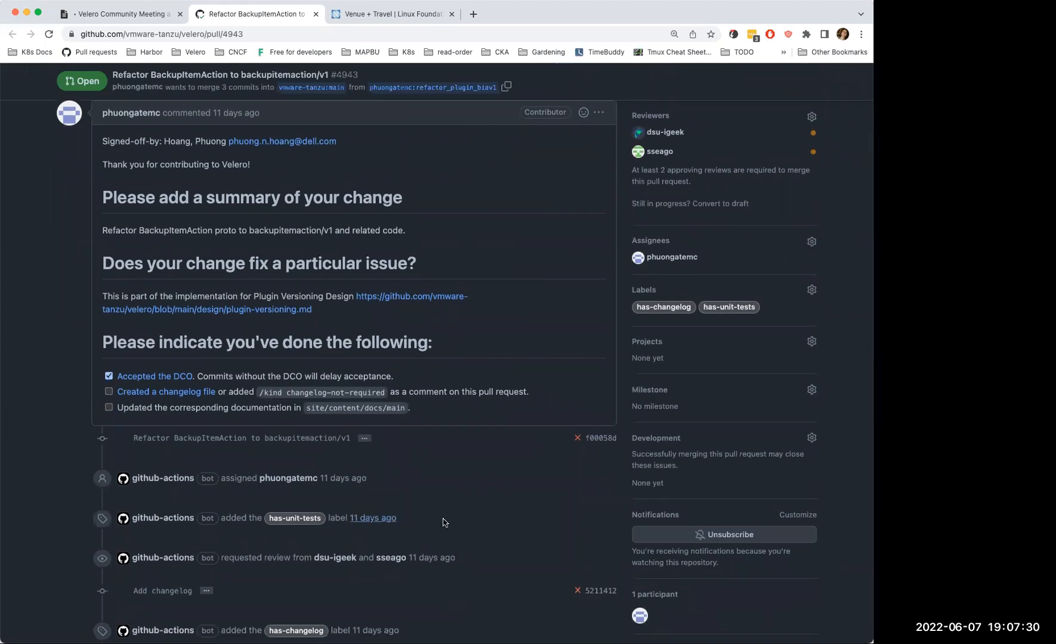
scroll("down", 3)
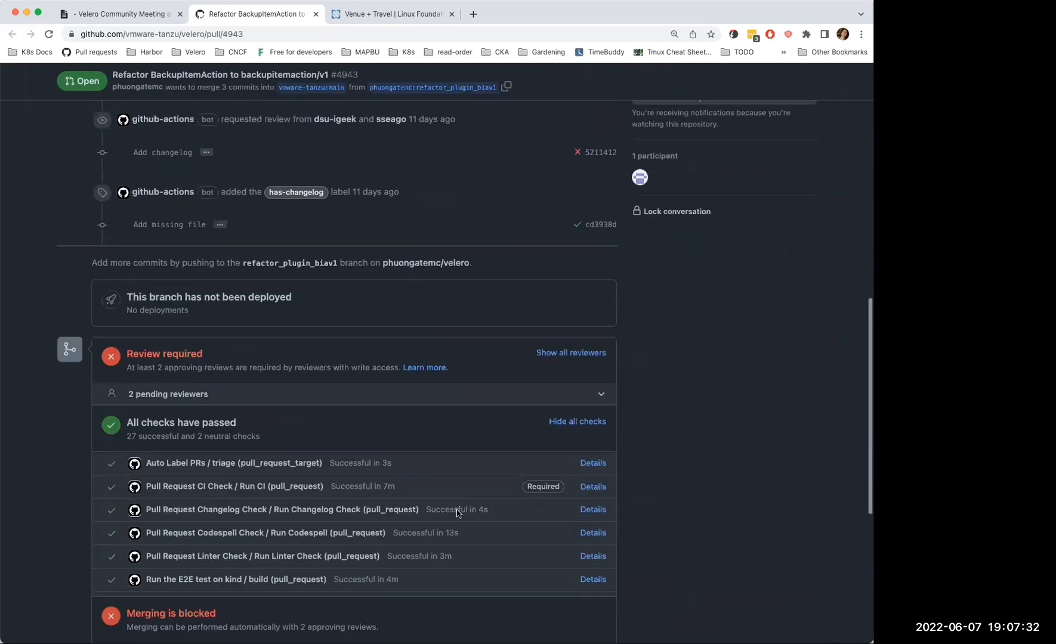
scroll("up", 3)
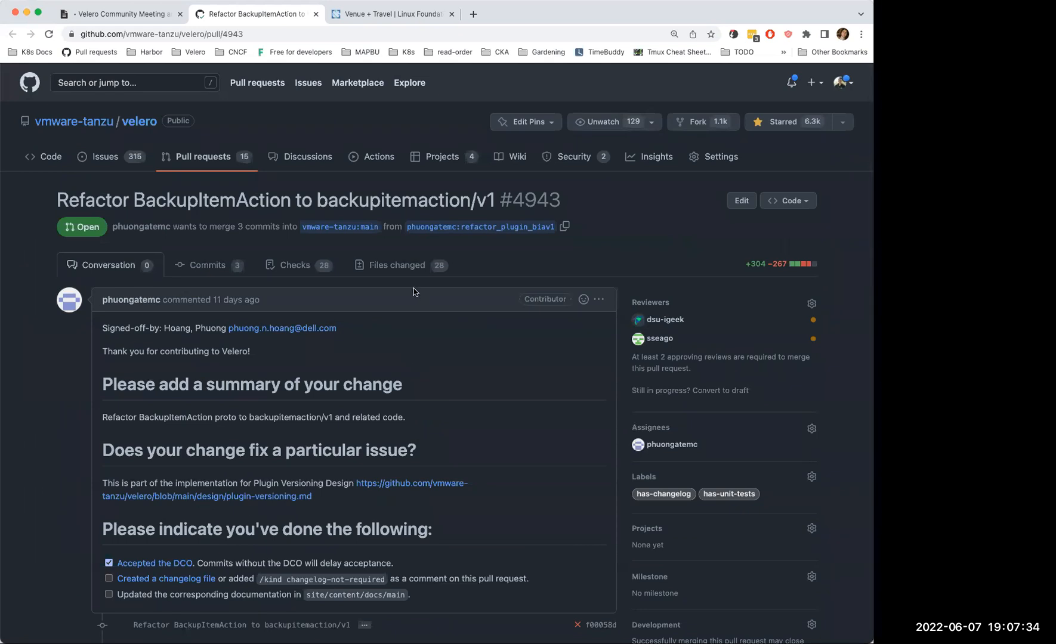
left_click(396, 265)
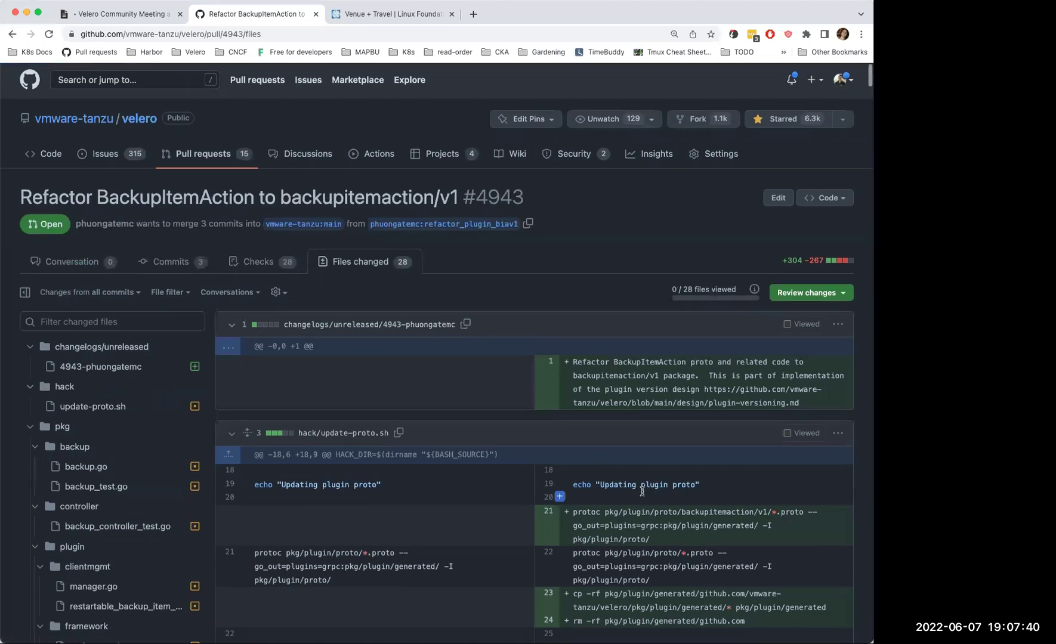
scroll("down", 3)
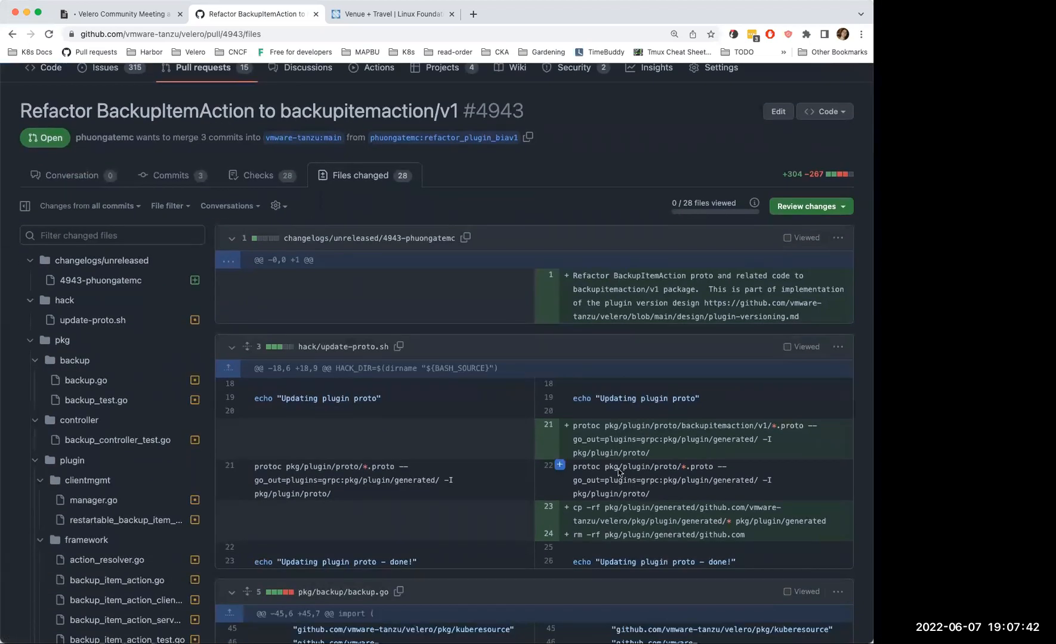
scroll("down", 3)
type("hack")
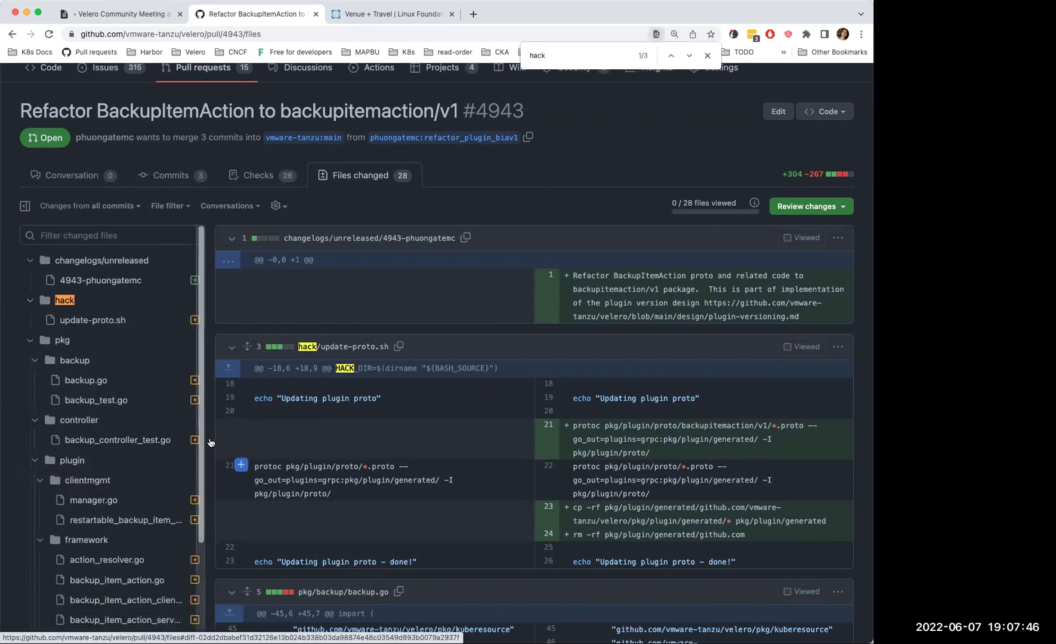
scroll("down", 3)
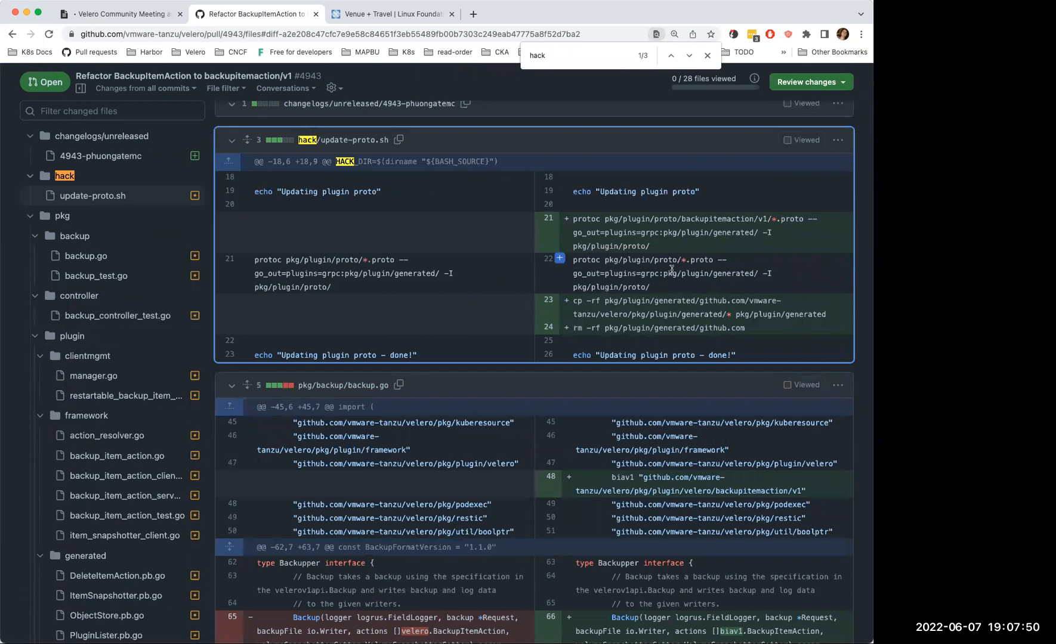
mouse_move(668, 273)
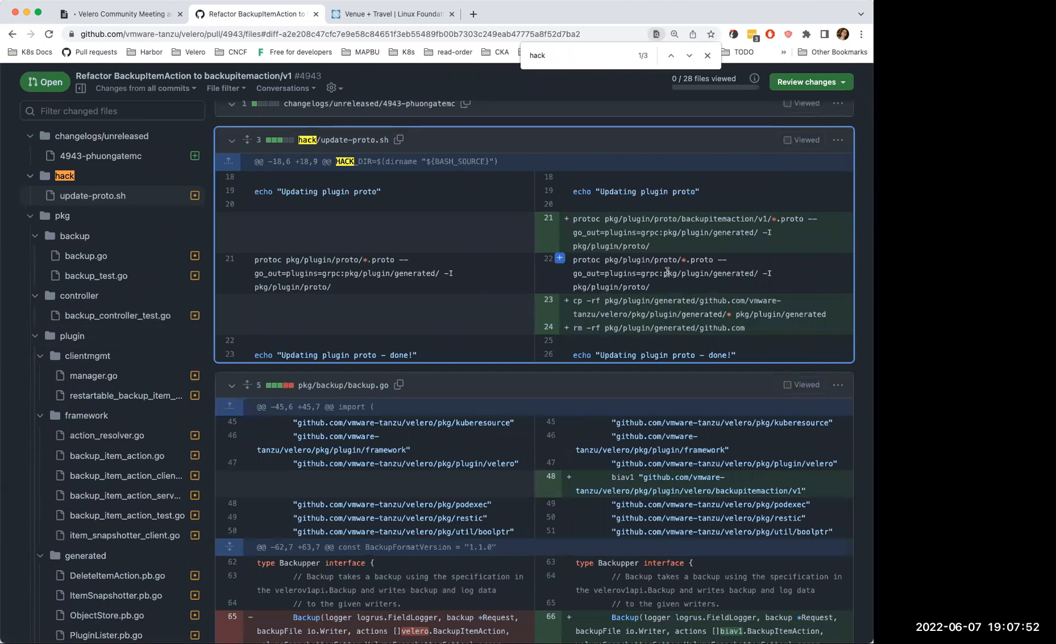
mouse_move(614, 336)
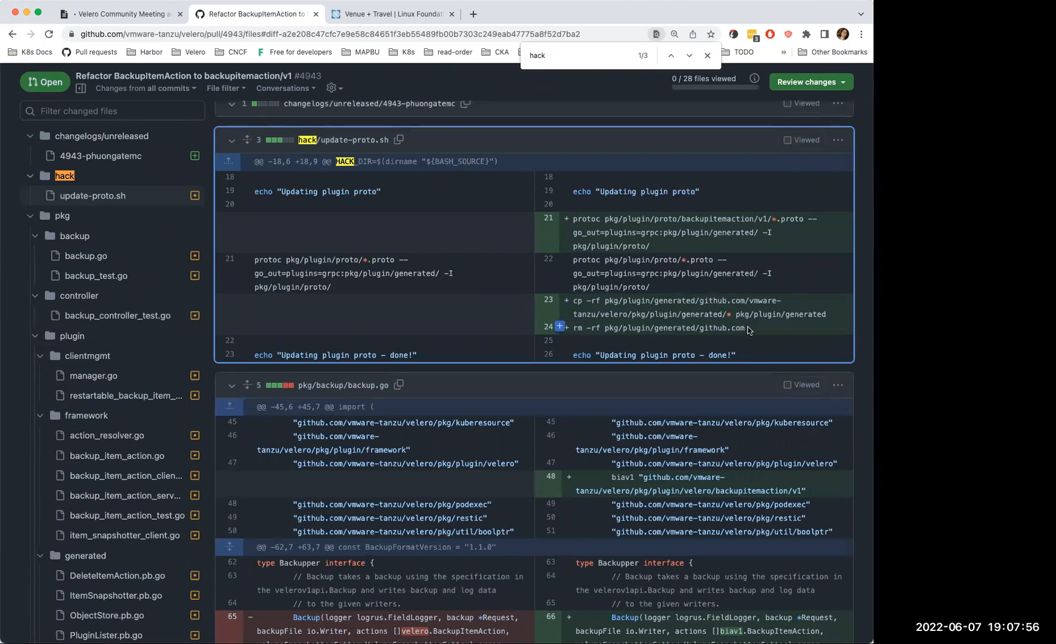
mouse_move(737, 356)
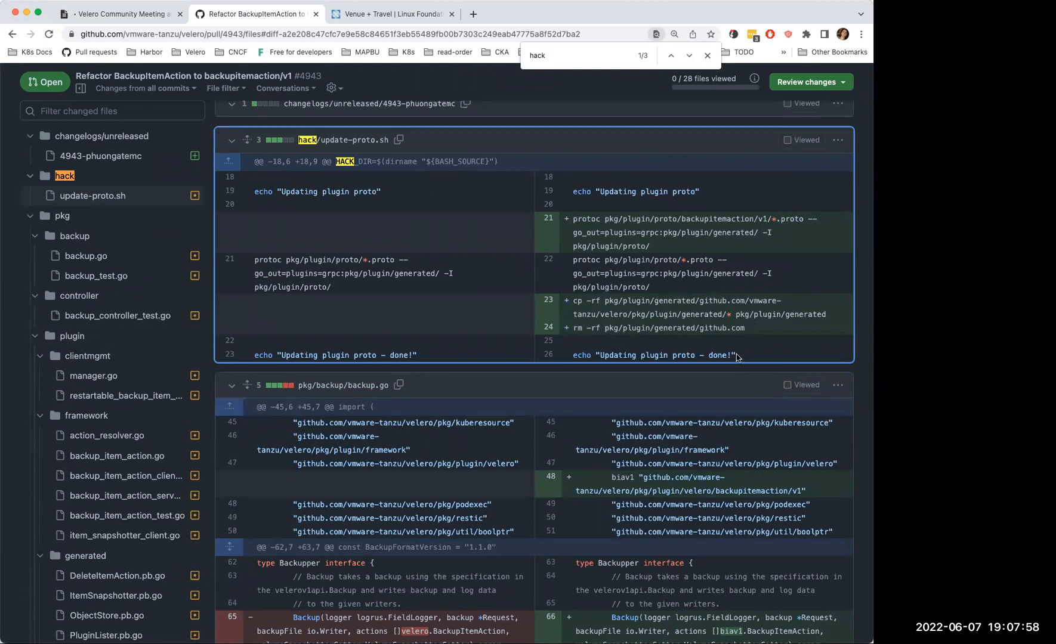
mouse_move(718, 343)
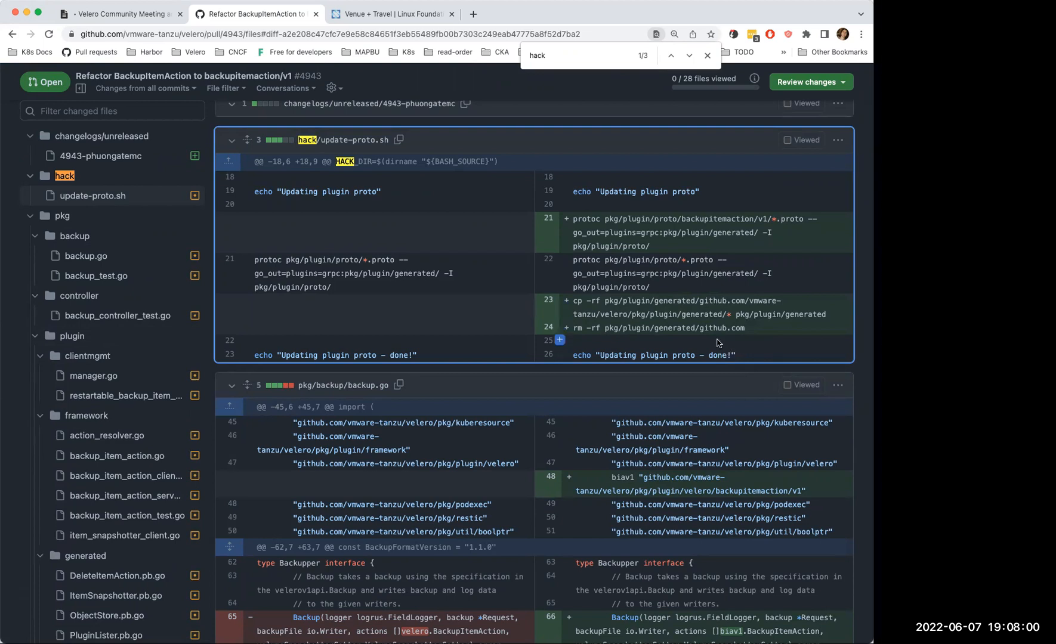
mouse_move(701, 300)
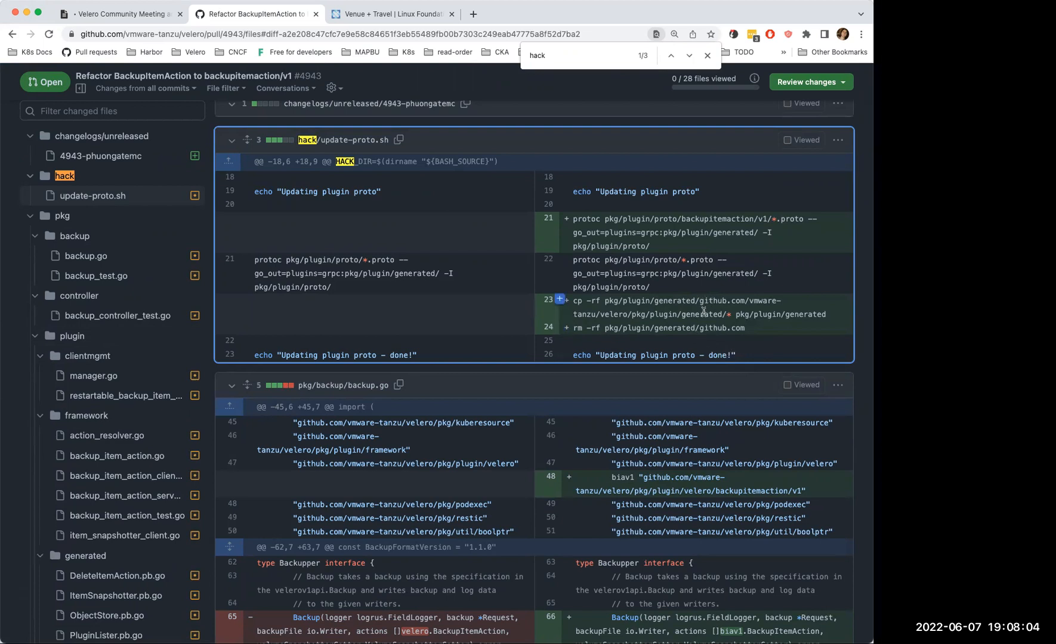
mouse_move(700, 315)
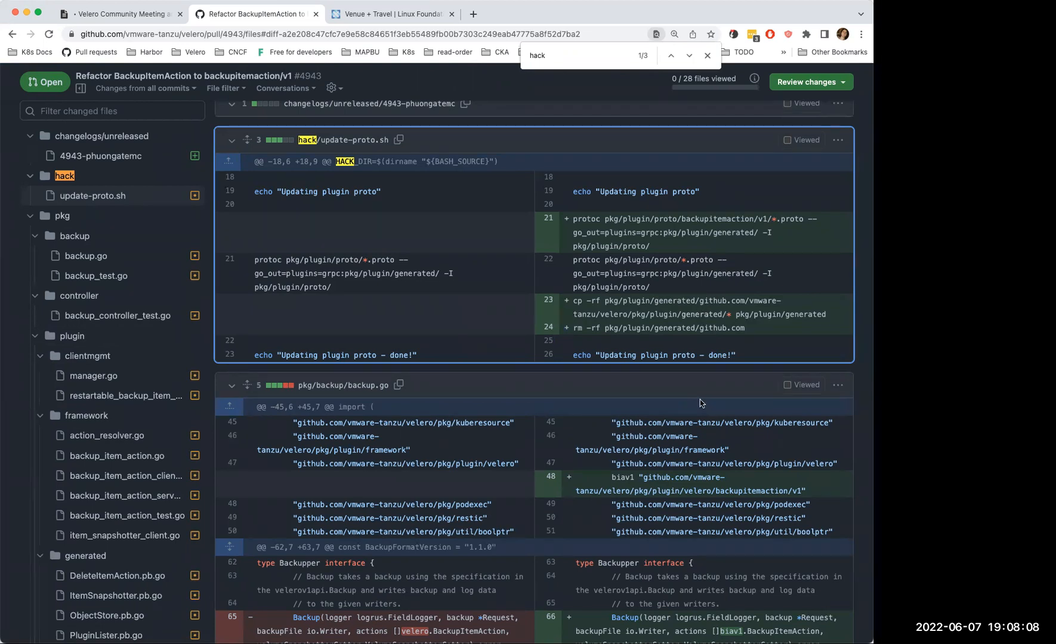
mouse_move(696, 401)
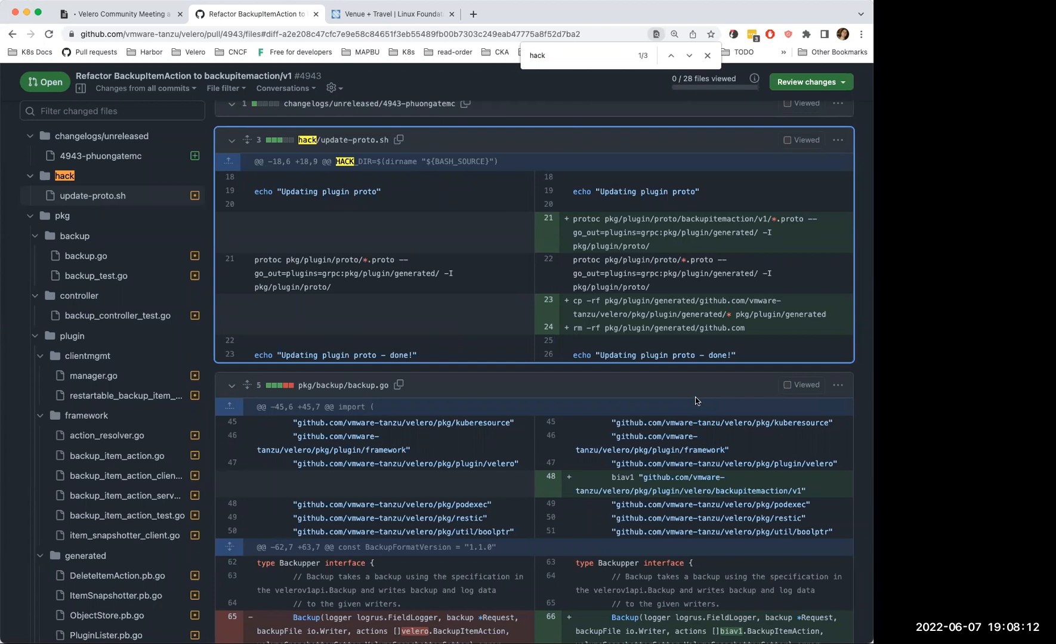
mouse_move(699, 396)
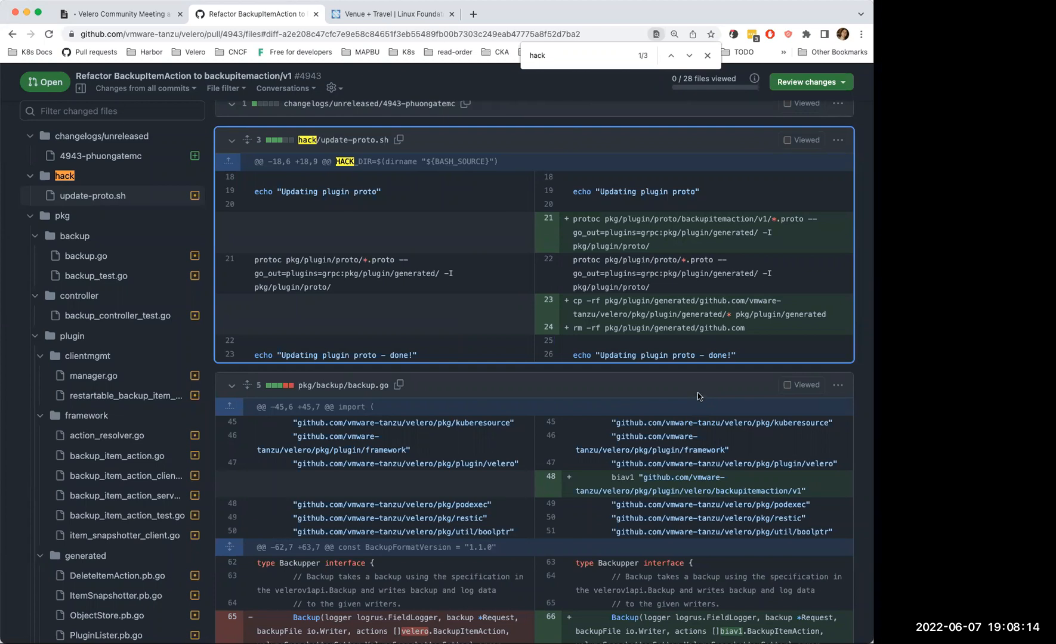
mouse_move(702, 385)
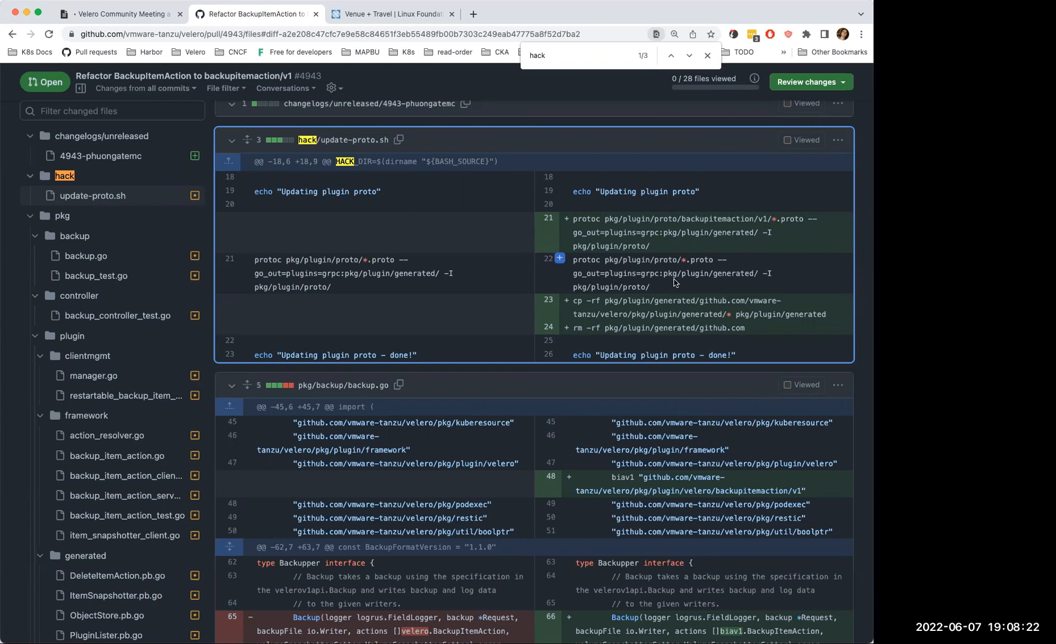
mouse_move(673, 286)
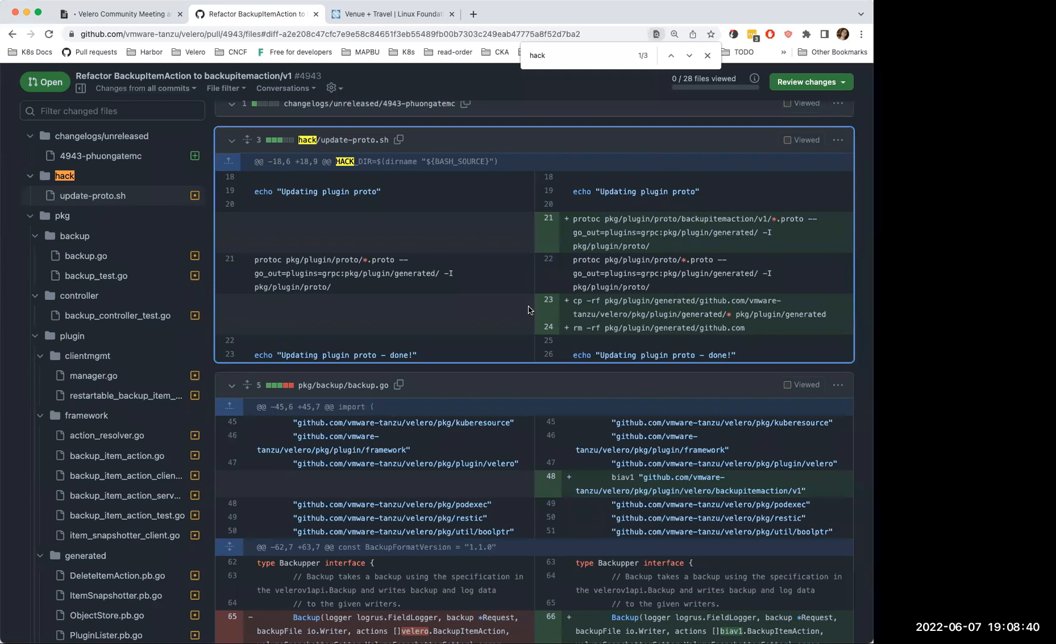
mouse_move(652, 379)
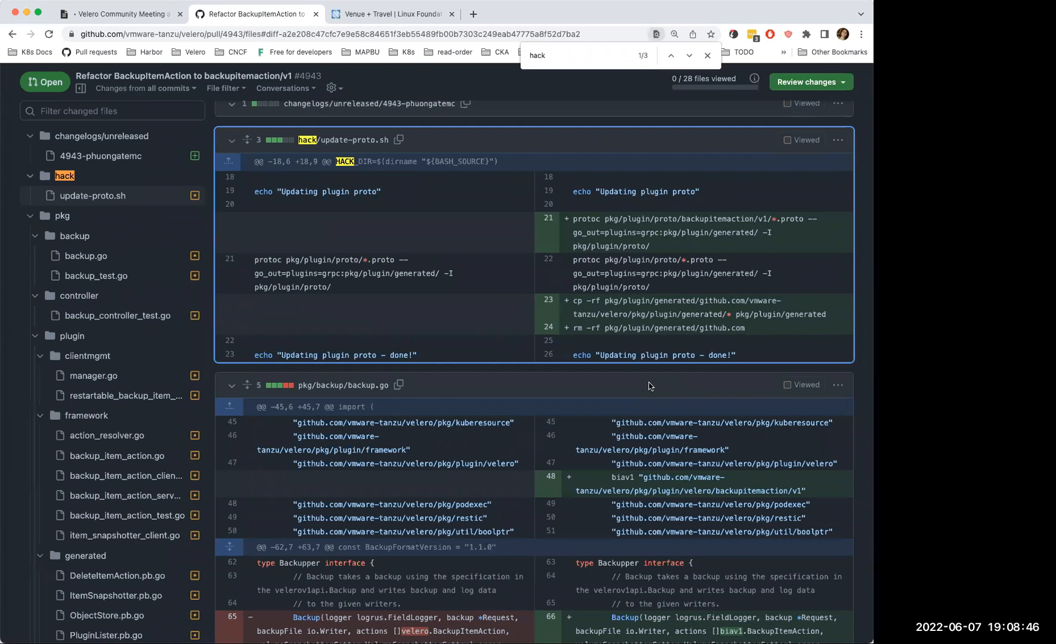
mouse_move(646, 386)
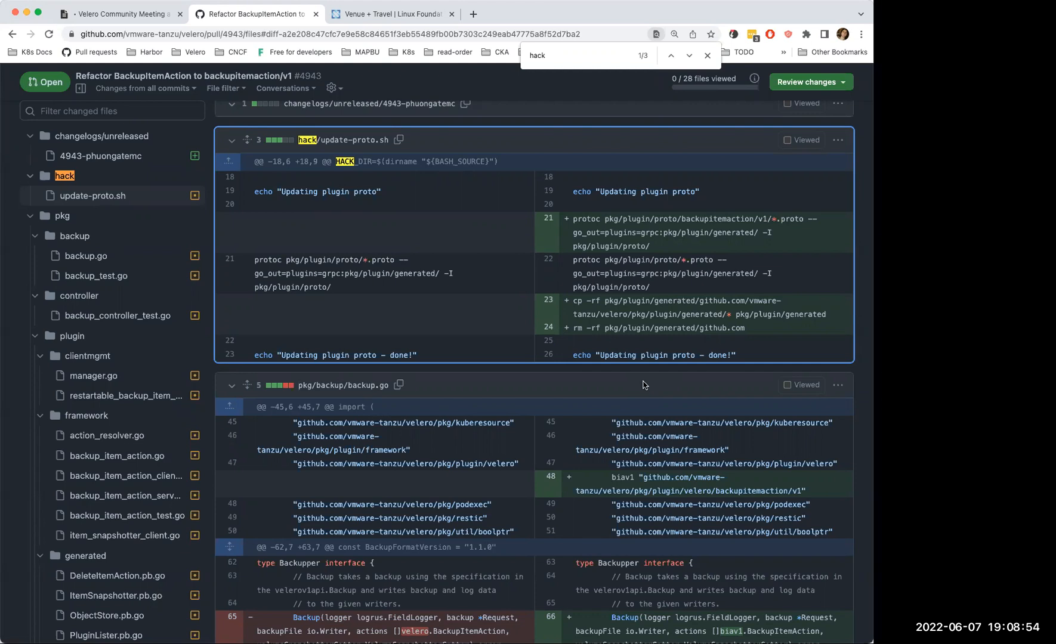
mouse_move(645, 382)
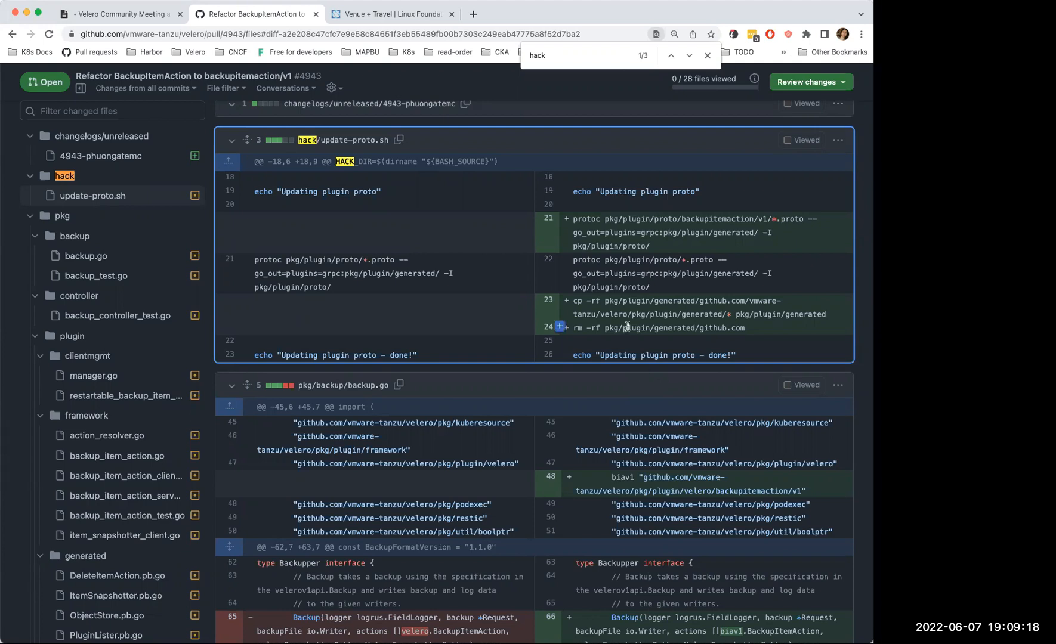
mouse_move(575, 316)
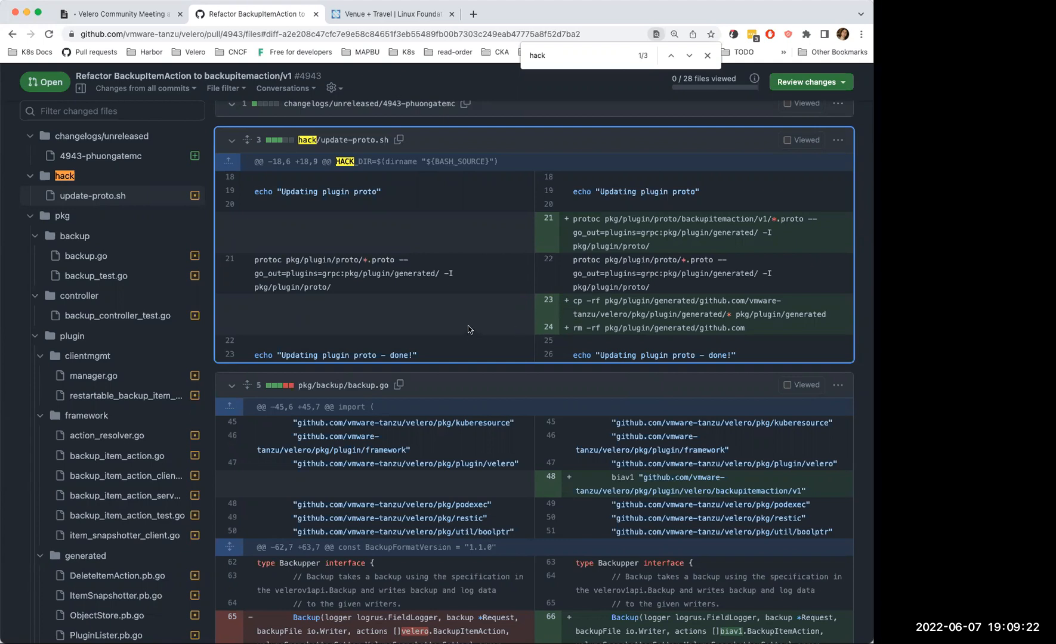
mouse_move(559, 356)
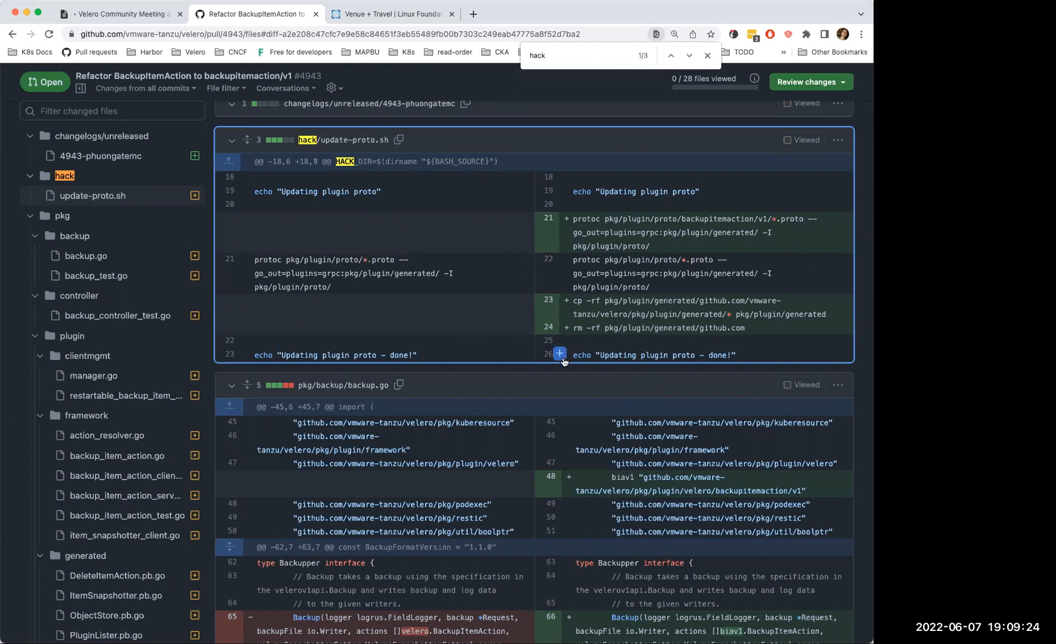
mouse_move(561, 356)
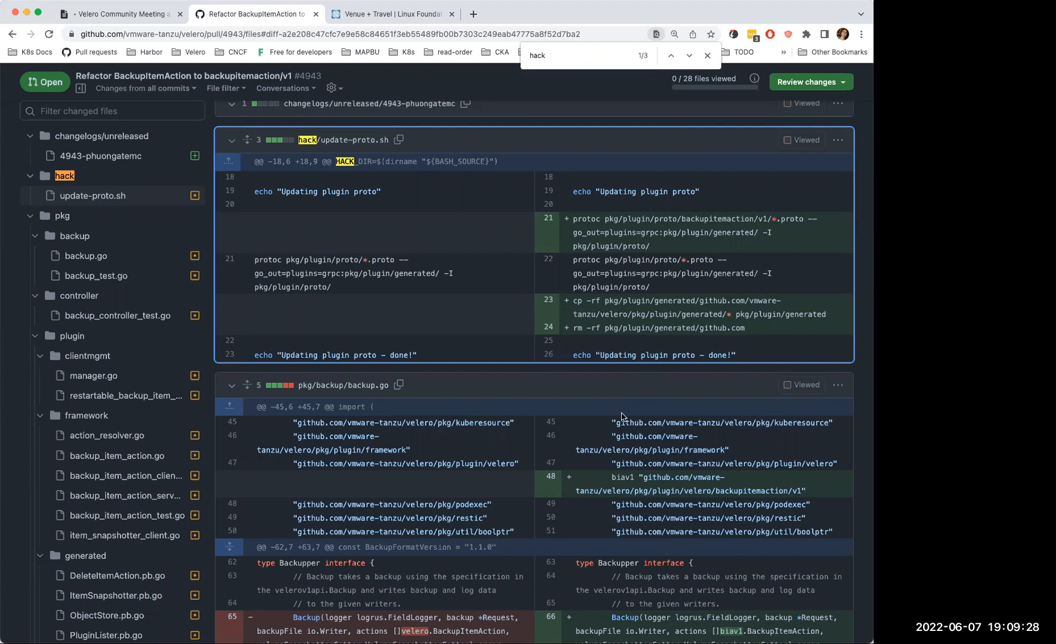
mouse_move(702, 461)
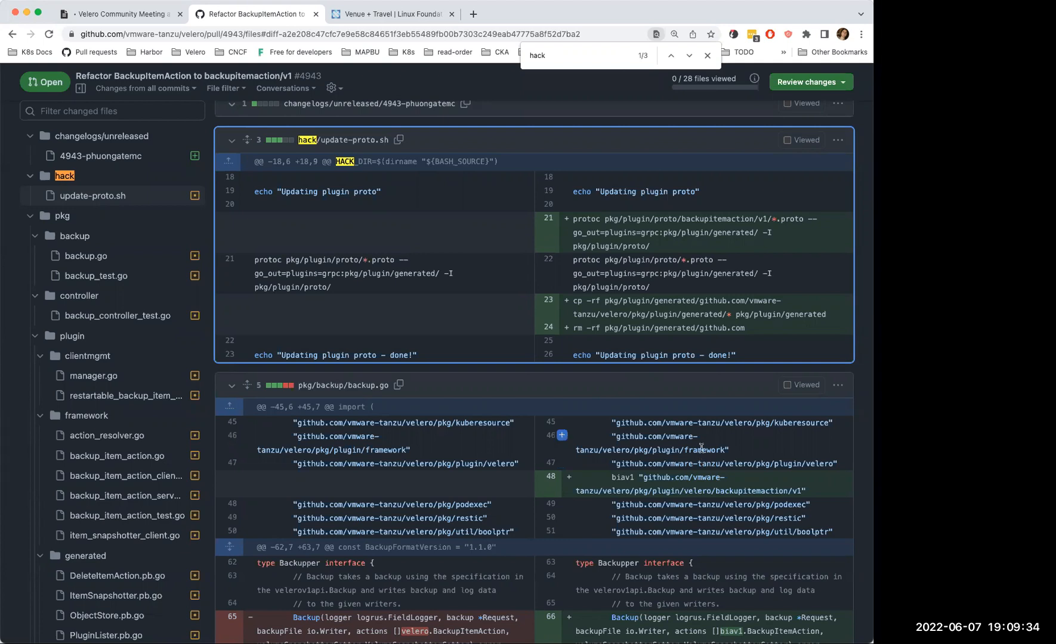
mouse_move(706, 440)
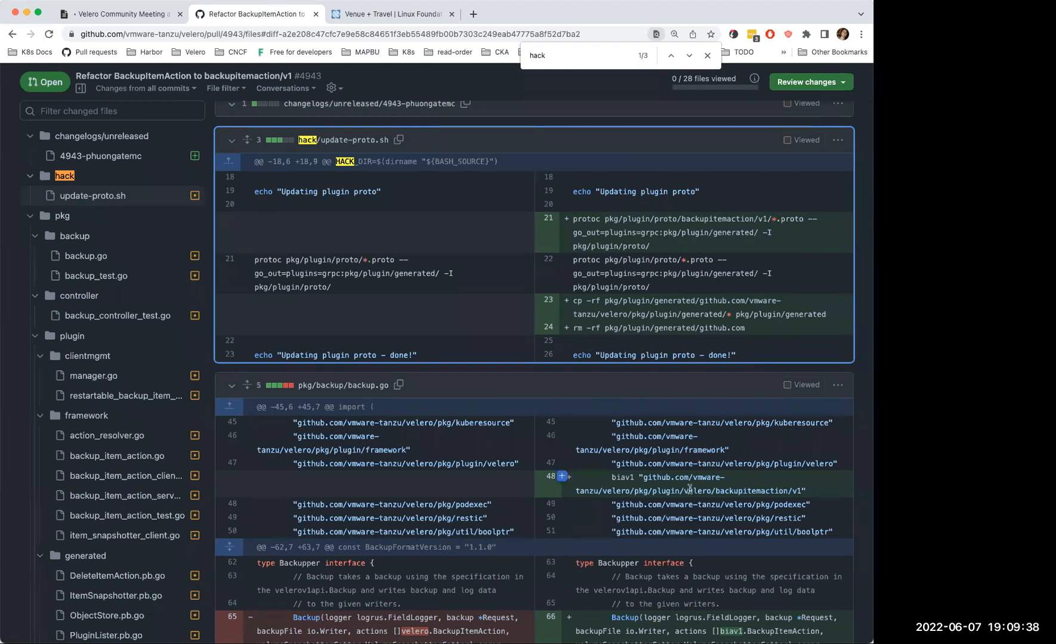
Step: Scroll the PR #4943 diff through backup.go into backup_test.go's biav1.BackupItemAction changes
scroll("down", 3)
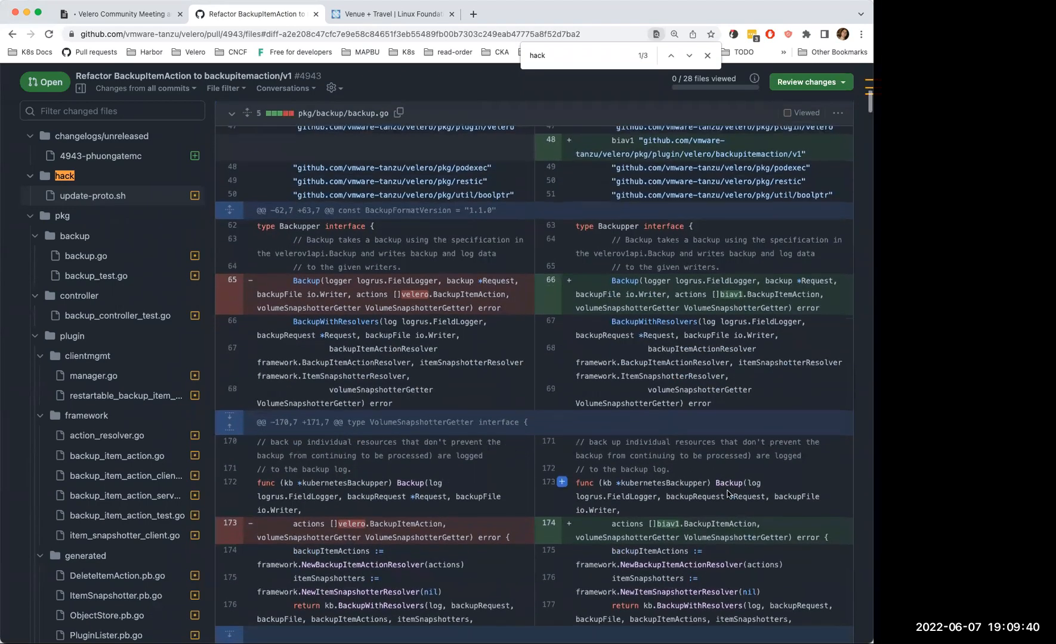
scroll("down", 3)
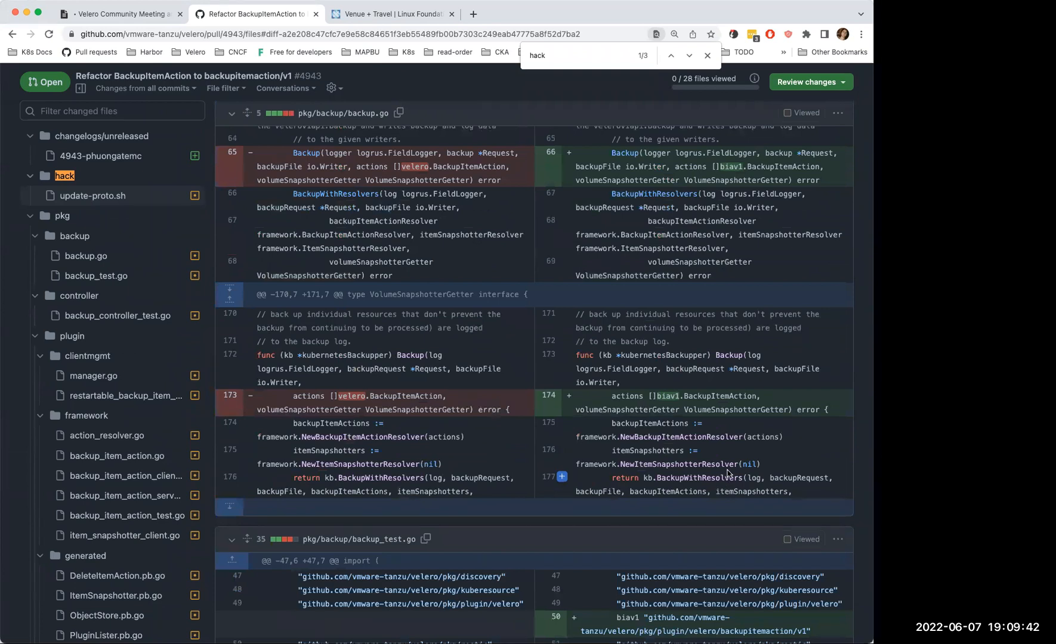
scroll("down", 3)
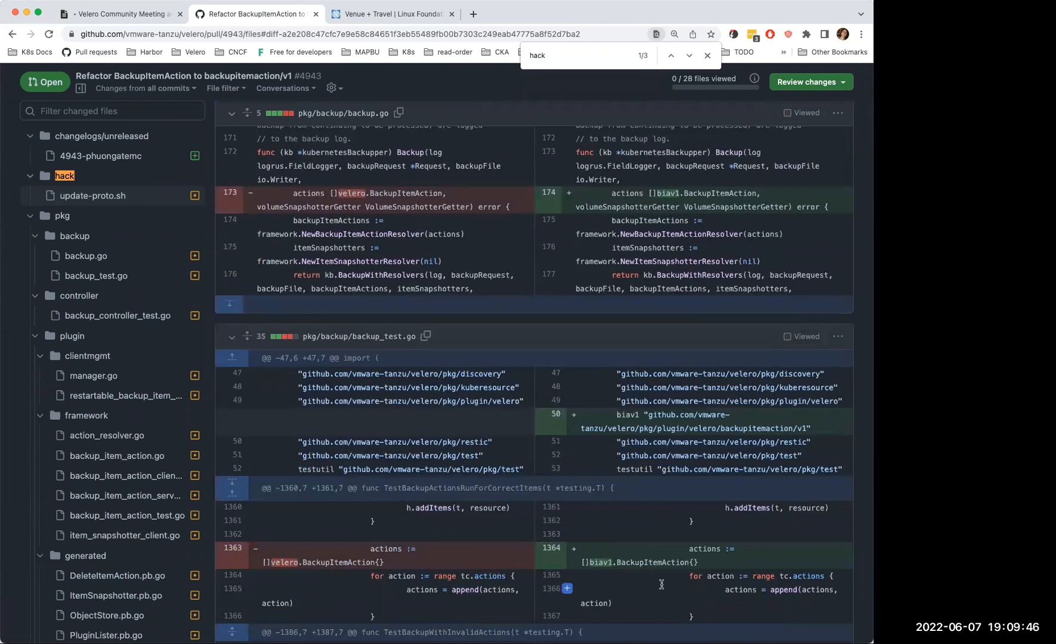
double_click(648, 563)
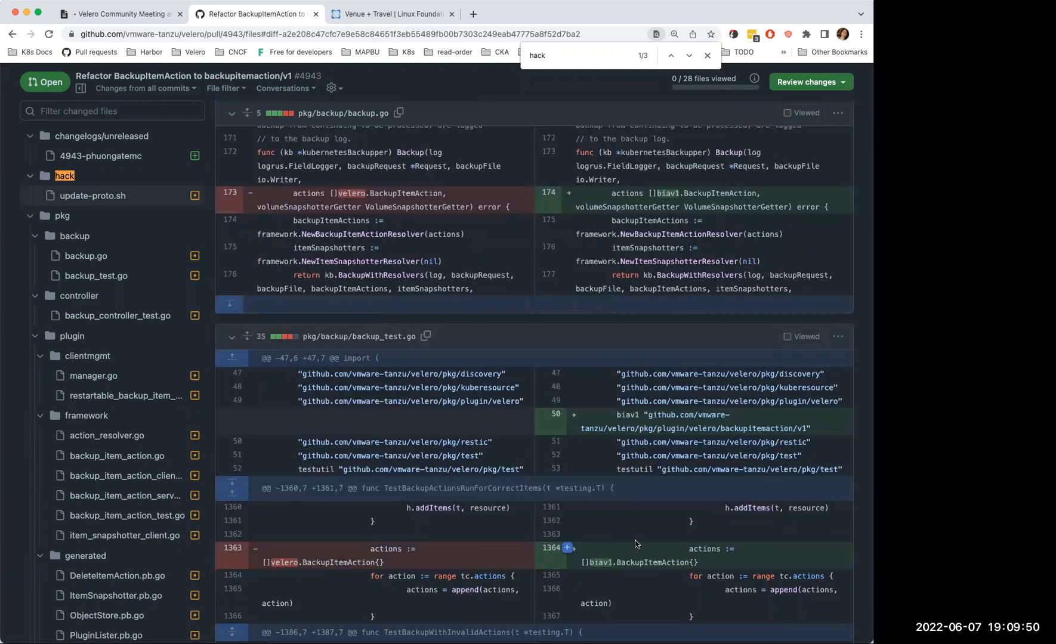
scroll("down", 3)
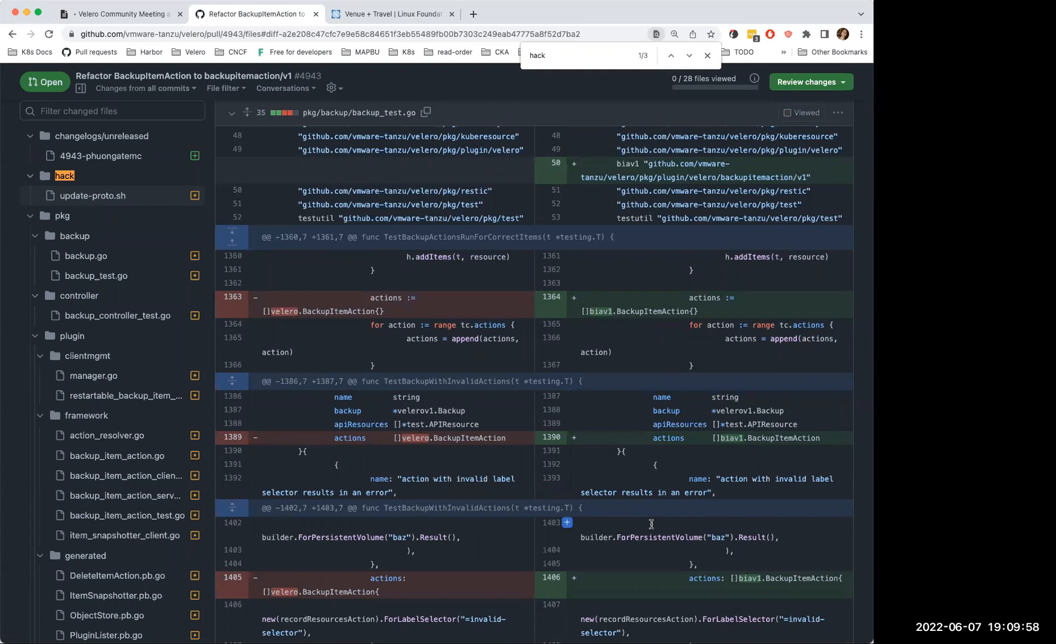
mouse_move(675, 451)
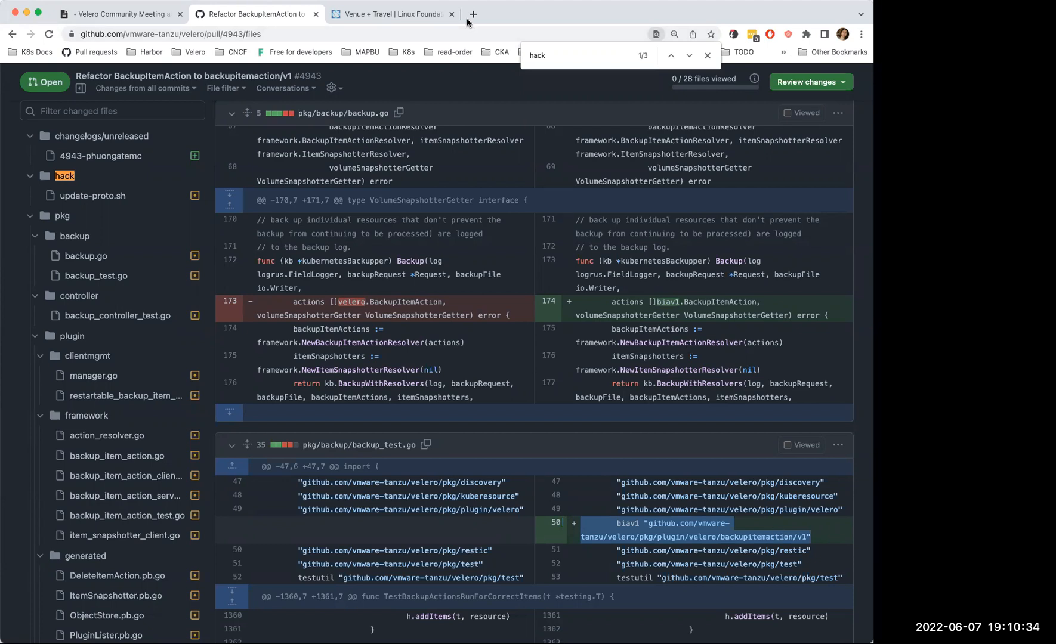
mouse_move(570, 13)
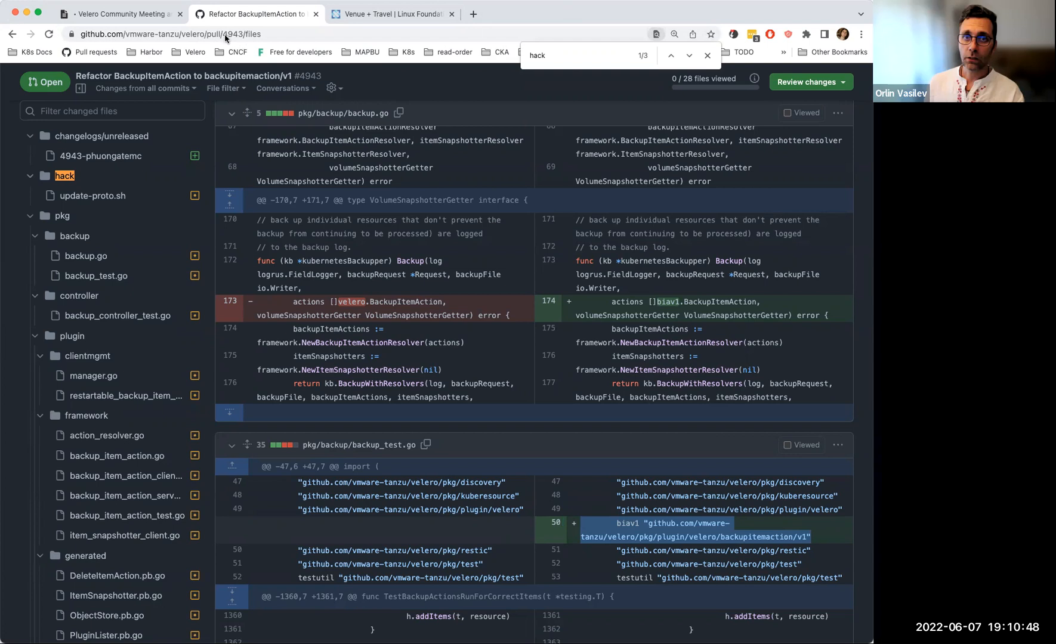
left_click(119, 13)
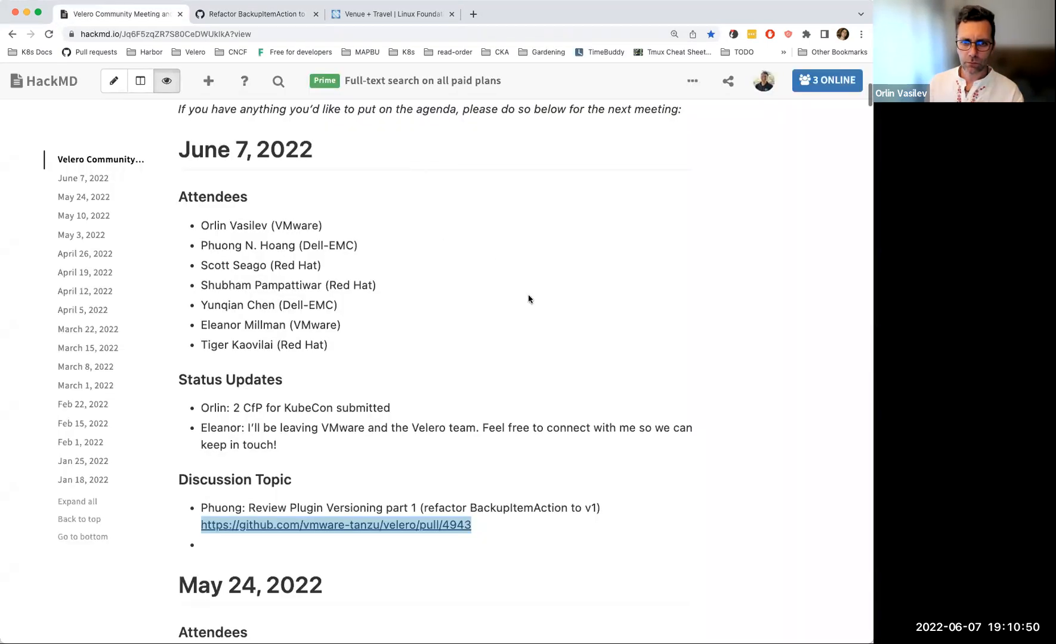
scroll("down", 3)
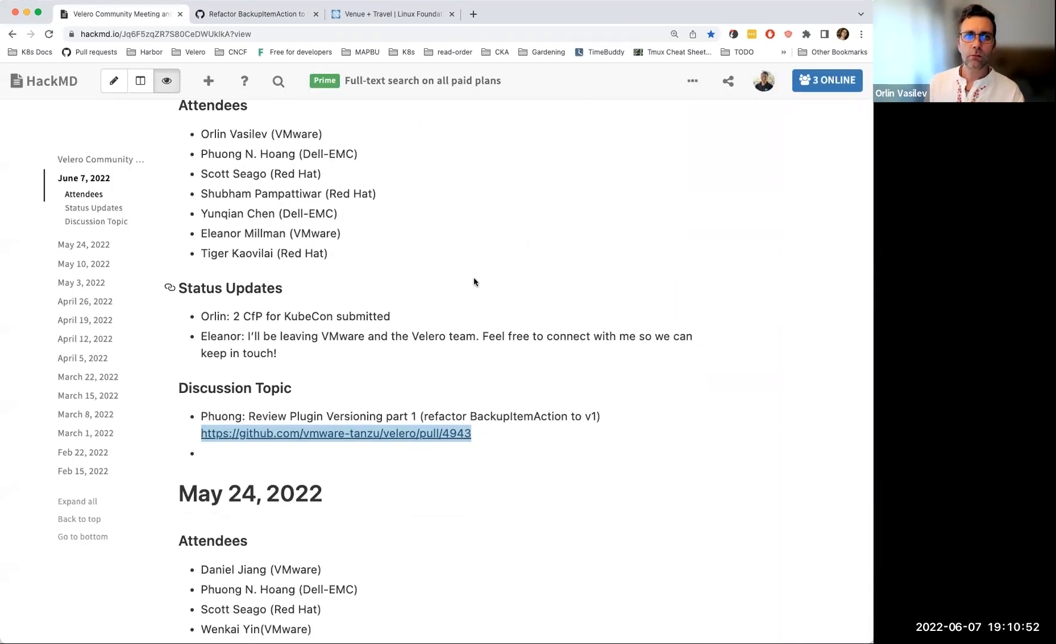
mouse_move(410, 258)
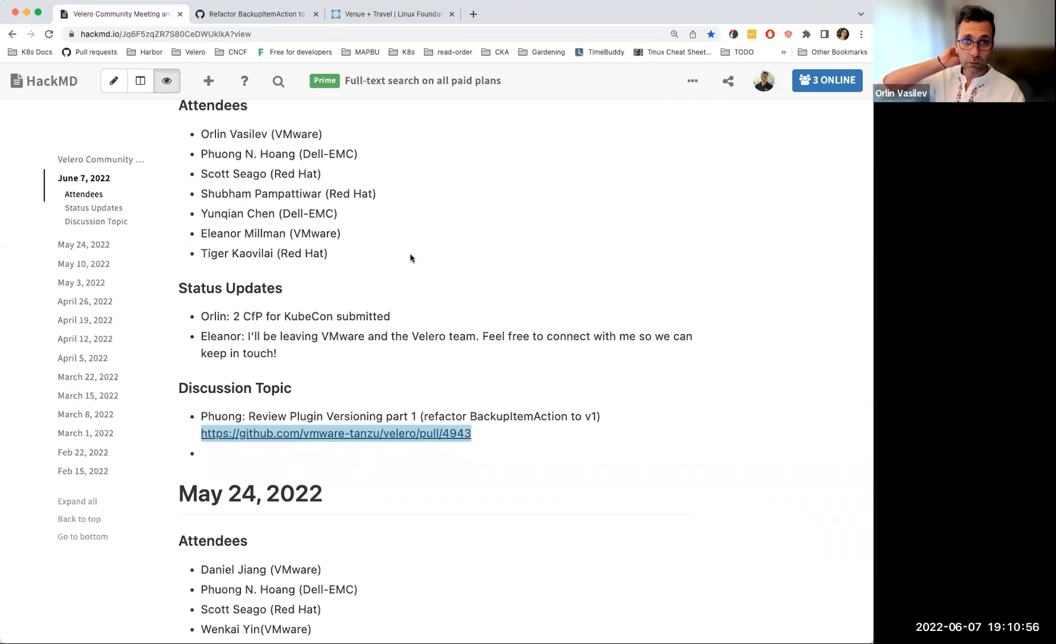
mouse_move(427, 217)
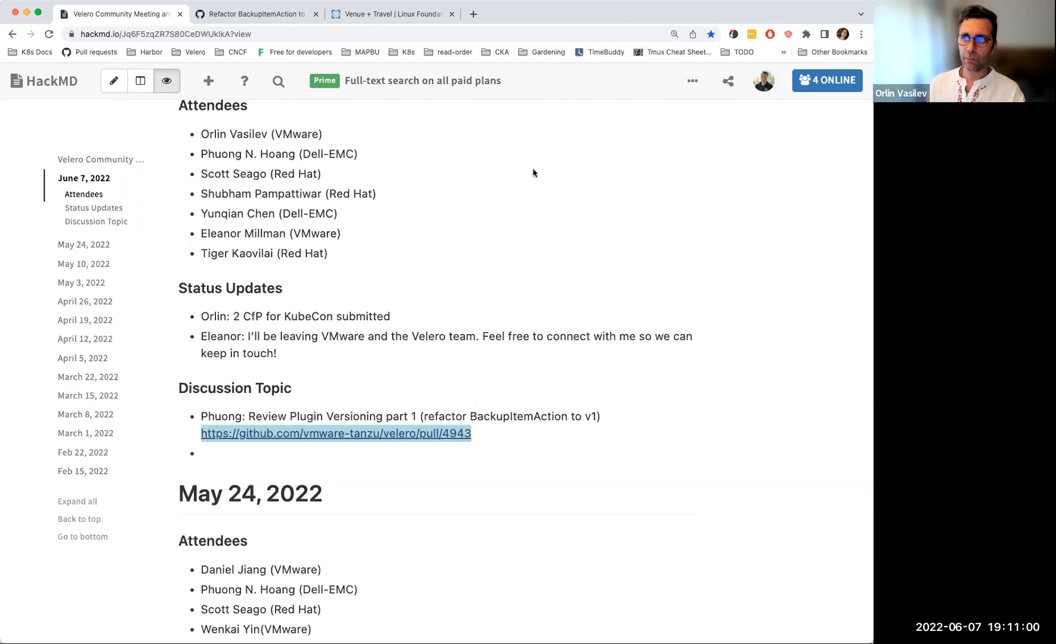
mouse_move(535, 167)
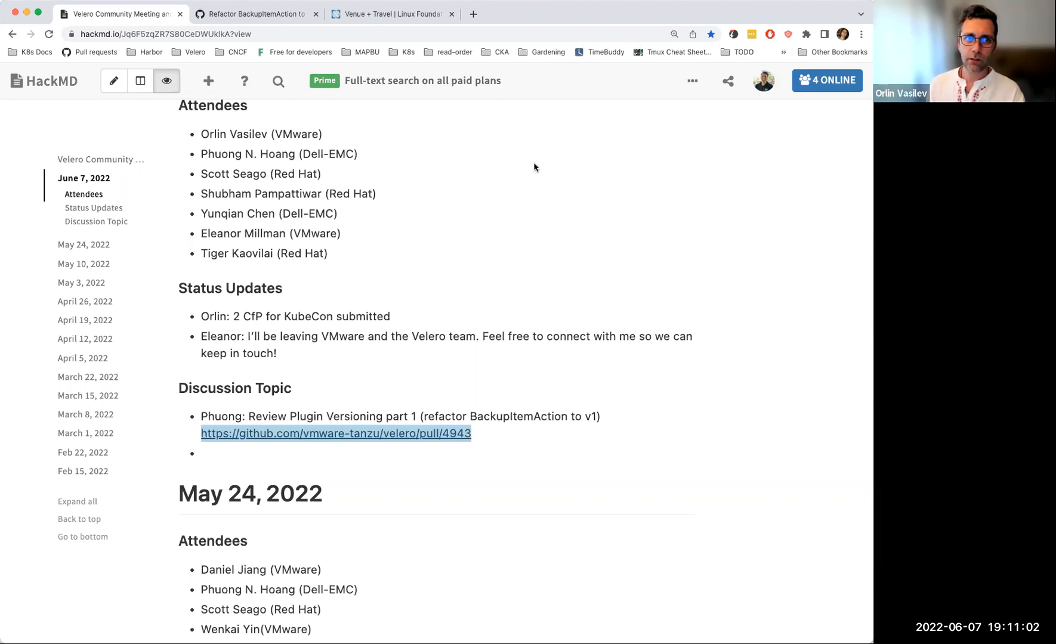
mouse_move(533, 165)
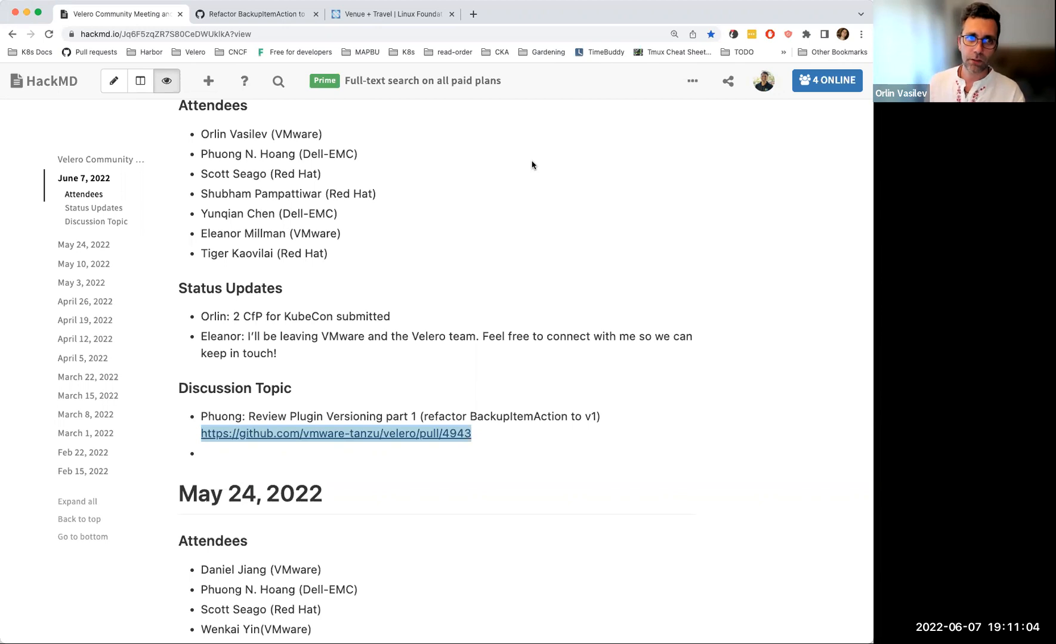
mouse_move(527, 178)
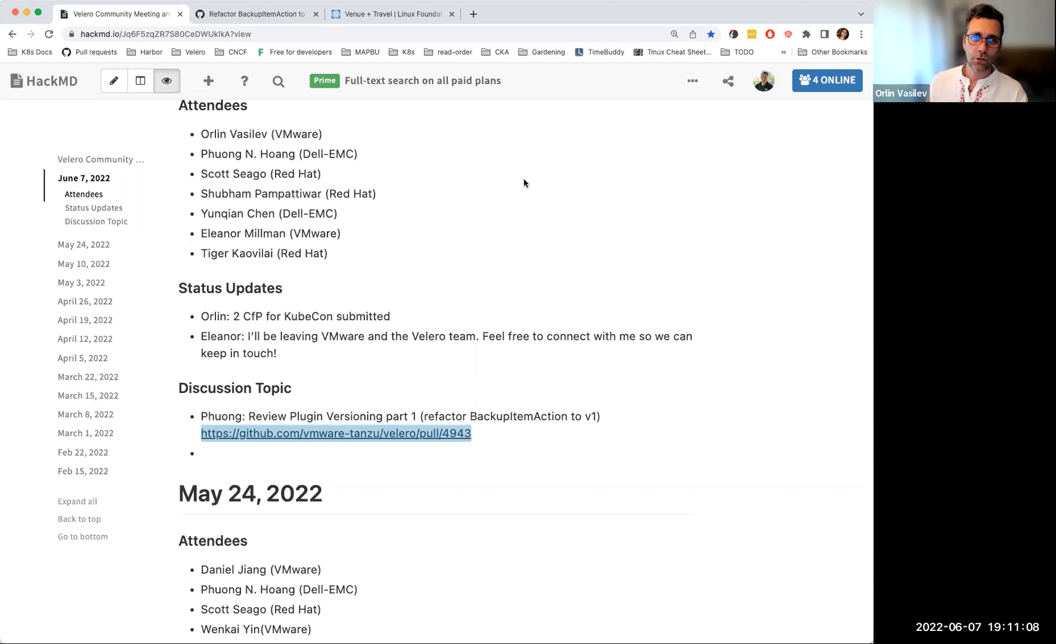
mouse_move(550, 199)
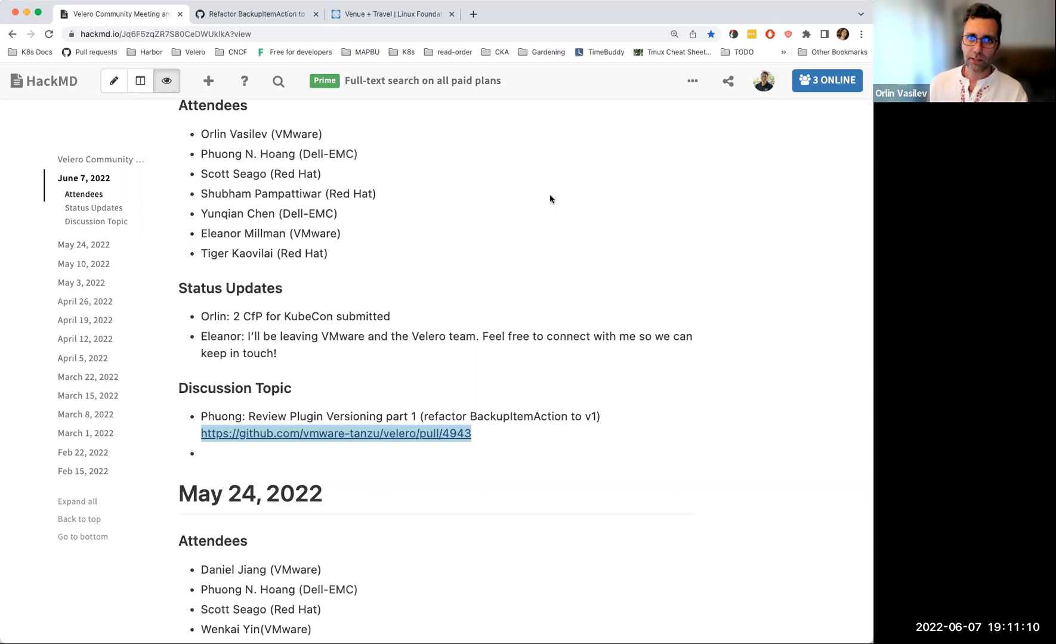
mouse_move(544, 200)
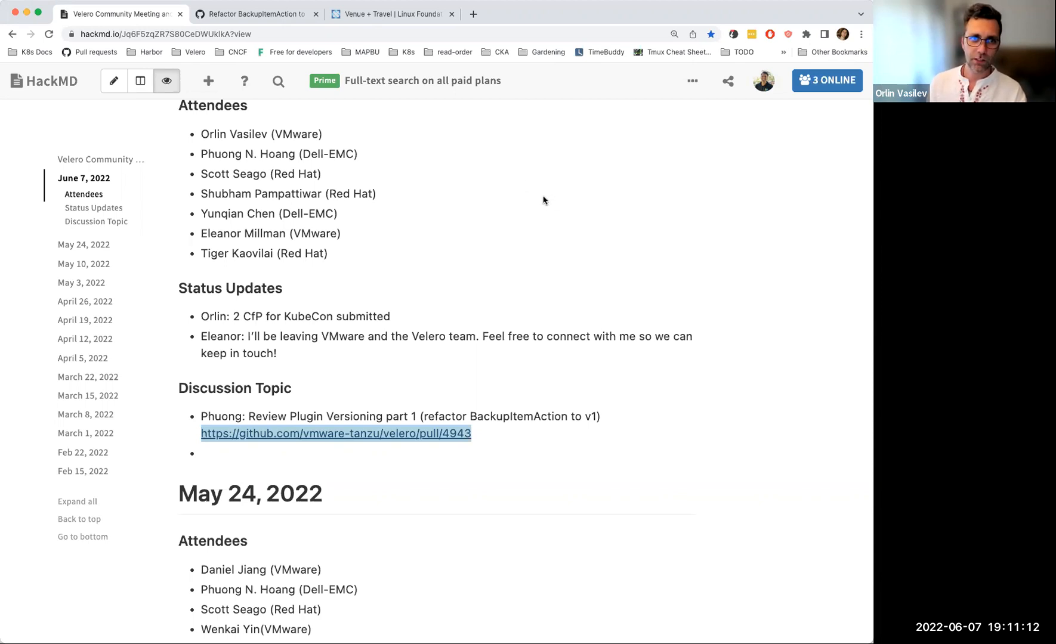
mouse_move(537, 196)
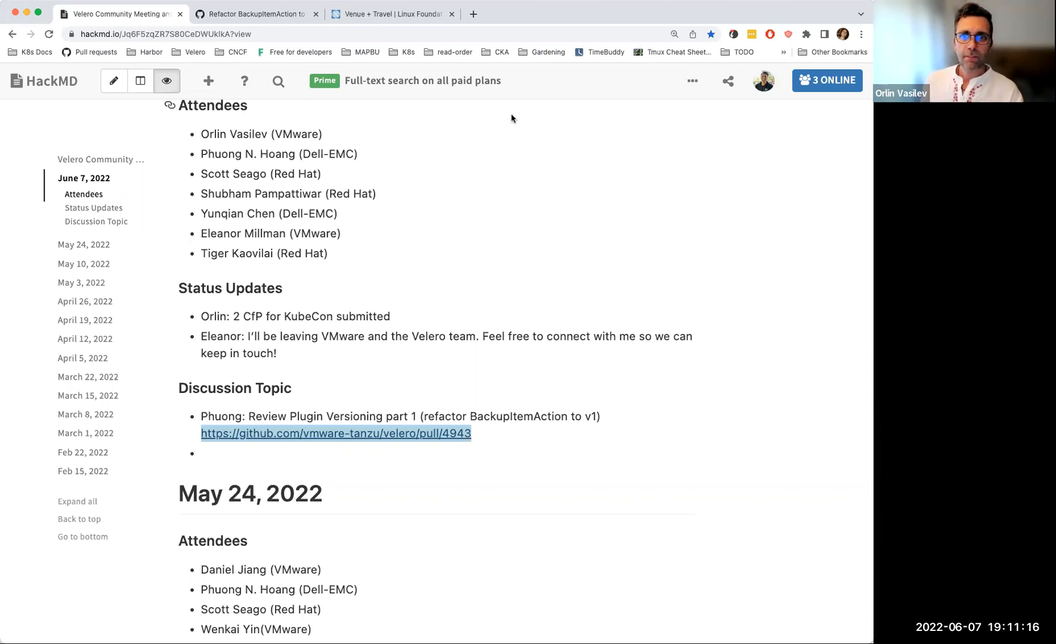
mouse_move(514, 219)
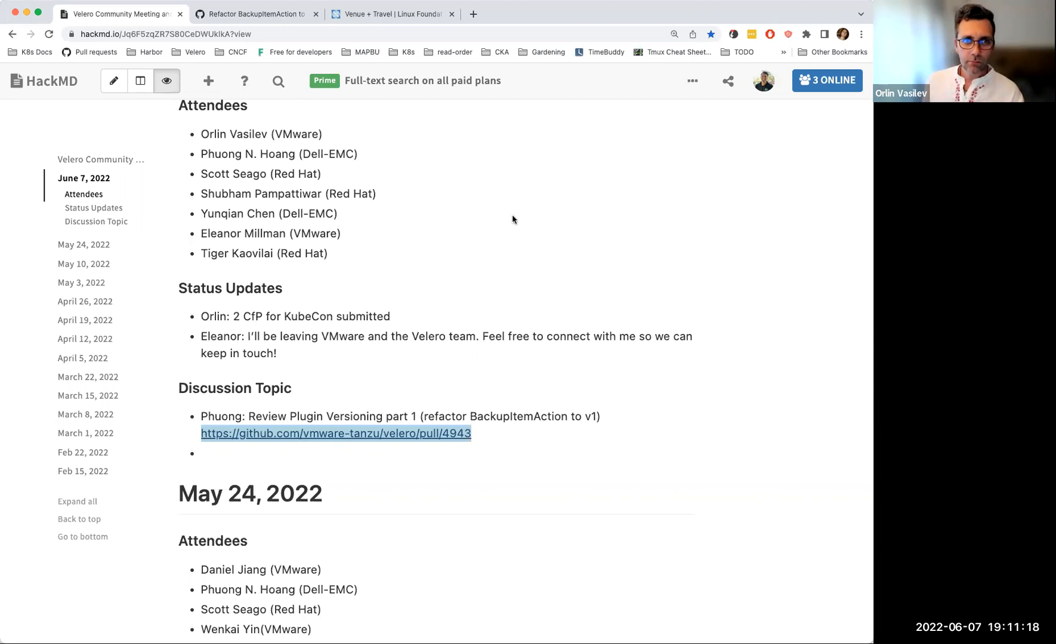
mouse_move(495, 224)
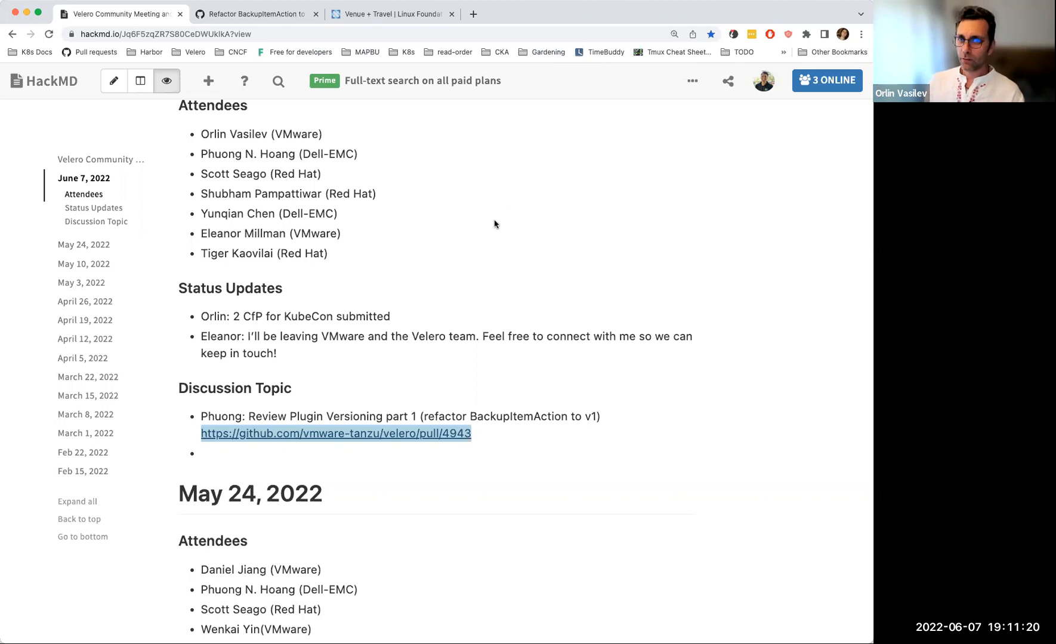
mouse_move(451, 197)
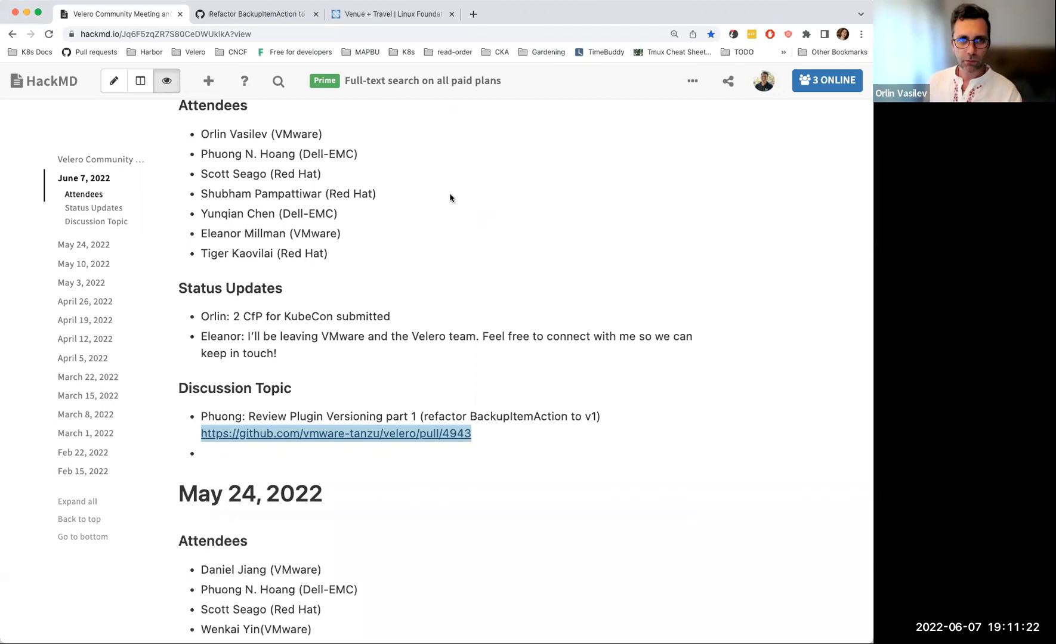
mouse_move(495, 227)
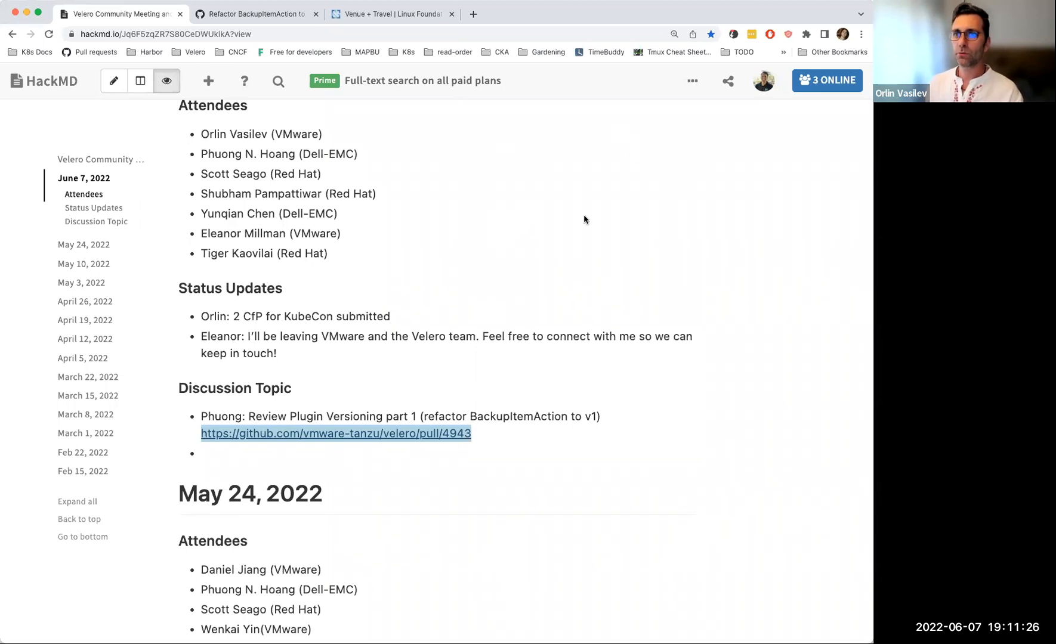
mouse_move(546, 211)
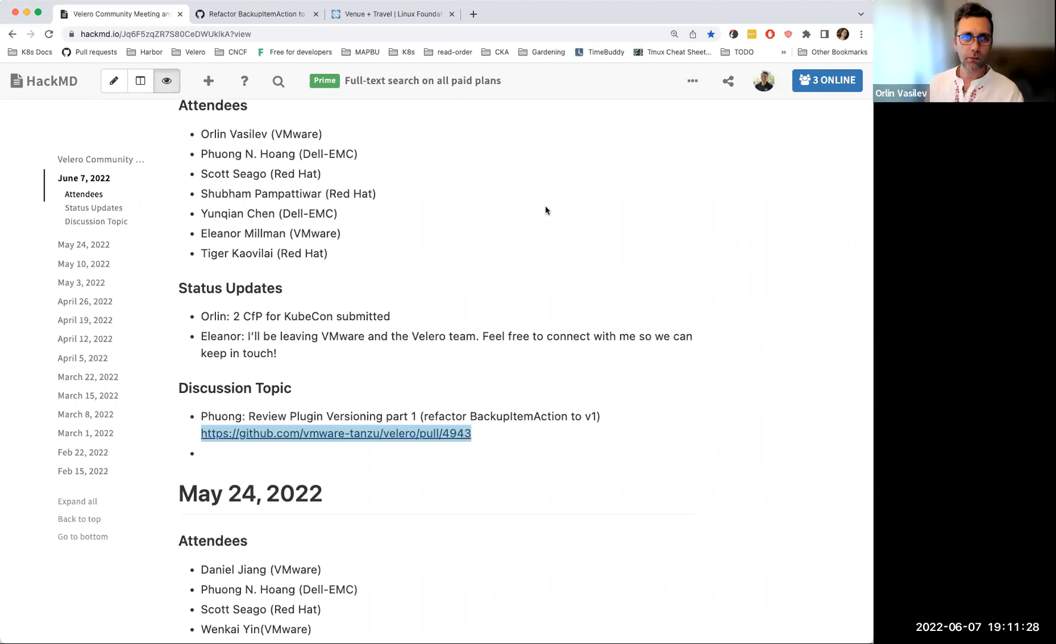
mouse_move(536, 210)
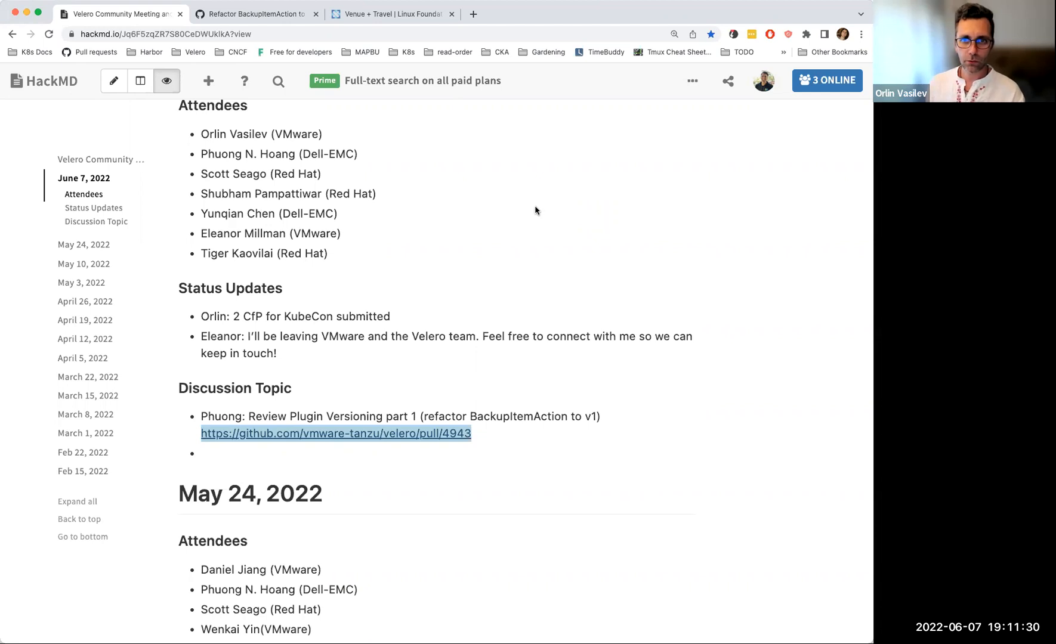
mouse_move(548, 210)
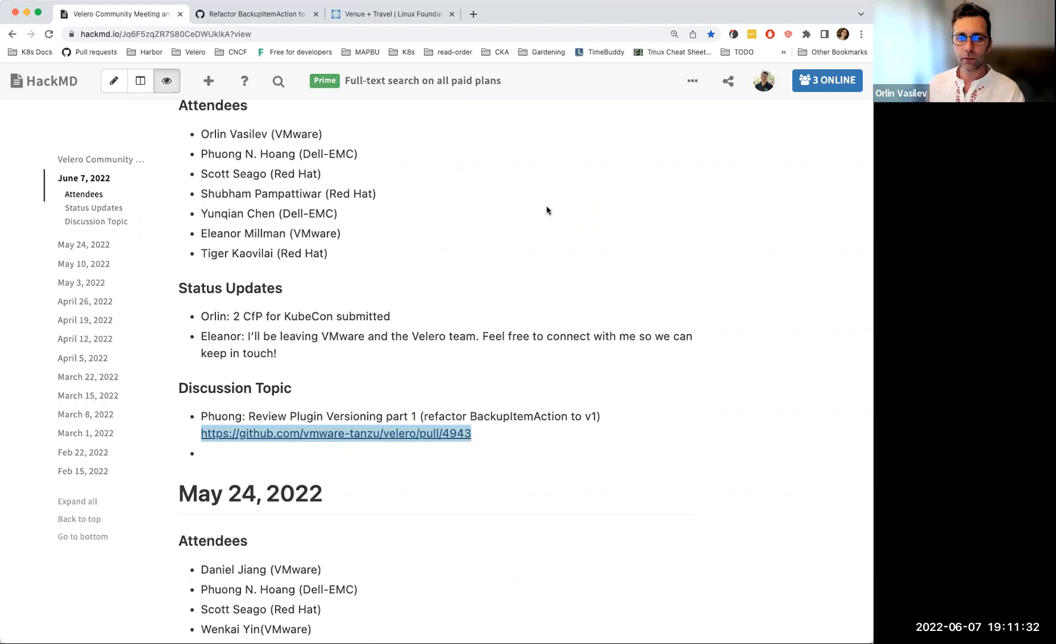
mouse_move(536, 208)
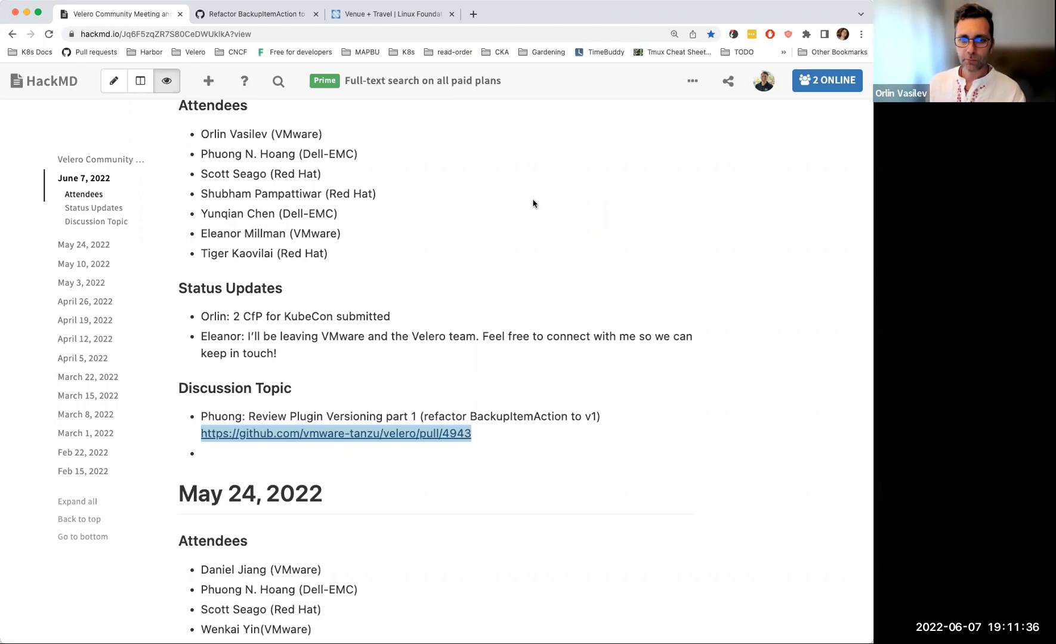
mouse_move(554, 325)
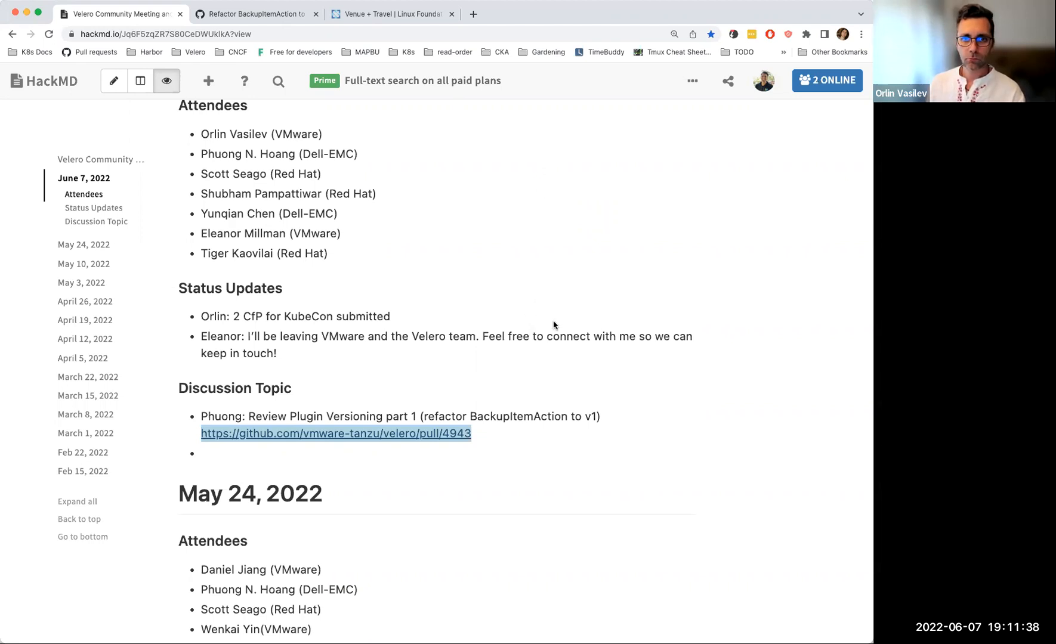
scroll("down", 3)
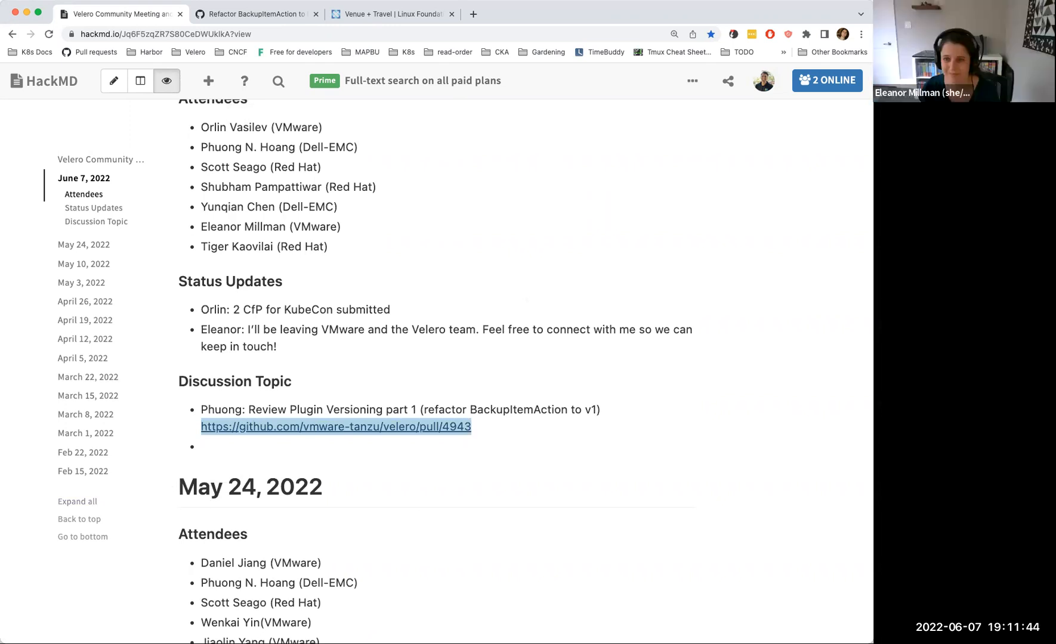
mouse_move(537, 307)
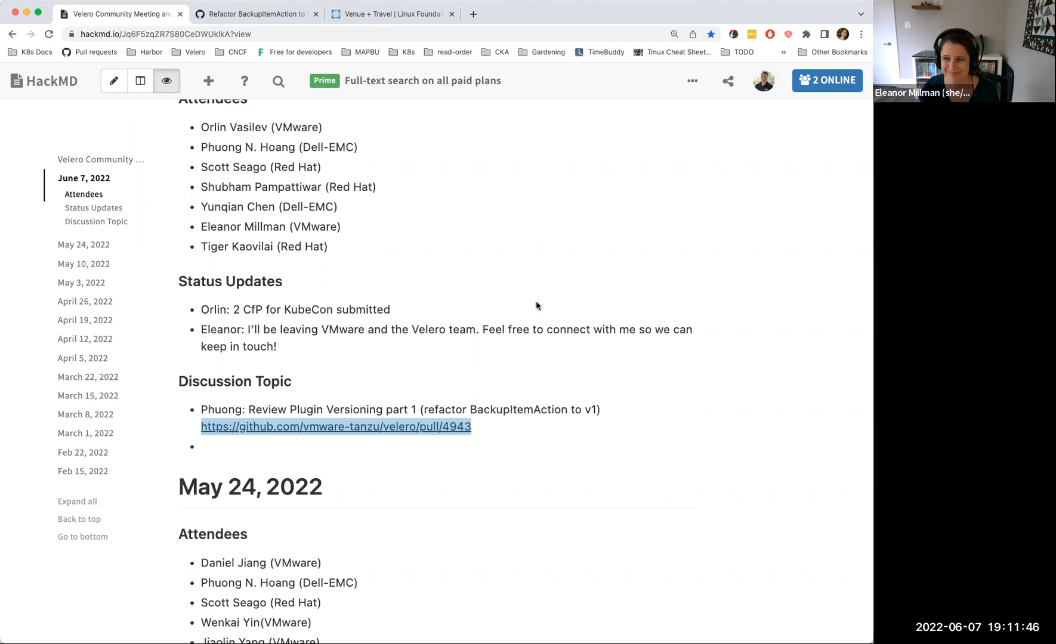
mouse_move(521, 355)
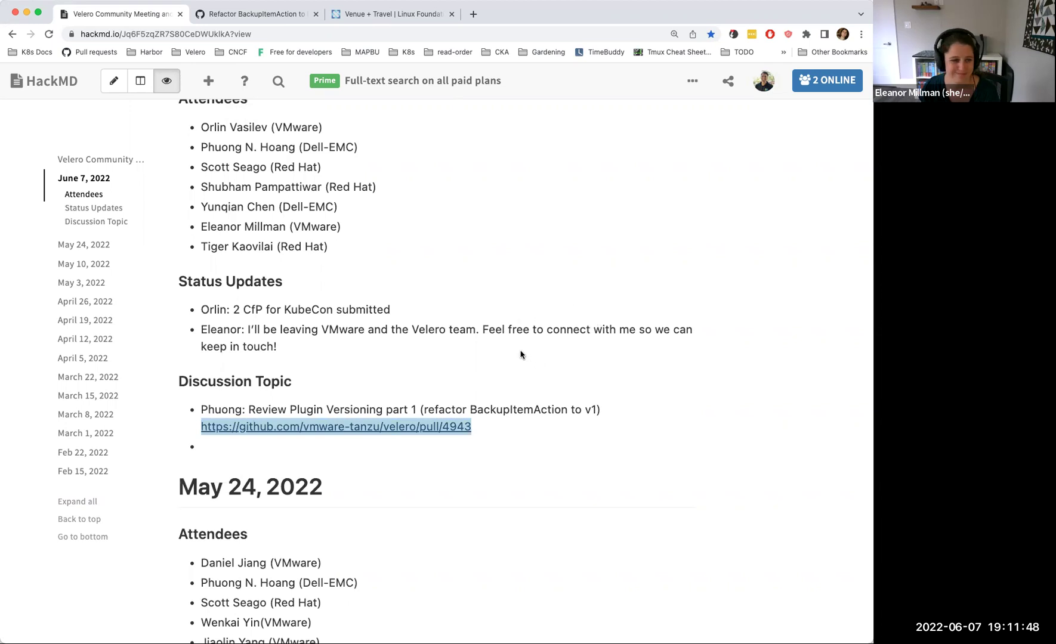
mouse_move(538, 313)
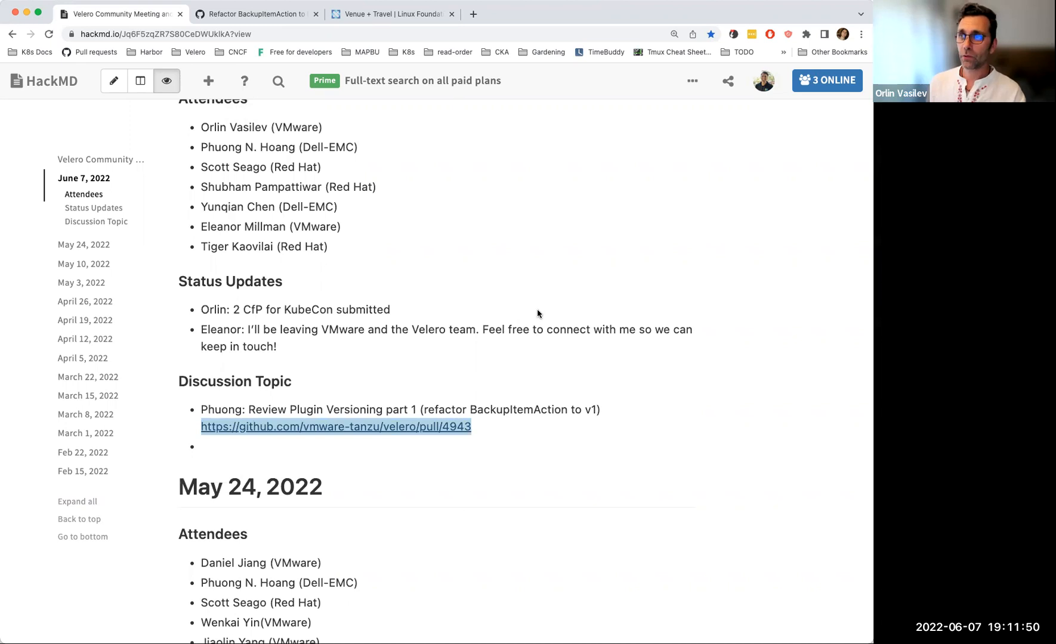
mouse_move(432, 320)
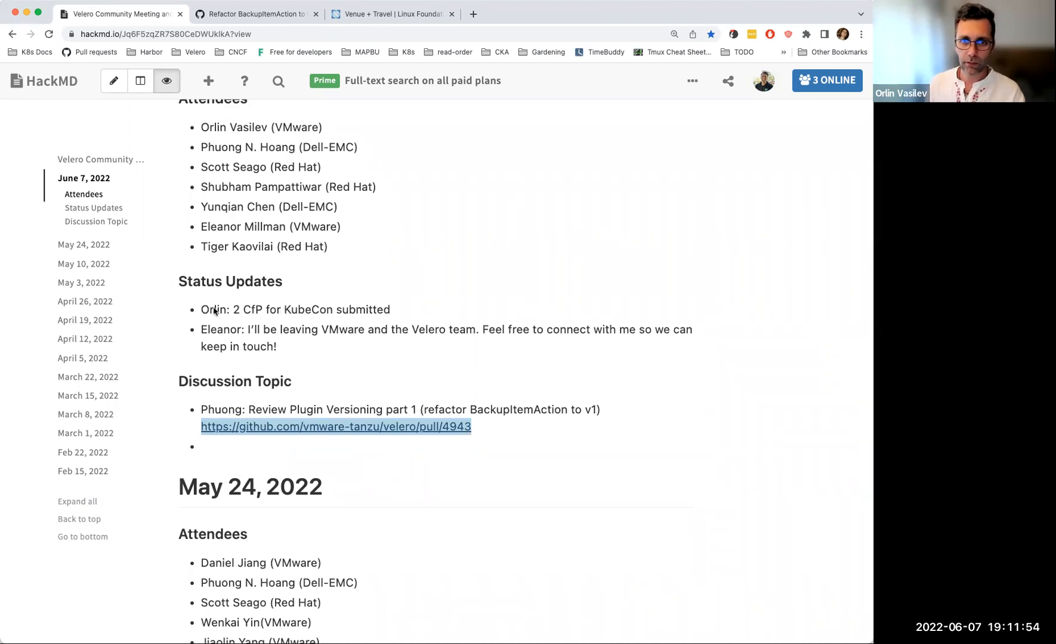
mouse_move(413, 313)
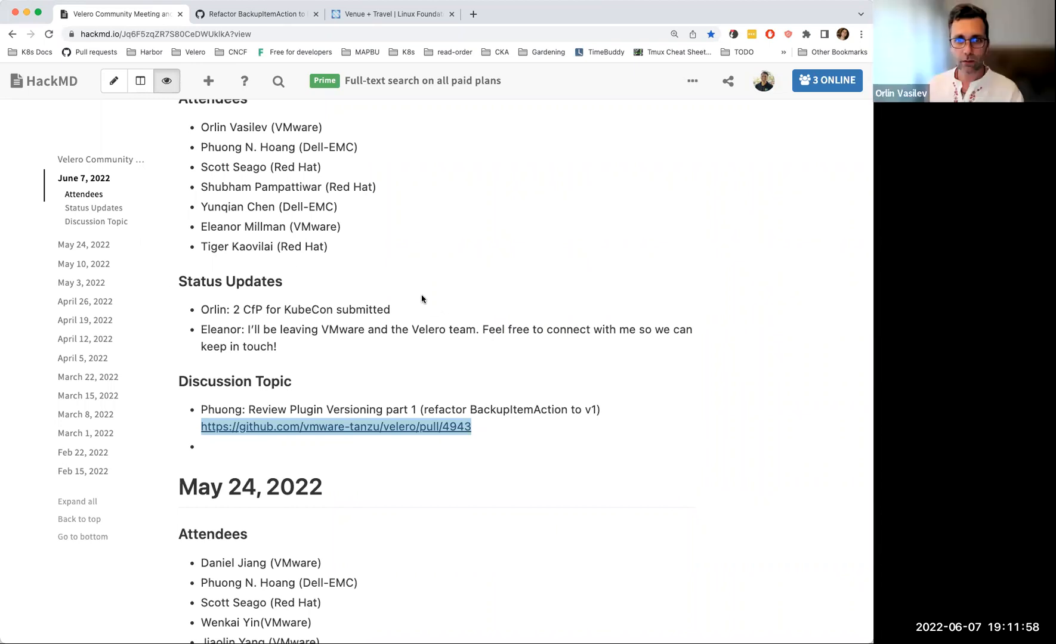
mouse_move(426, 293)
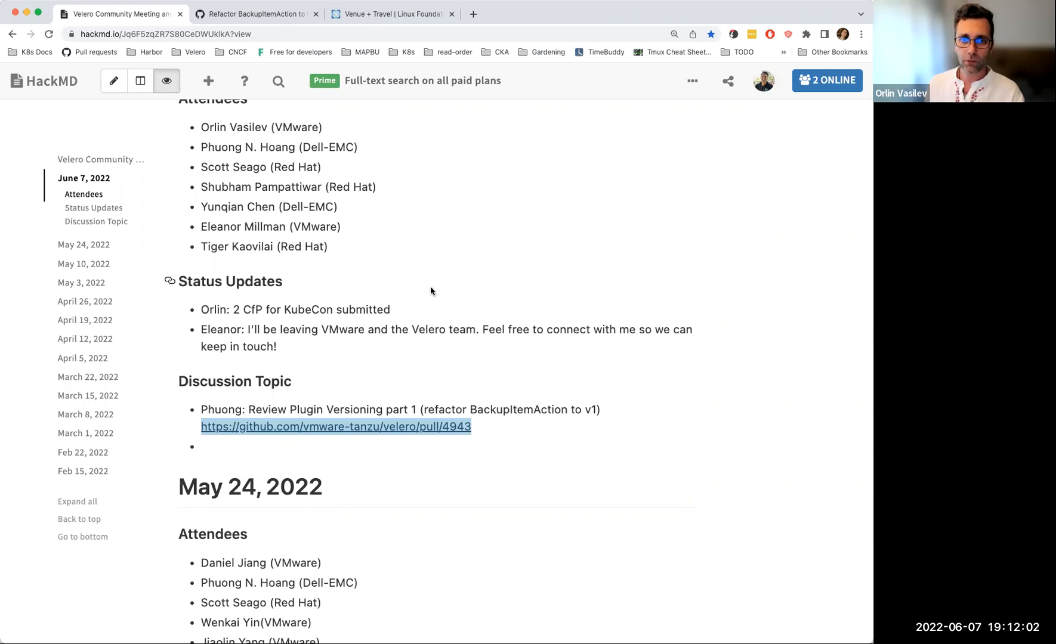
mouse_move(451, 324)
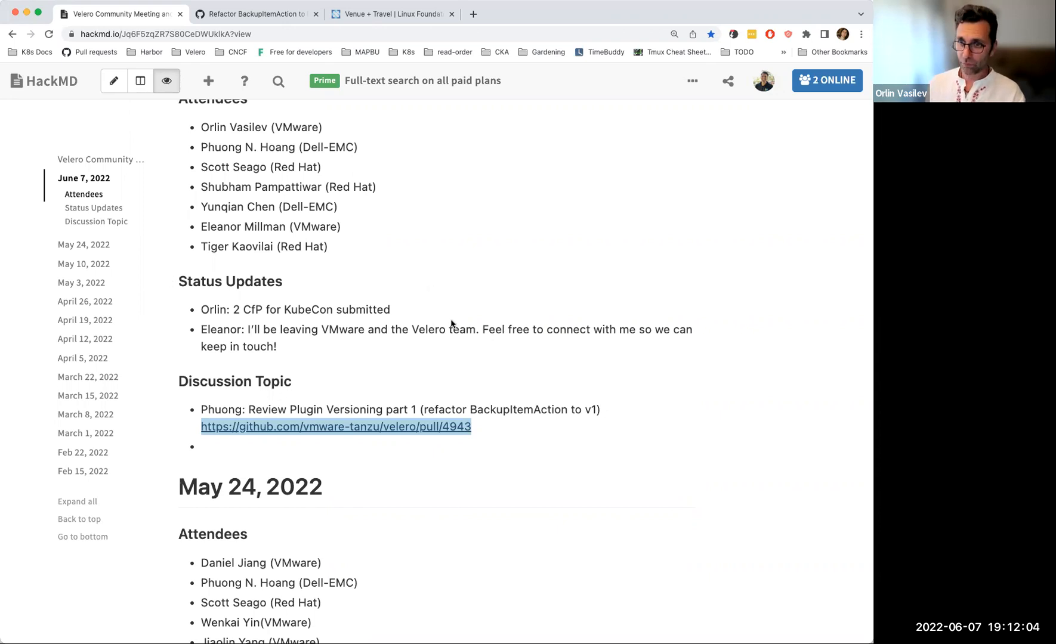
mouse_move(368, 315)
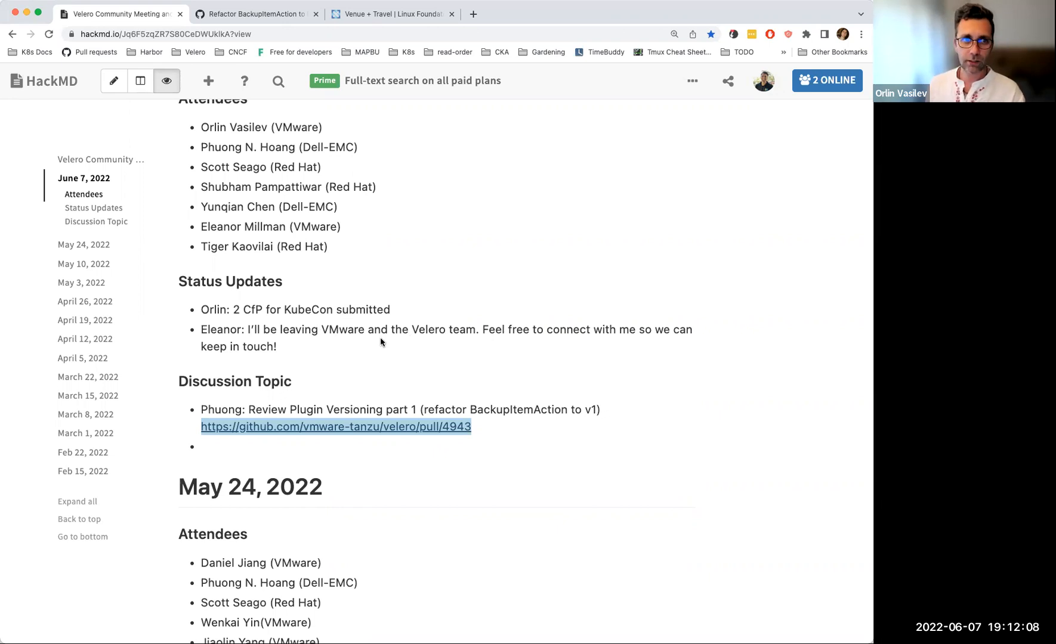
mouse_move(378, 266)
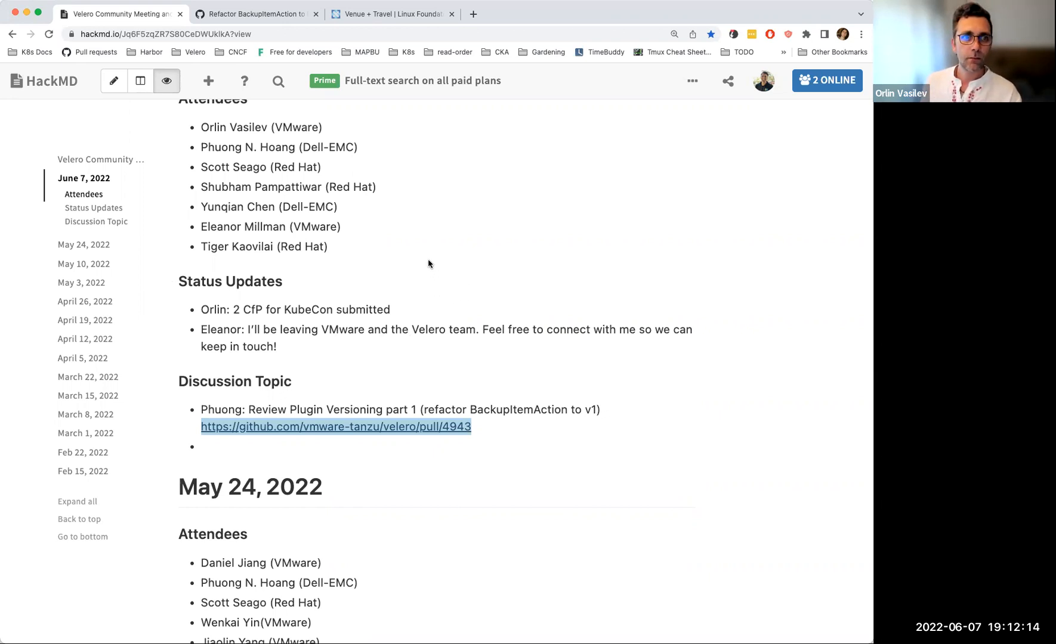
mouse_move(483, 244)
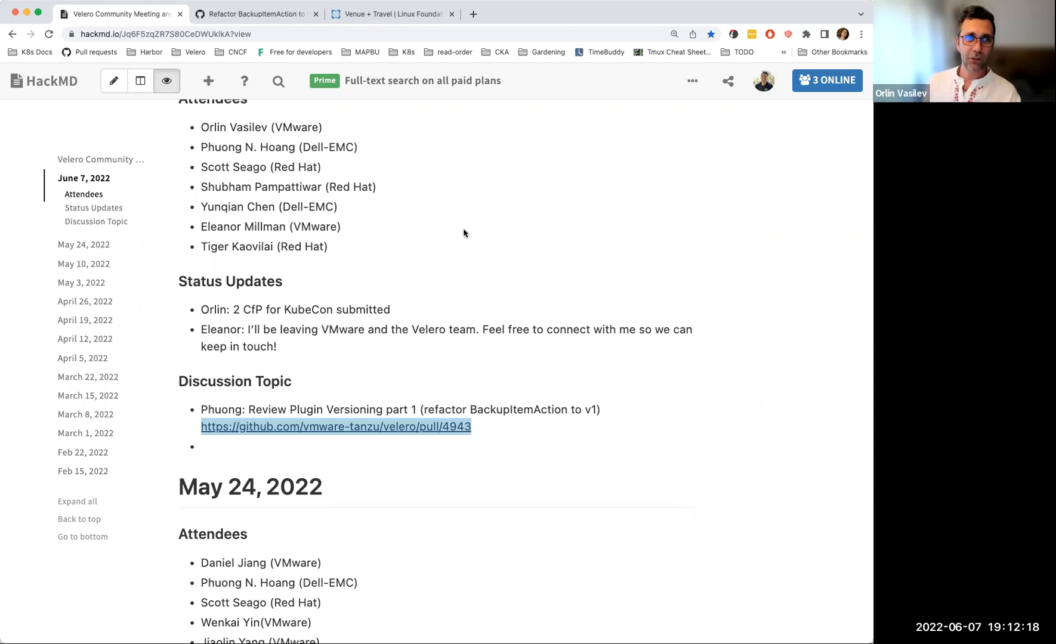
mouse_move(455, 227)
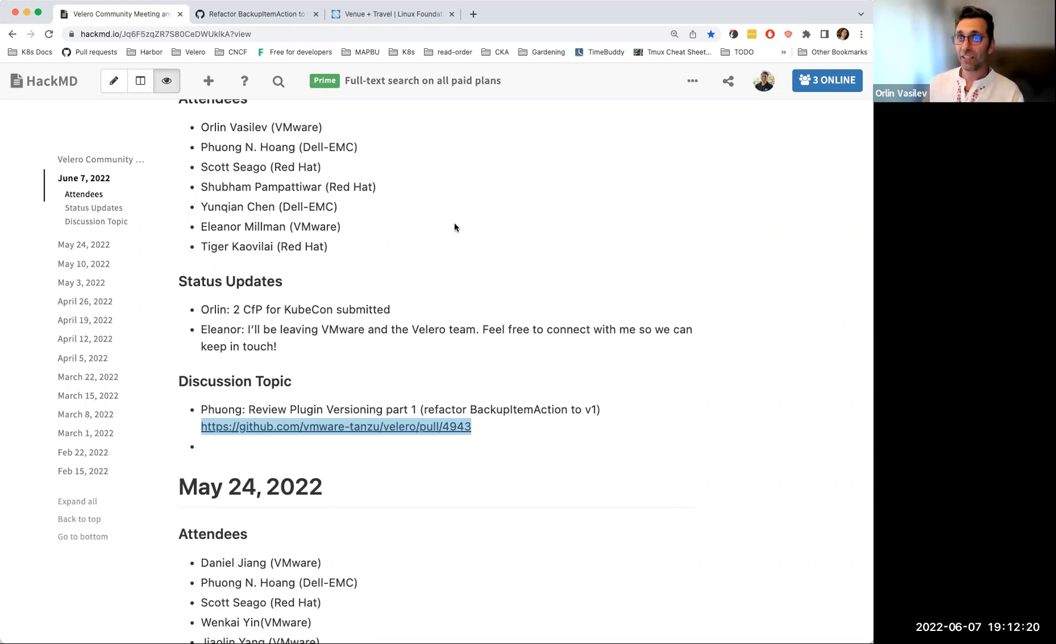